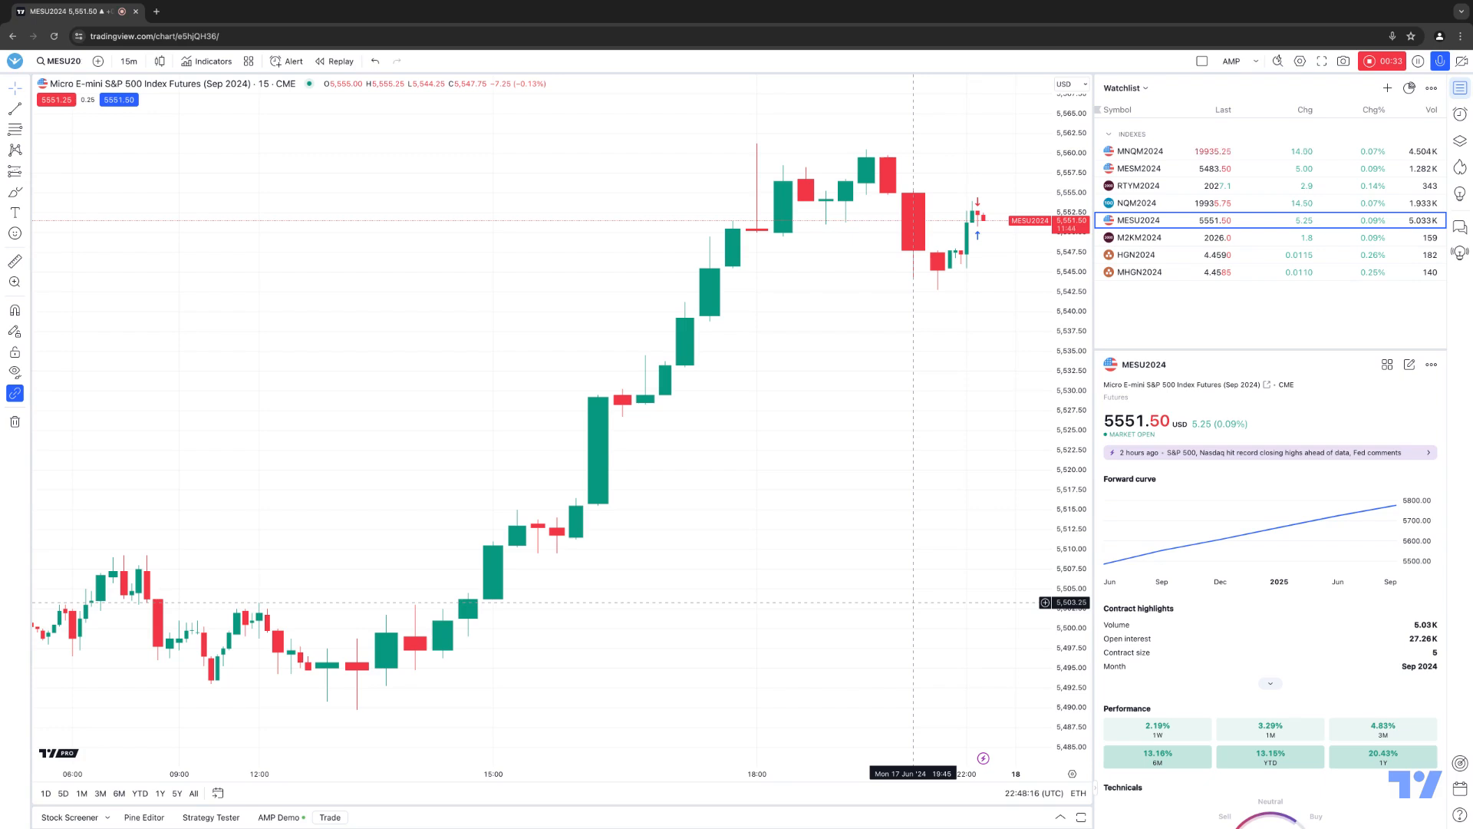
{"action": "mouse_move", "coordinate": [604, 418]}
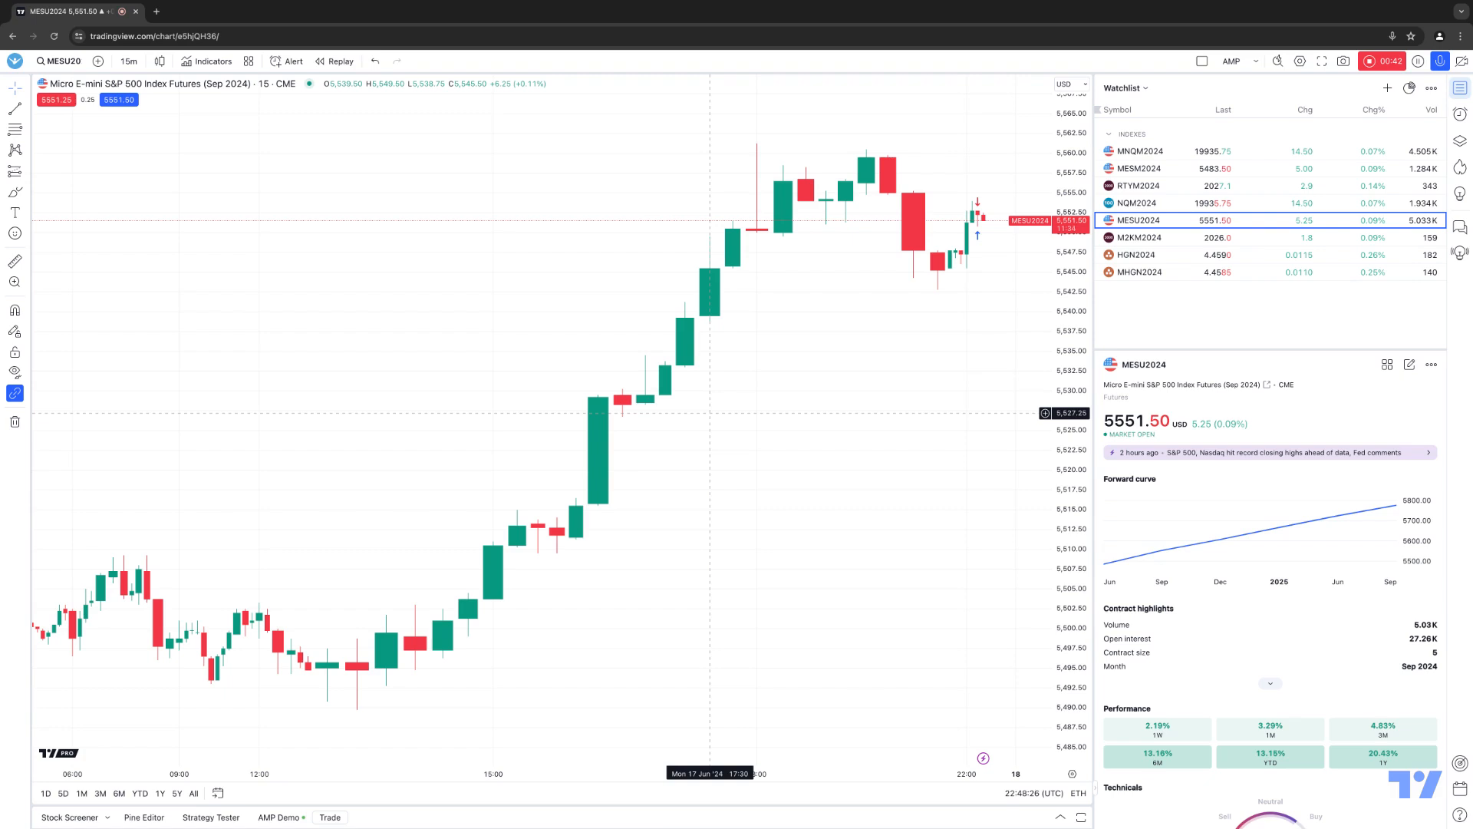
{"action": "mouse_move", "coordinate": [534, 473]}
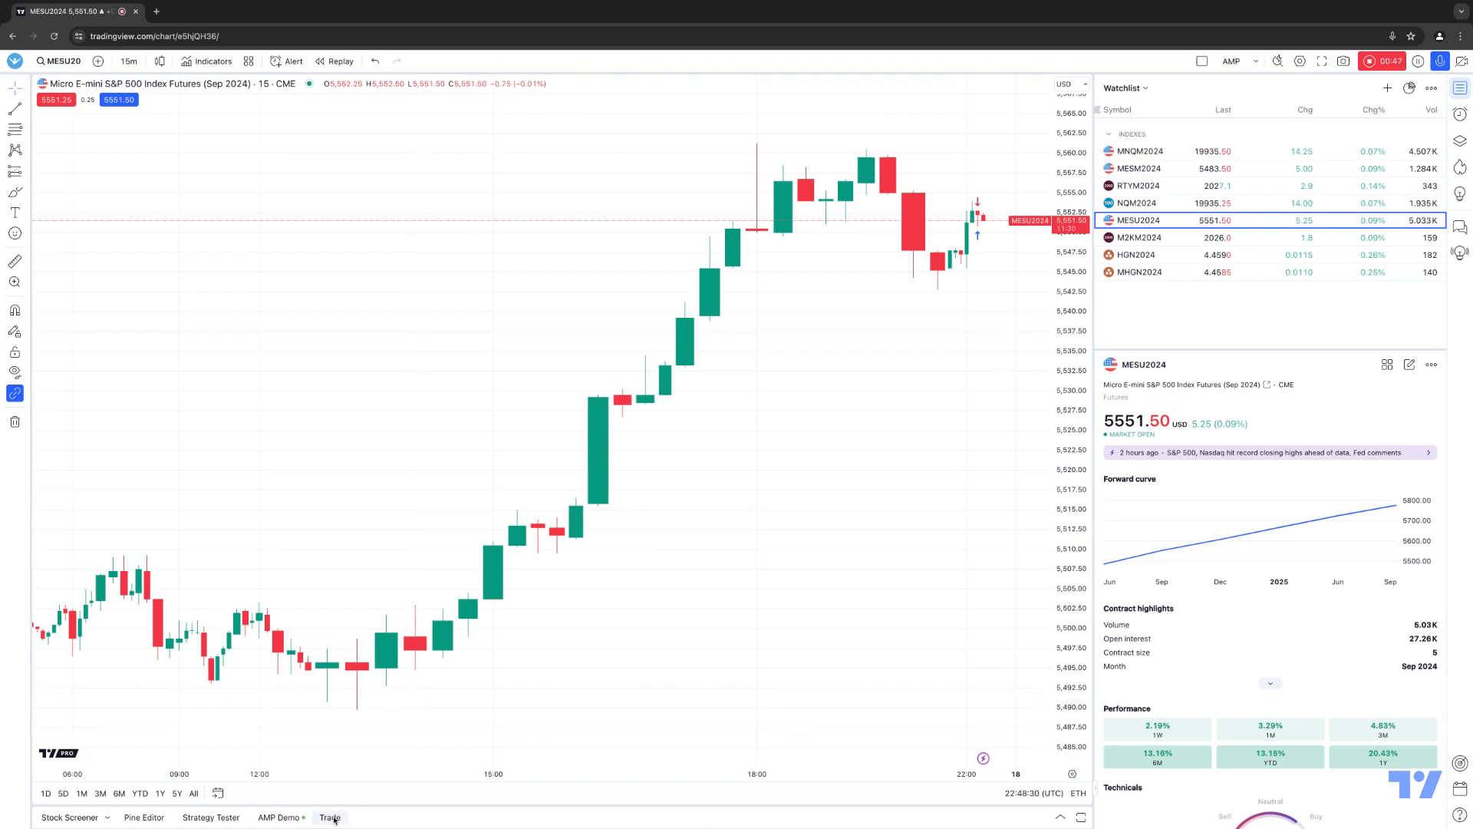
{"action": "mouse_move", "coordinate": [331, 816]}
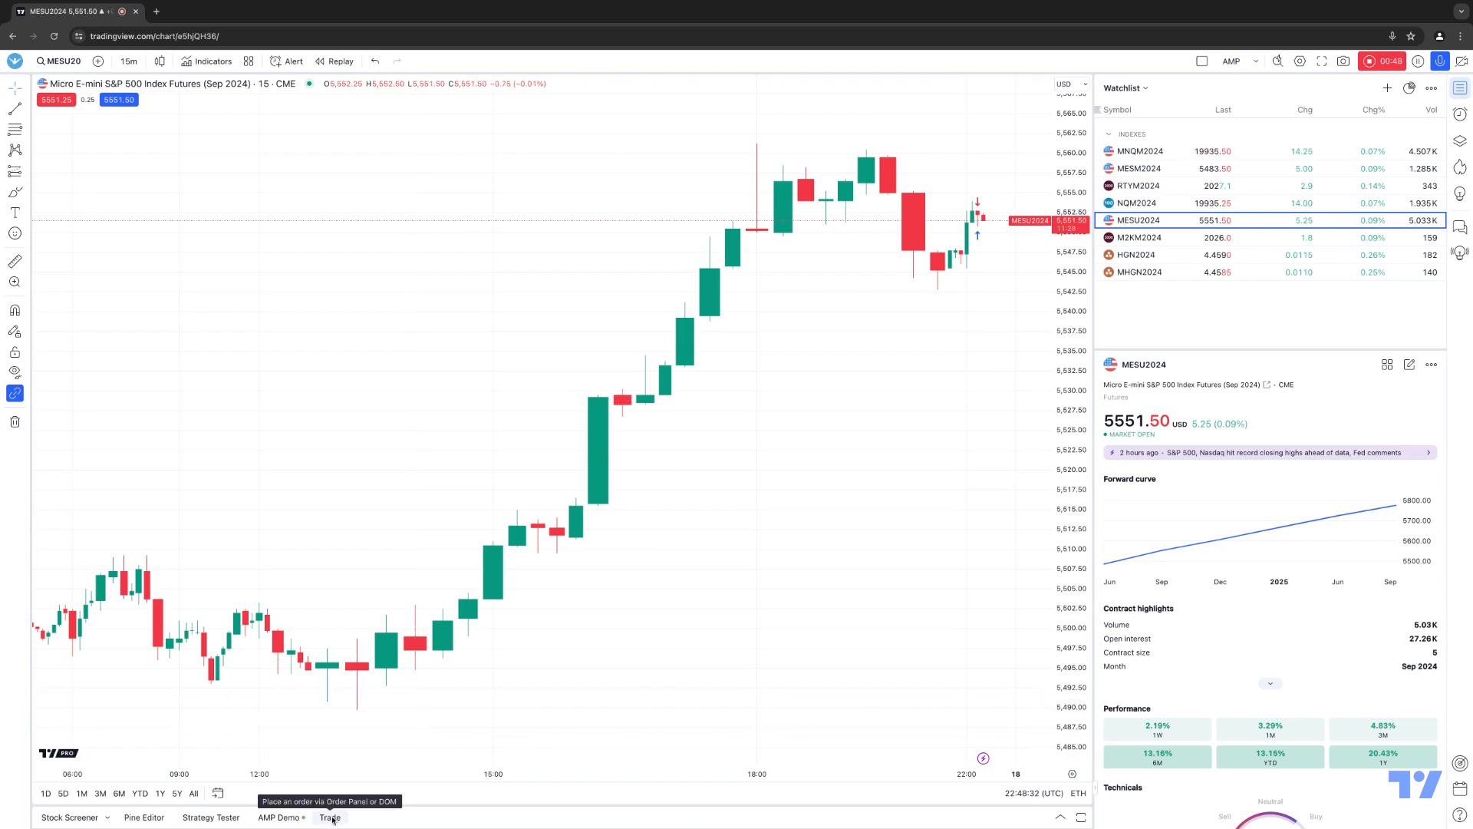
Step: Bring up the MESU2024 order panel, view its DOM ladder, then return to the order form
{"action": "left_click", "coordinate": [325, 816]}
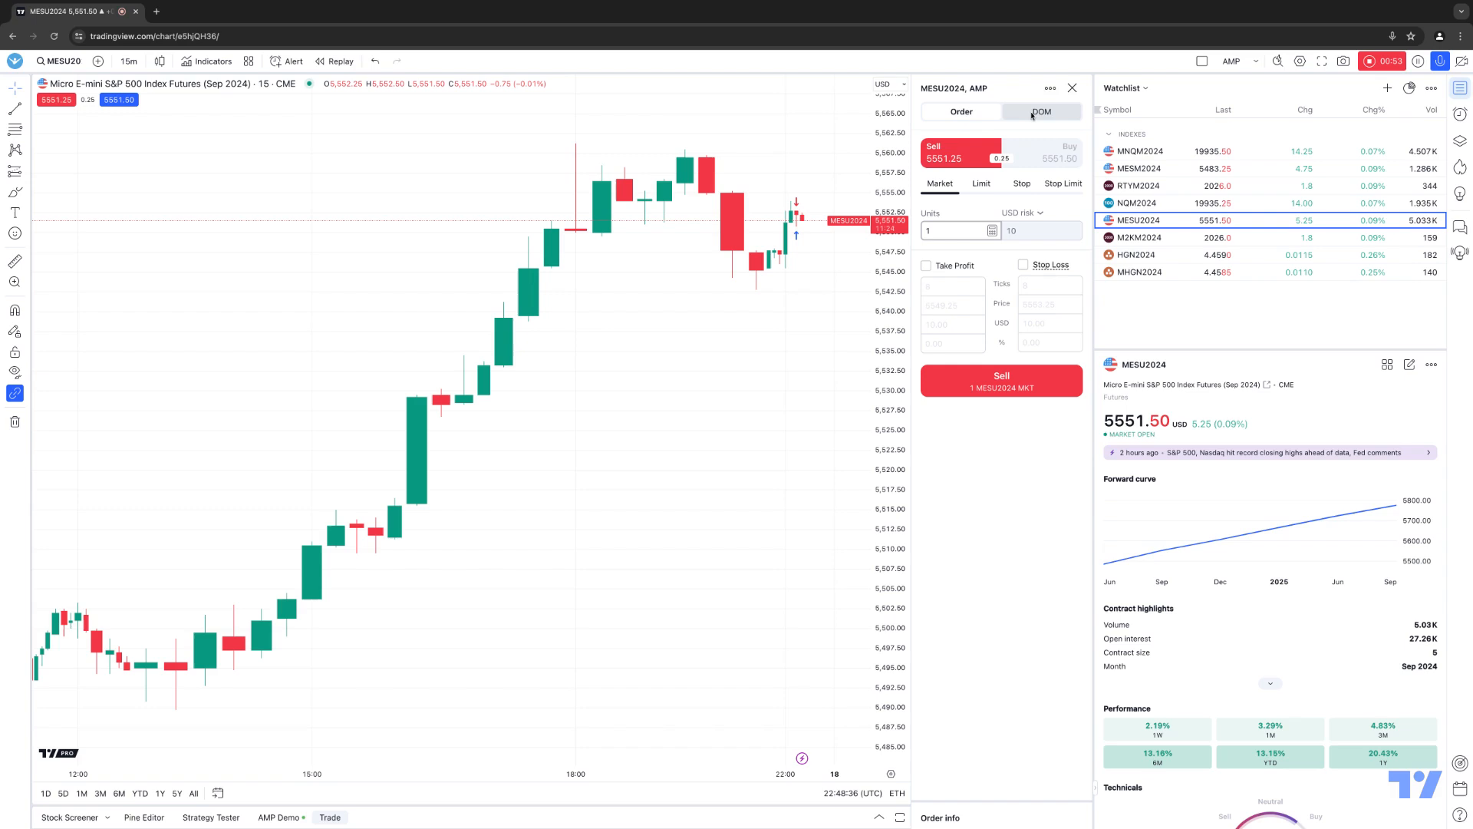
{"action": "left_click", "coordinate": [1041, 110]}
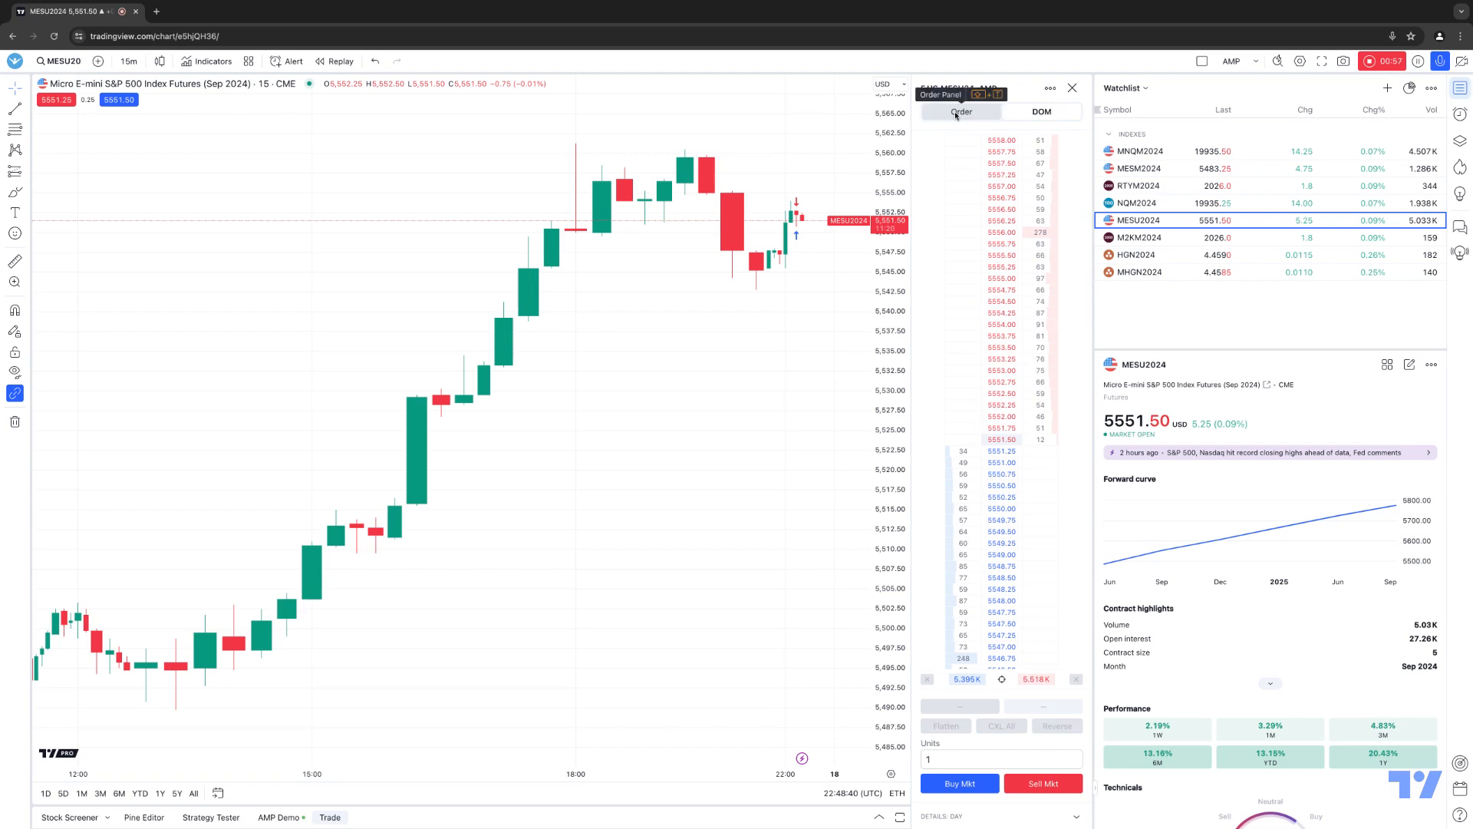
{"action": "left_click", "coordinate": [961, 114]}
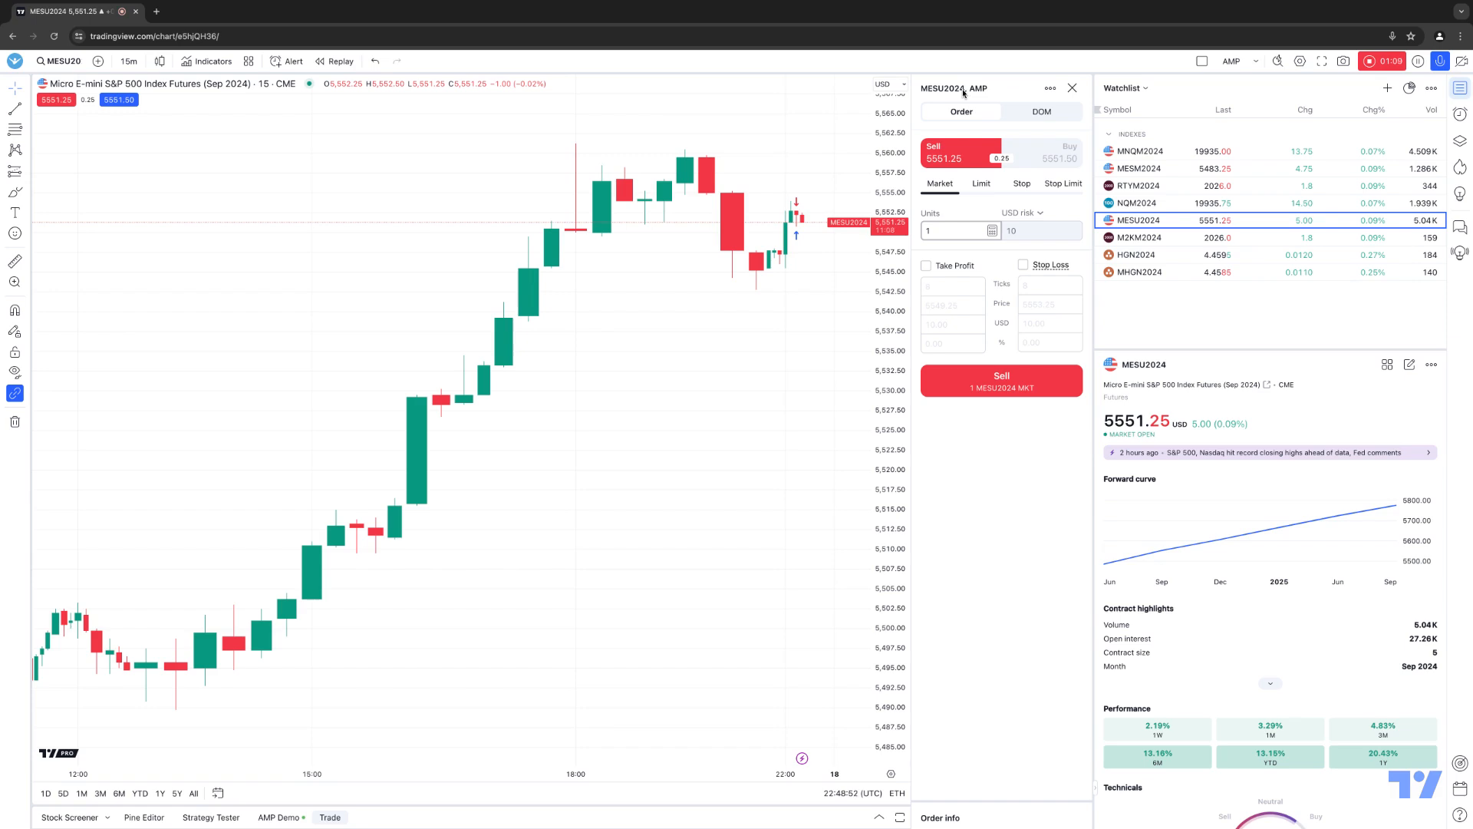
{"action": "mouse_move", "coordinate": [1049, 93]}
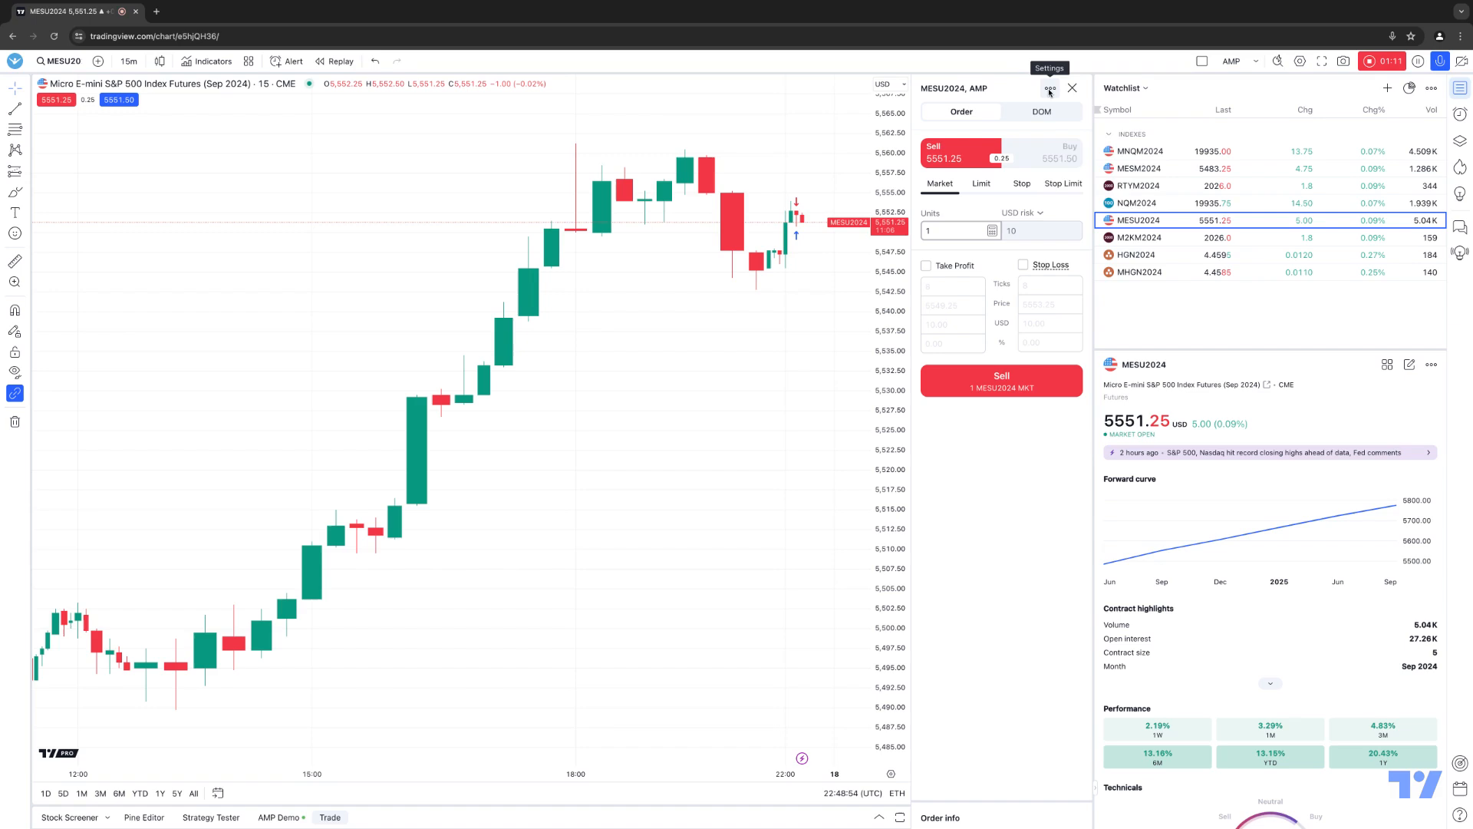
Step: Undock the order panel to float over the chart, then dock it back on the right
{"action": "left_click", "coordinate": [1049, 91]}
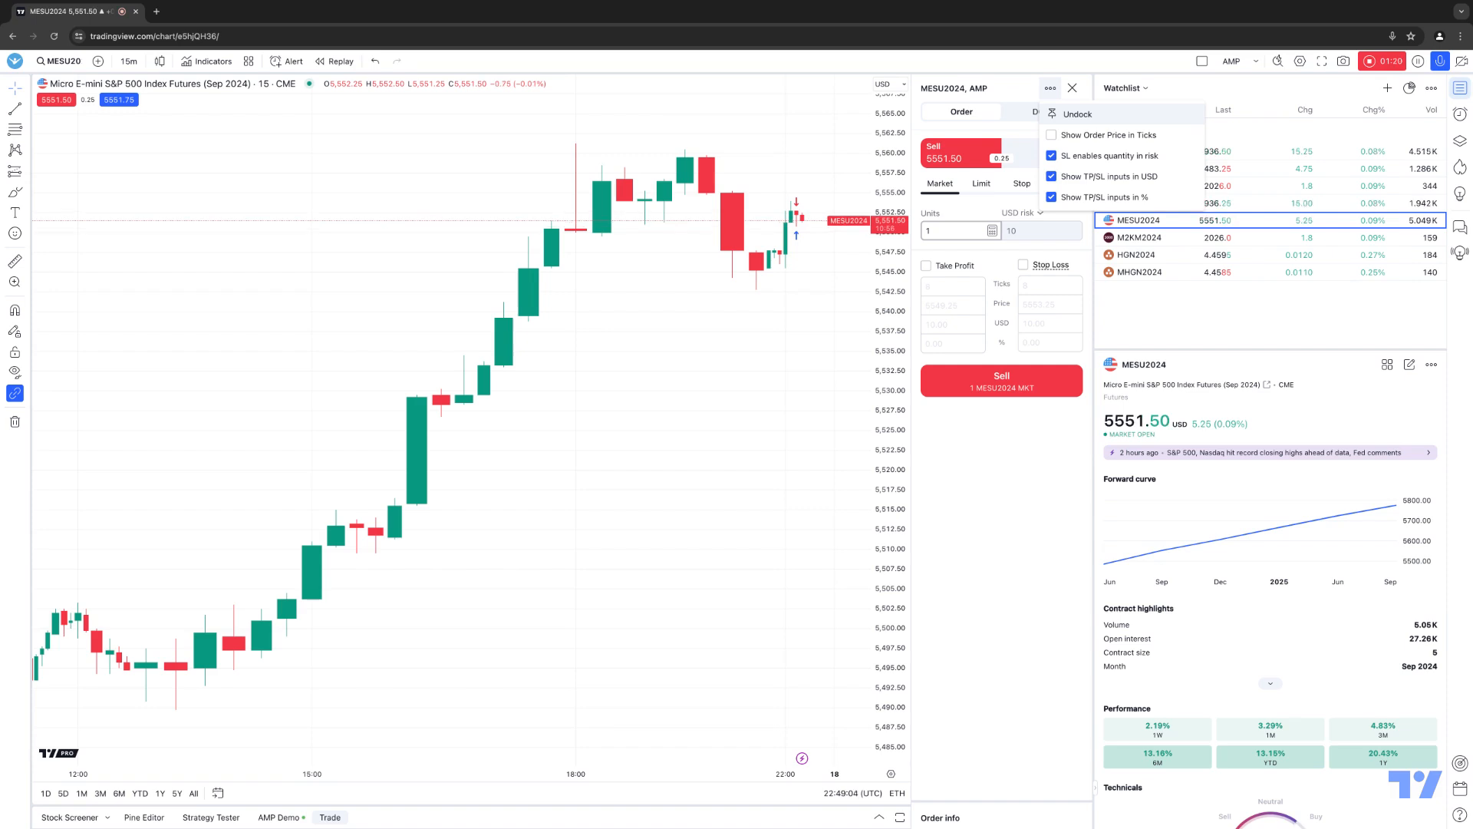
{"action": "left_click", "coordinate": [1078, 113]}
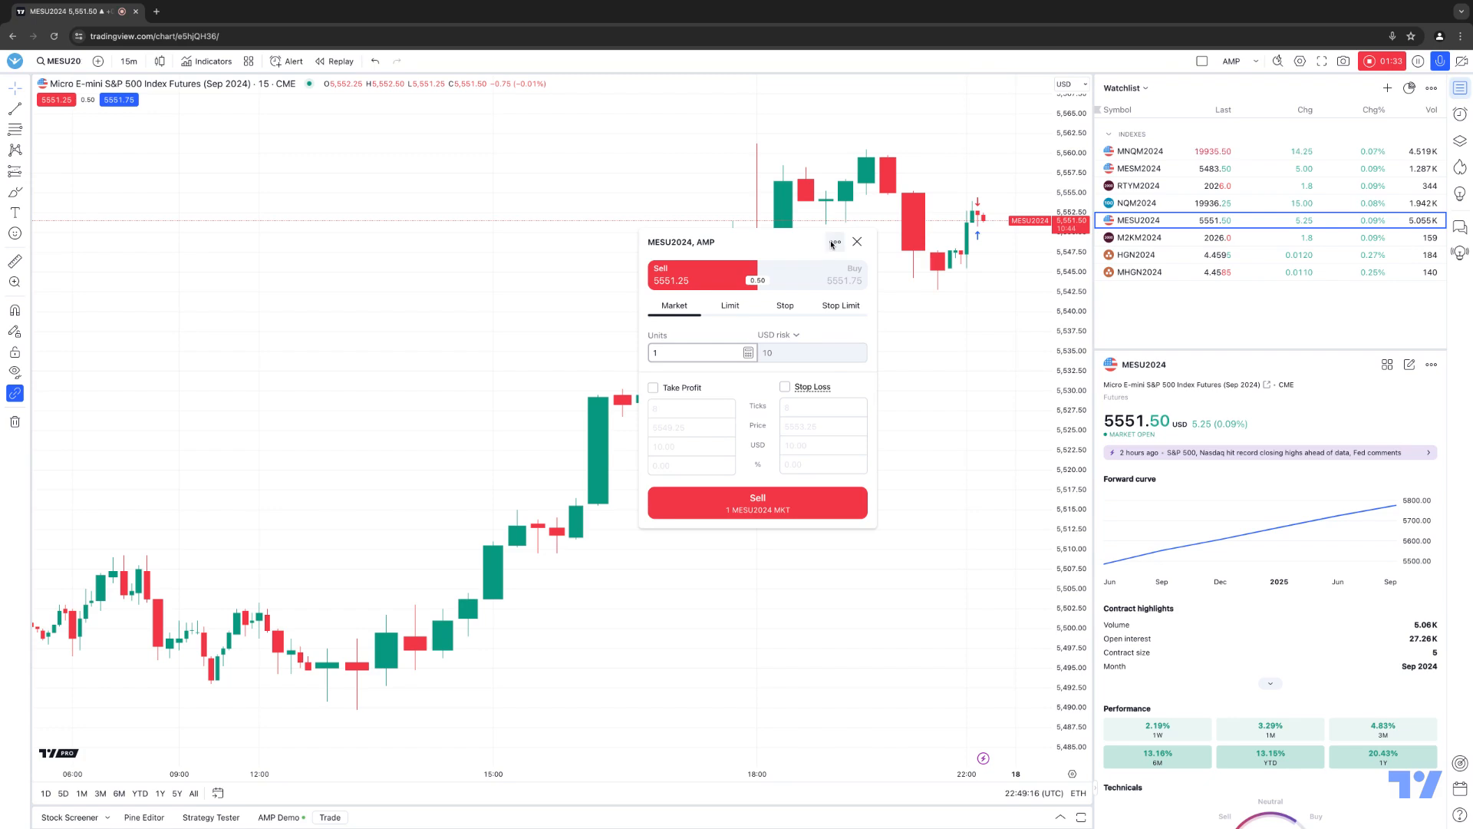
{"action": "left_click", "coordinate": [834, 242]}
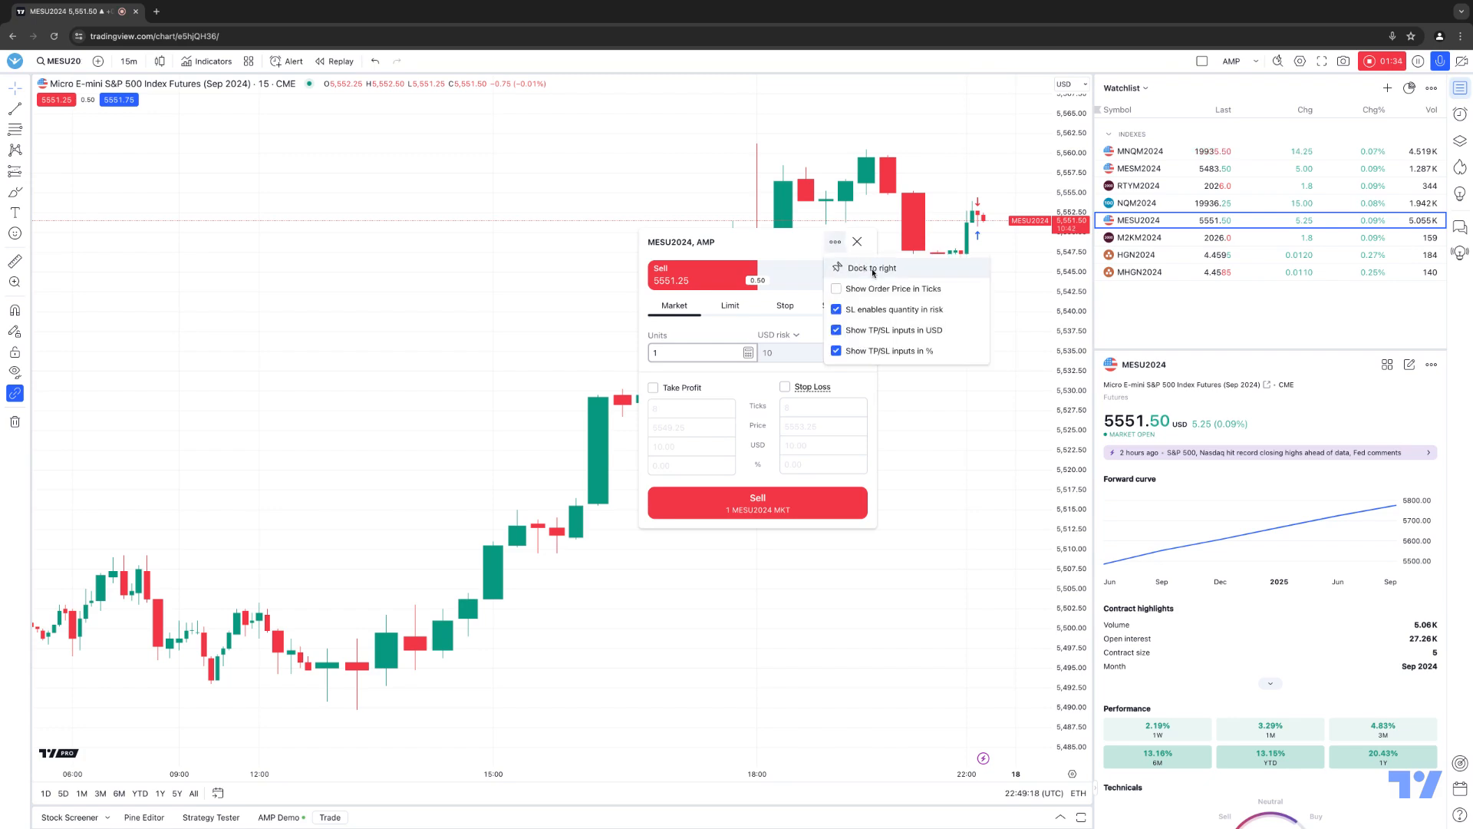
{"action": "left_click", "coordinate": [866, 267]}
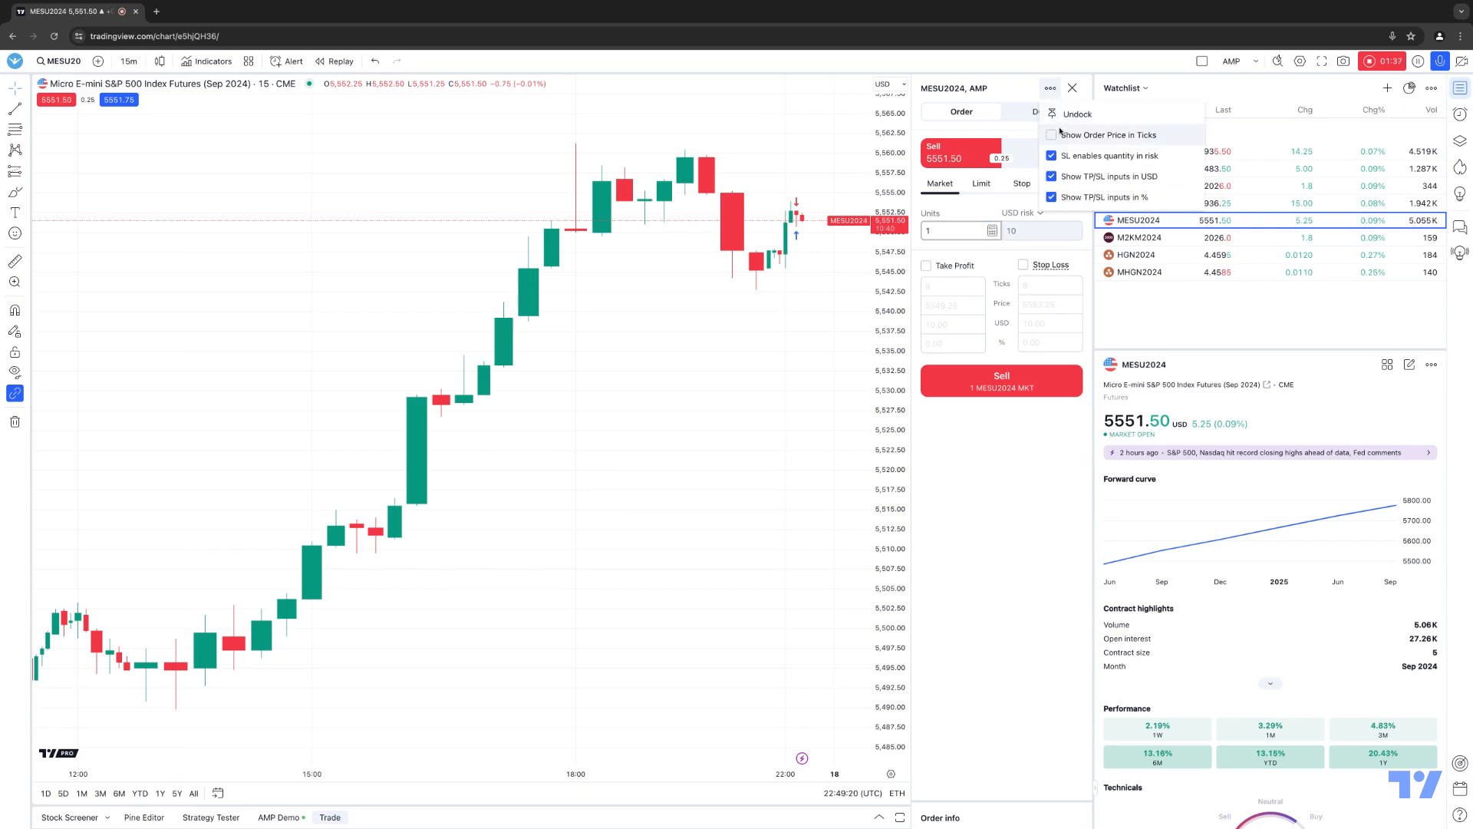
Step: Toggle Show Order Price in Ticks on and off in the panel's display options
{"action": "left_click", "coordinate": [1050, 135]}
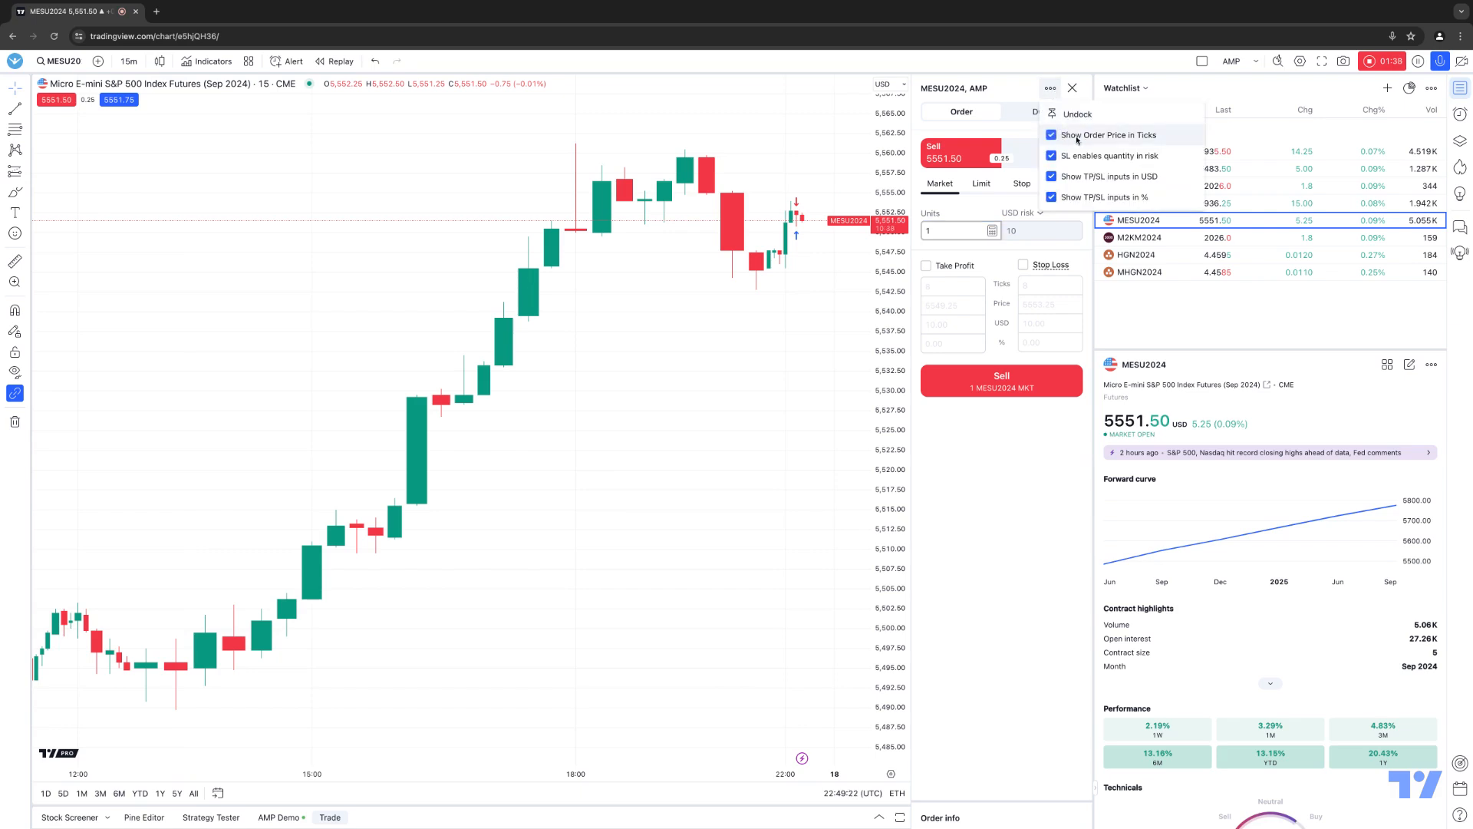
{"action": "left_click", "coordinate": [1051, 135]}
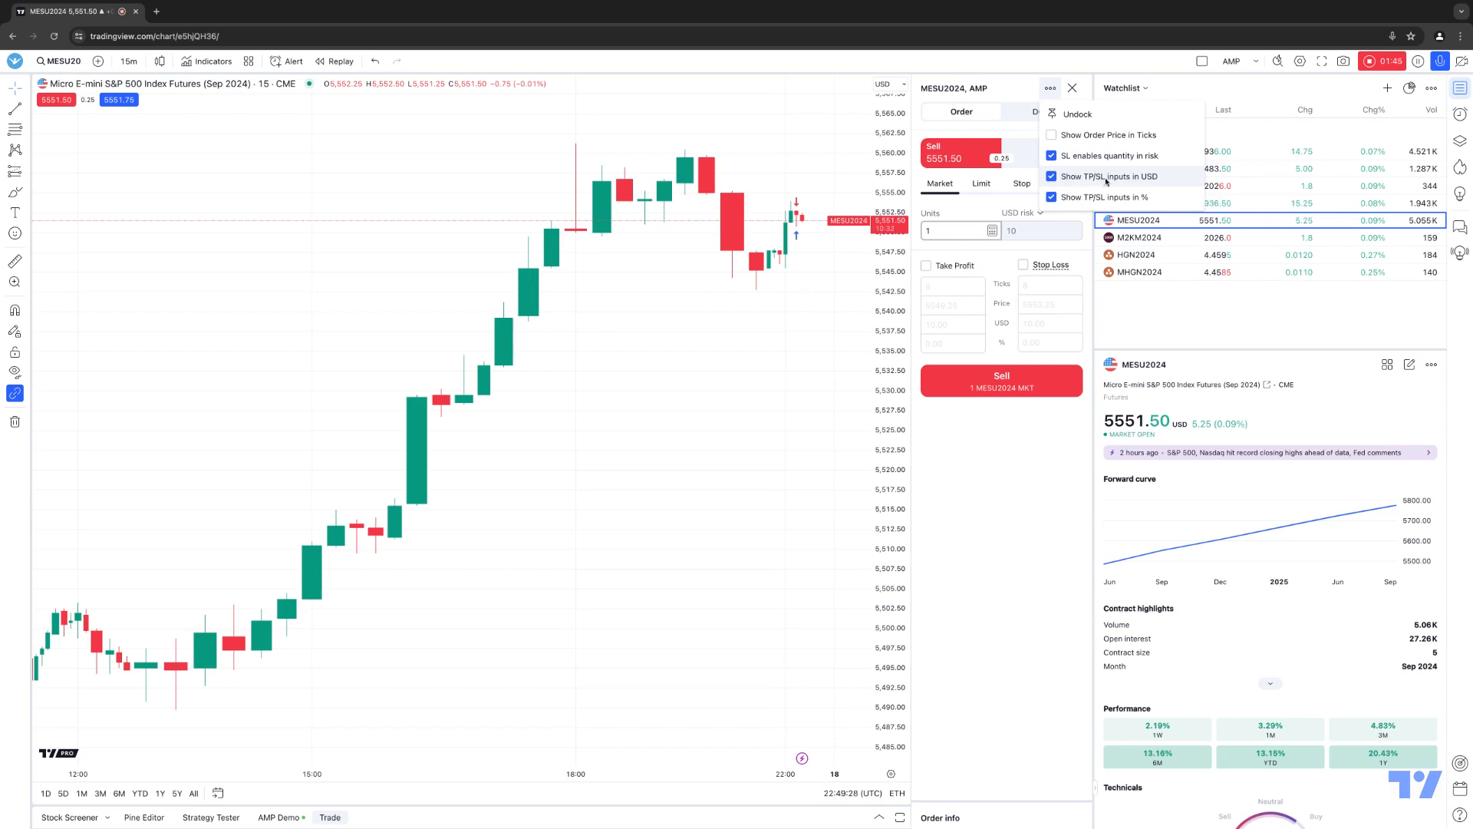
{"action": "left_click", "coordinate": [1052, 196]}
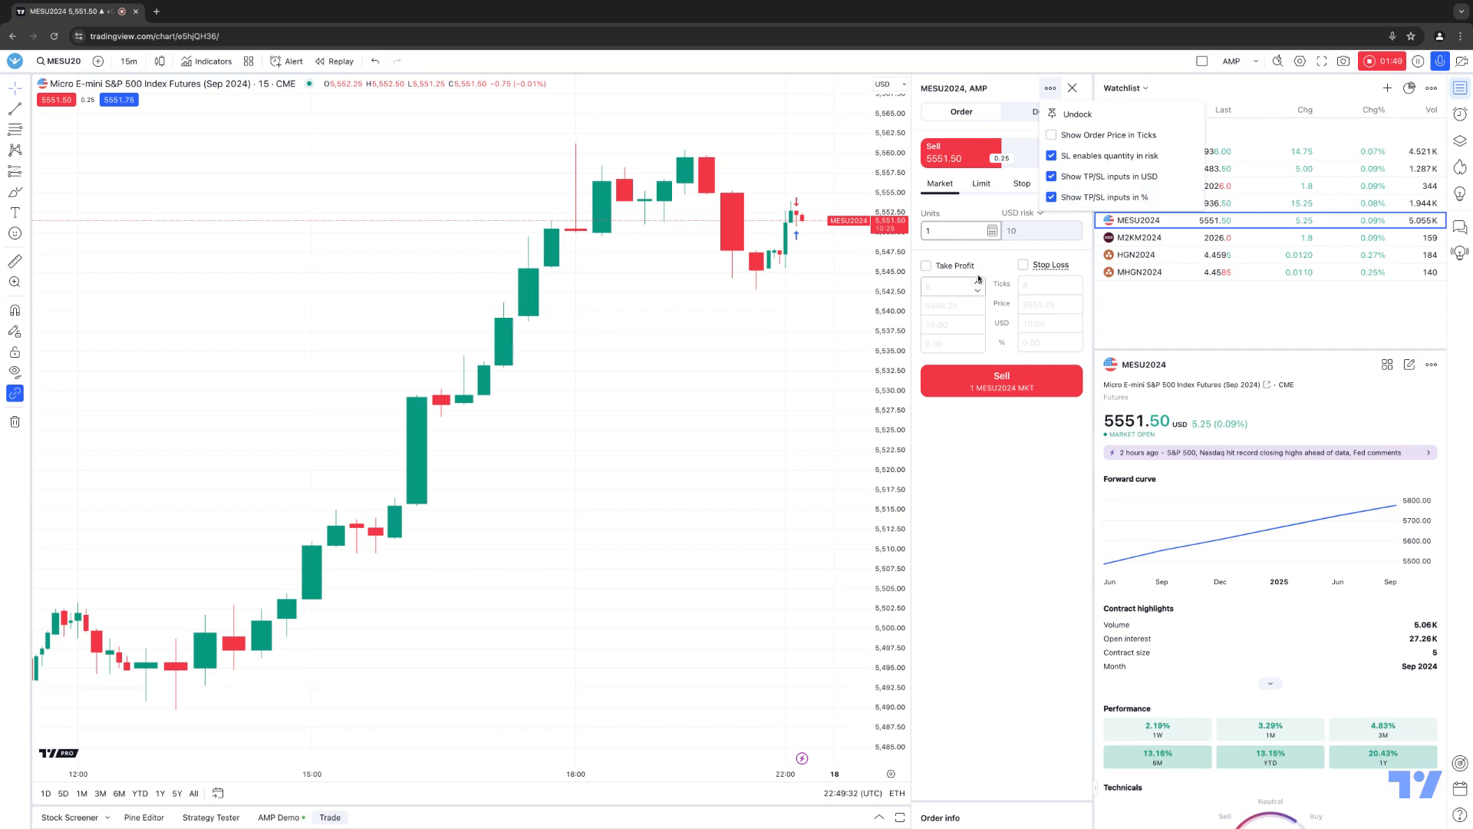
Step: Enable an 8-tick take profit and 8-tick stop loss on the market sell
{"action": "left_click", "coordinate": [925, 266]}
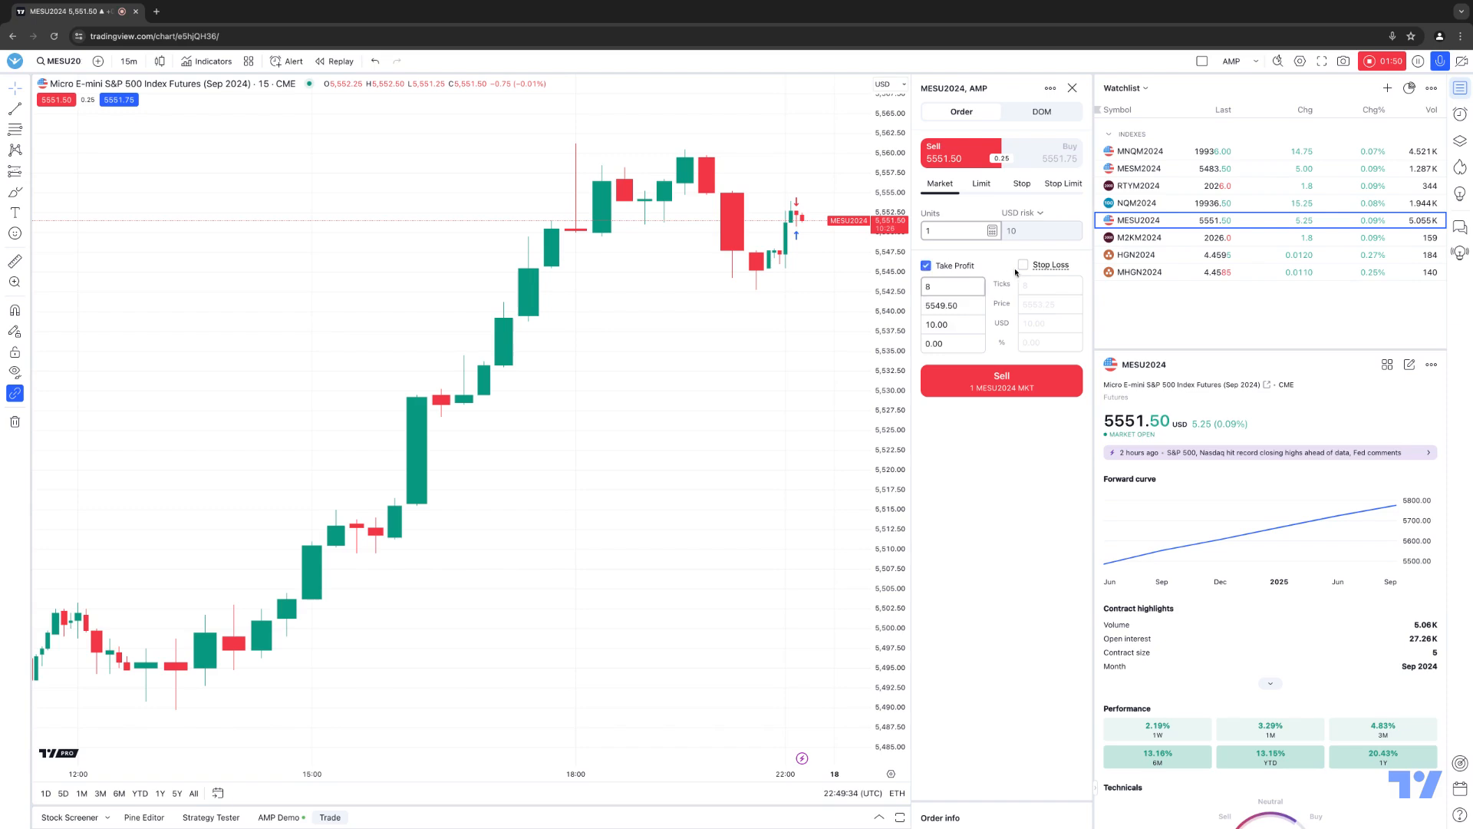
{"action": "left_click", "coordinate": [1023, 264]}
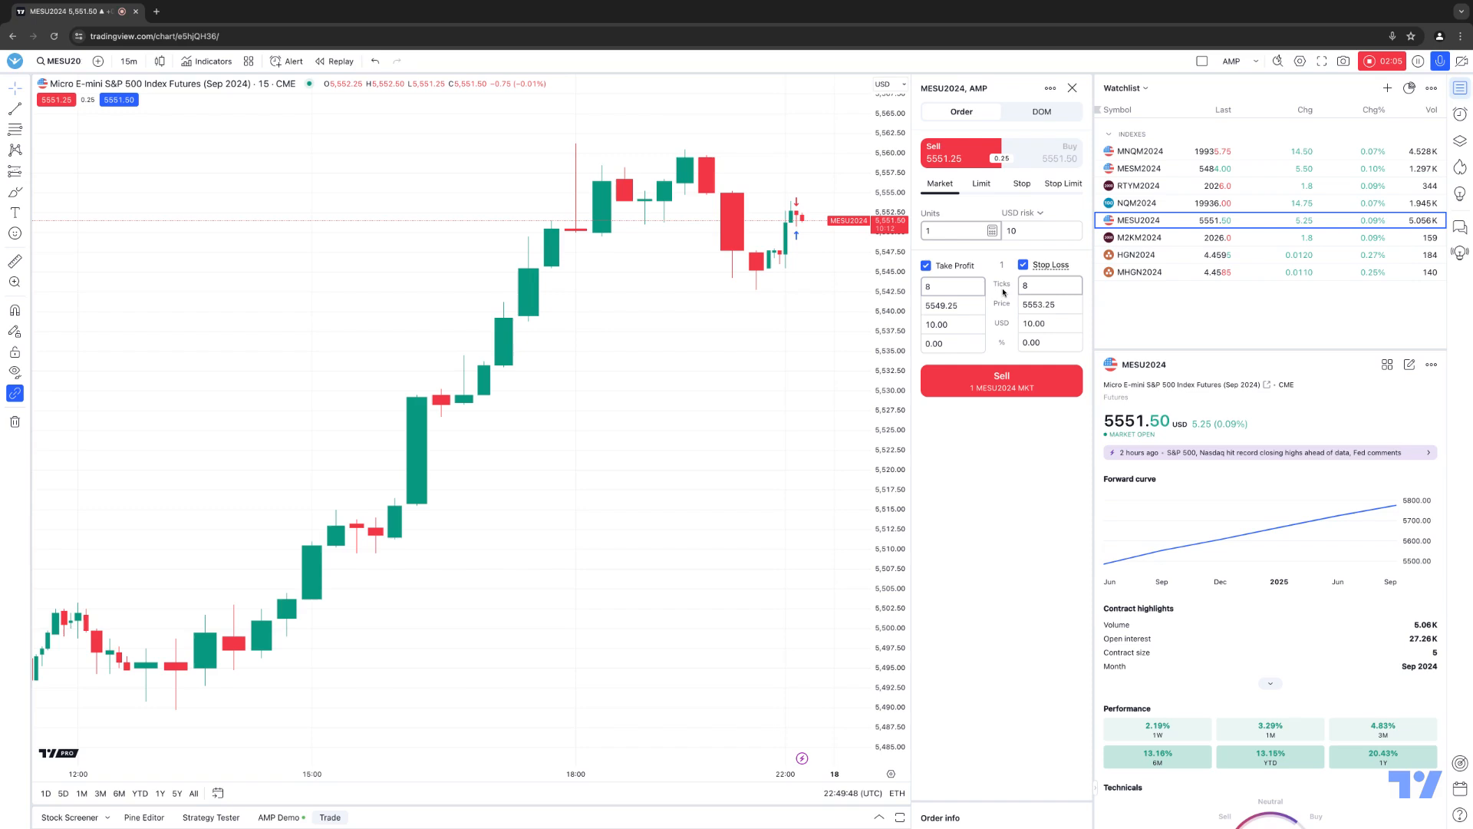
Step: Hide the percent and USD TP/SL inputs in display options, then bring them back
{"action": "left_click", "coordinate": [1048, 88]}
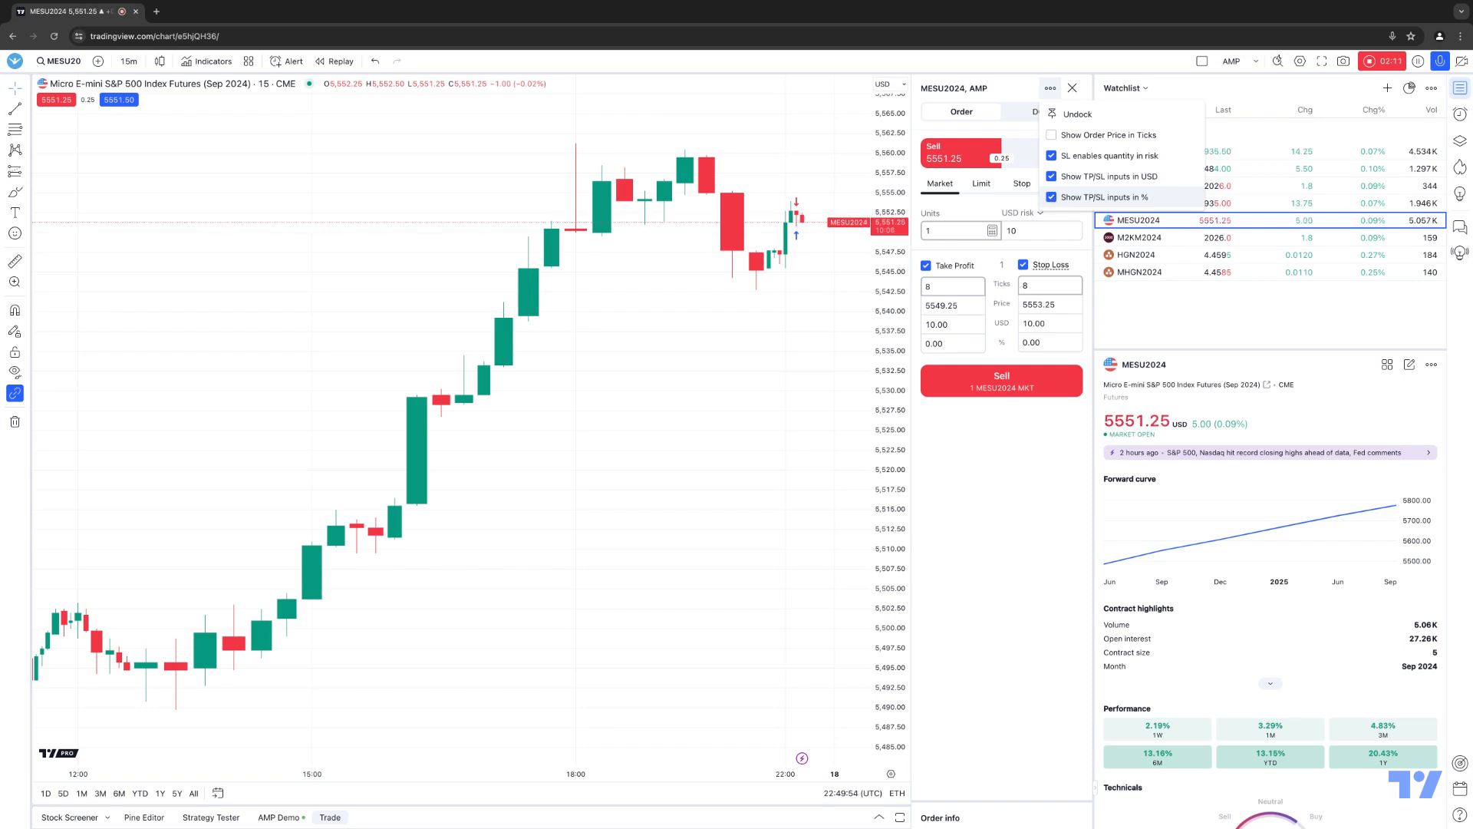
{"action": "left_click", "coordinate": [1051, 197]}
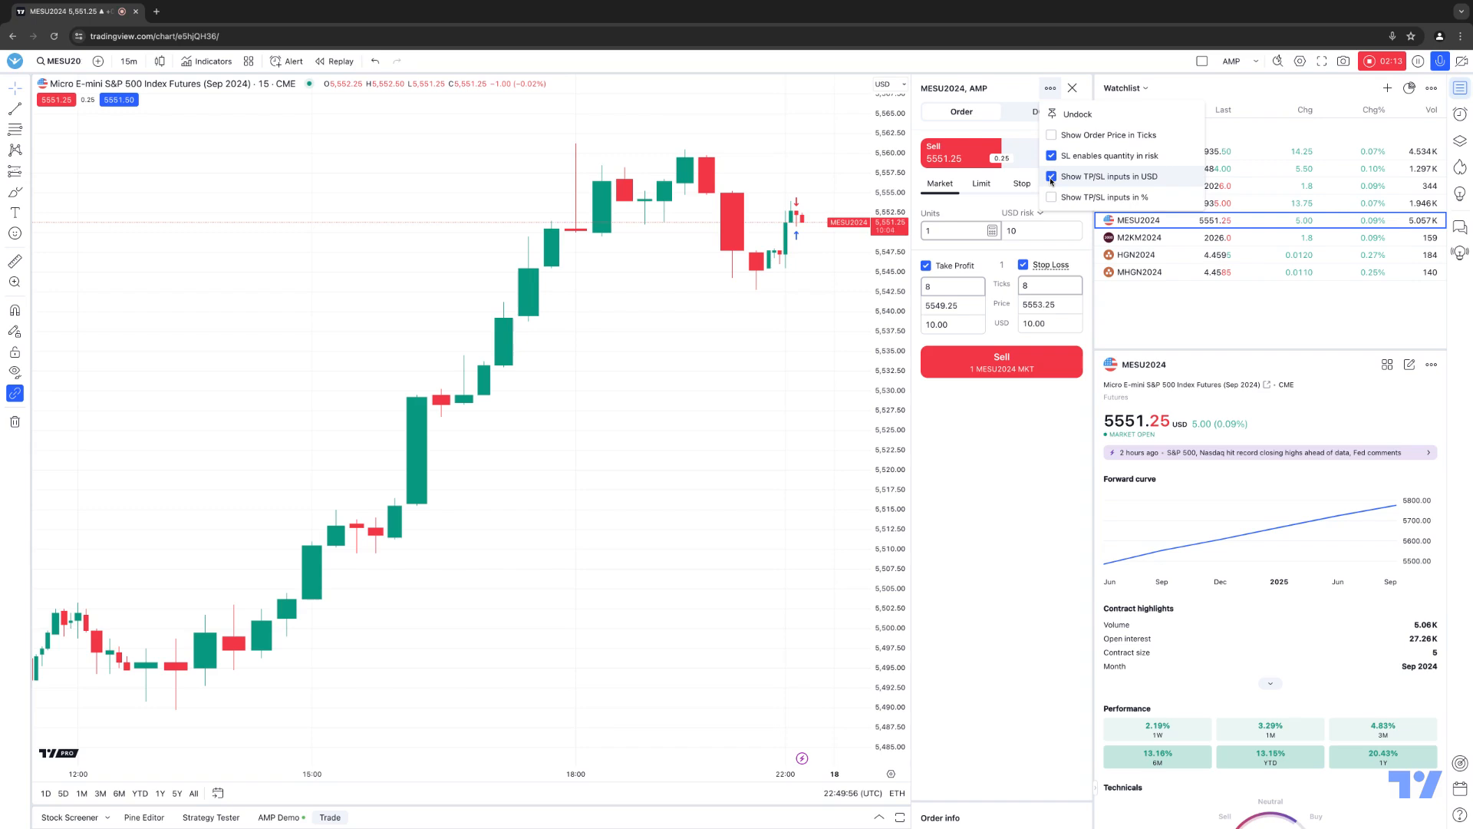
{"action": "left_click", "coordinate": [1049, 177]}
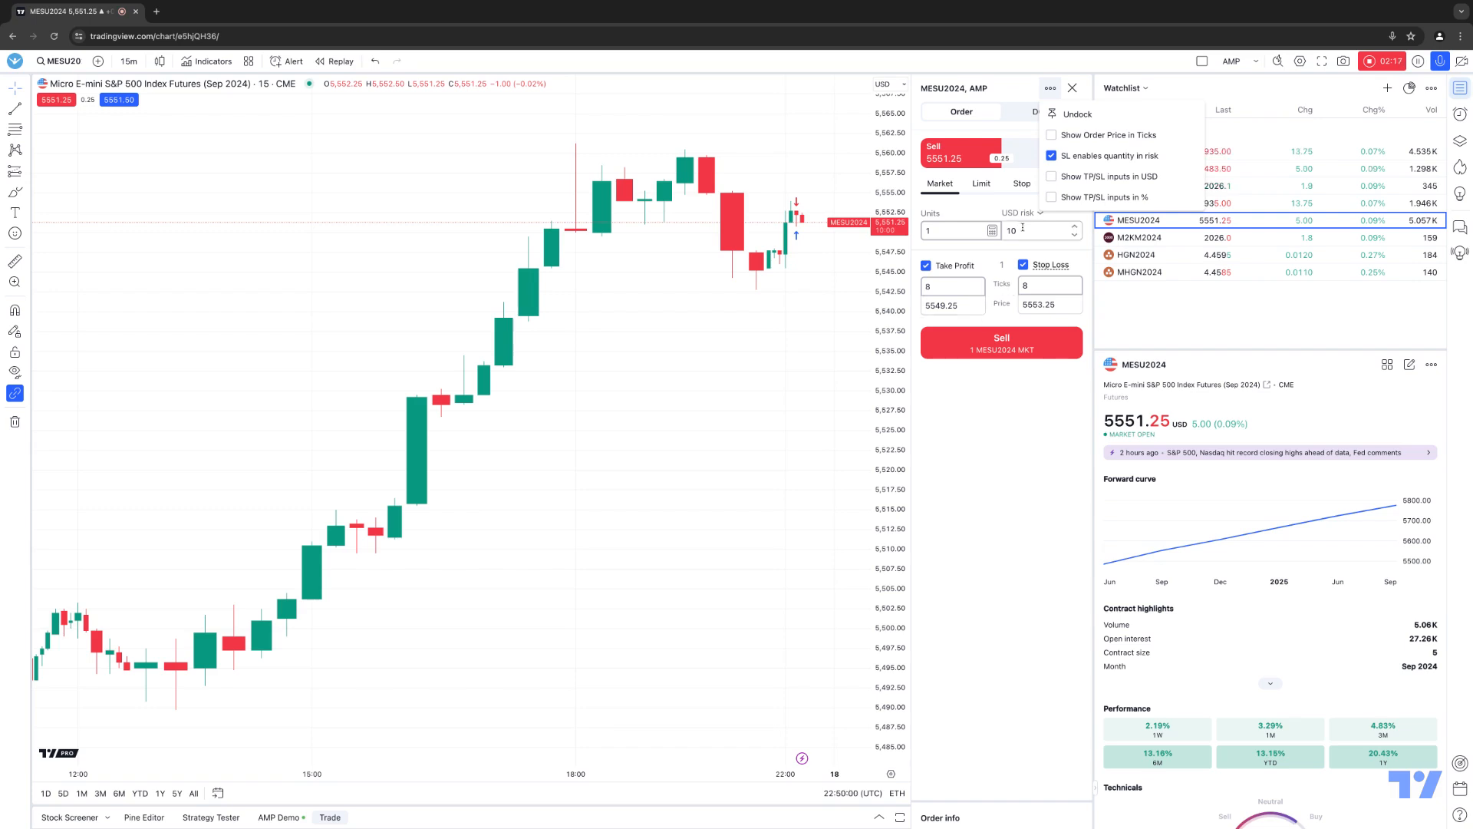
{"action": "left_click", "coordinate": [1052, 177]}
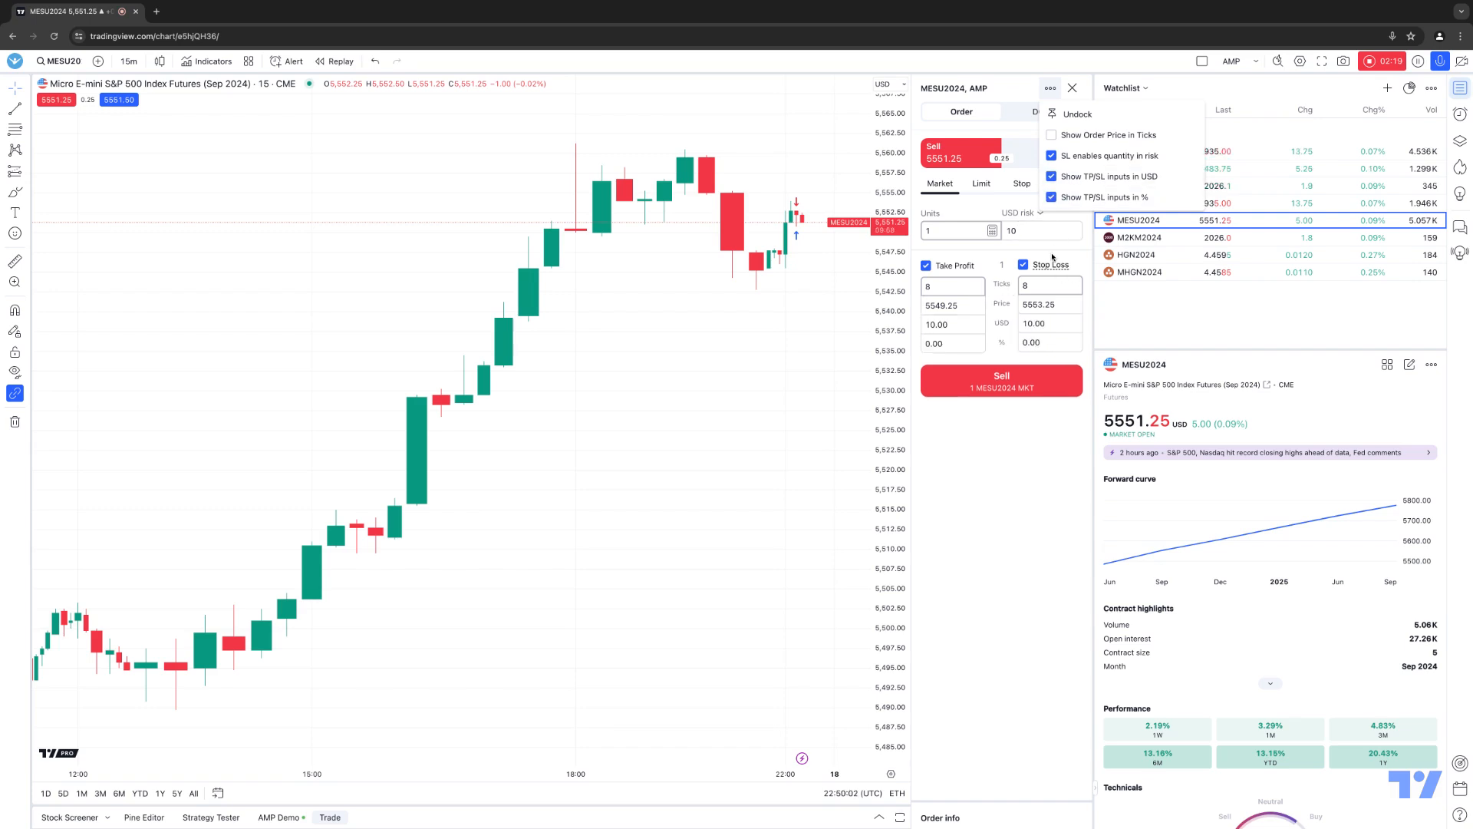
{"action": "left_click", "coordinate": [1050, 88]}
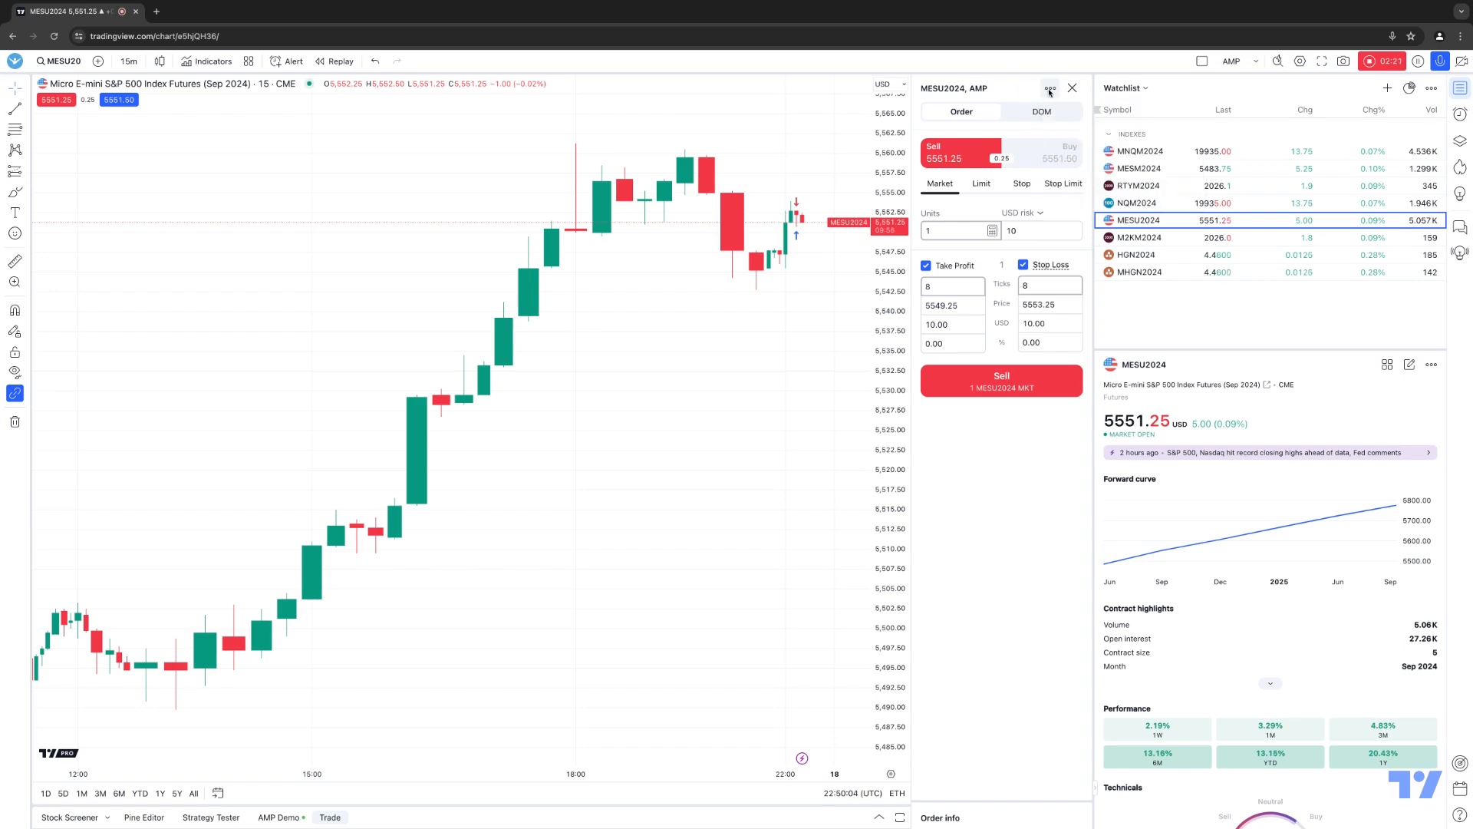
{"action": "left_click", "coordinate": [1050, 89]}
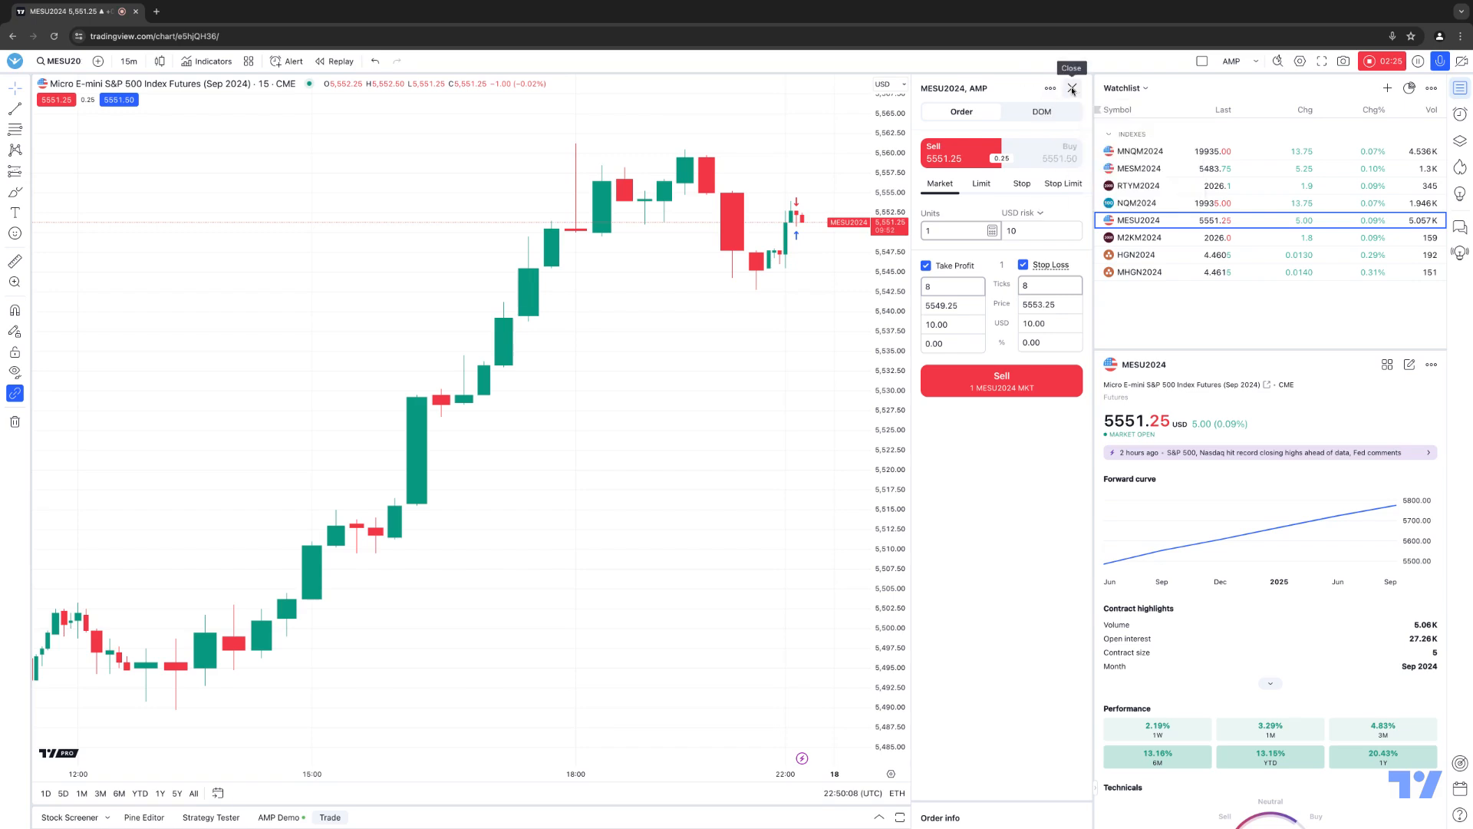
Step: Clear the TP/SL bracket, preview Limit and Stop Limit forms, then return to Market
{"action": "left_click", "coordinate": [1075, 89]}
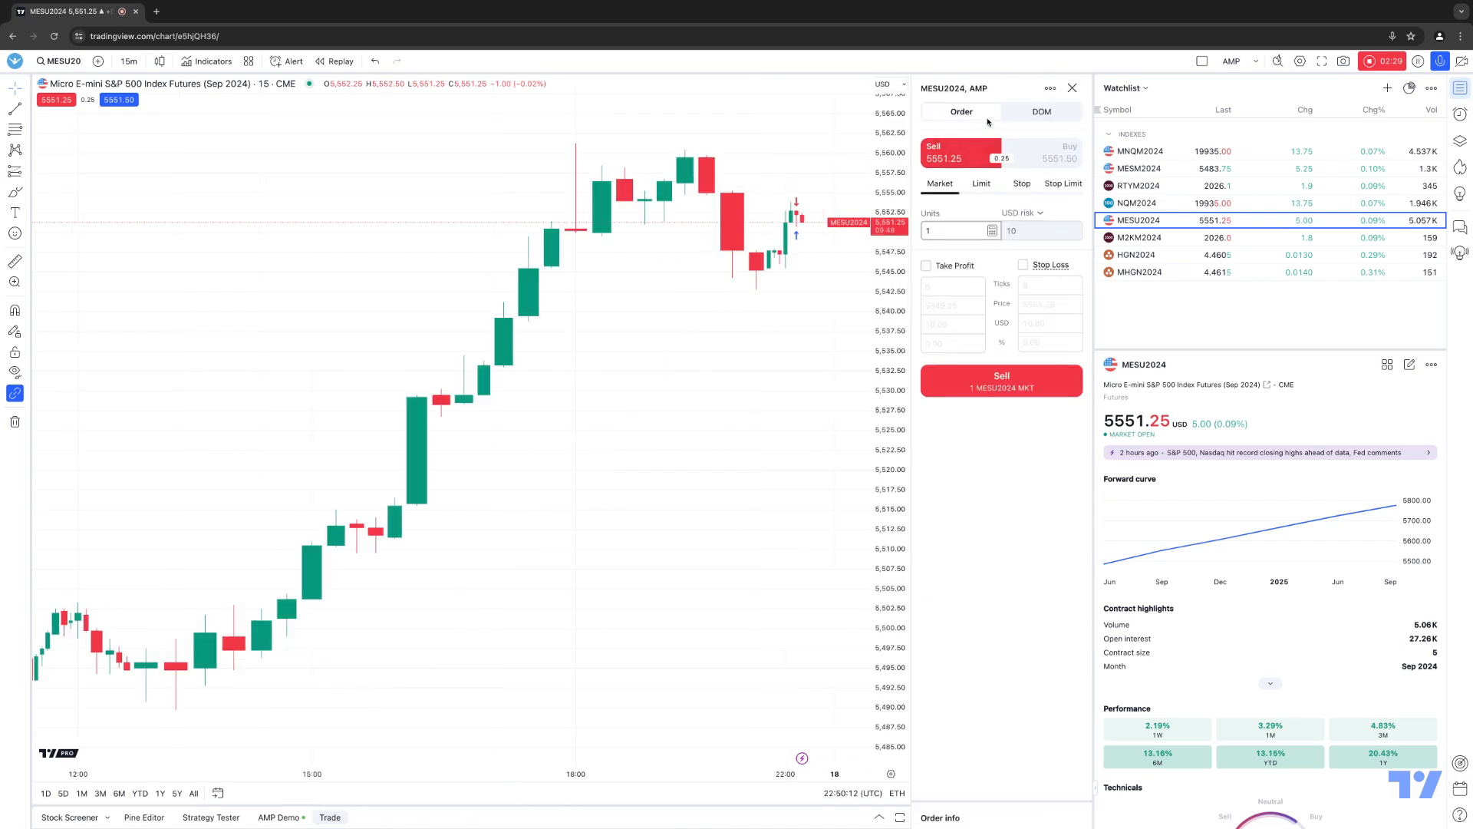
{"action": "mouse_move", "coordinate": [1012, 173]}
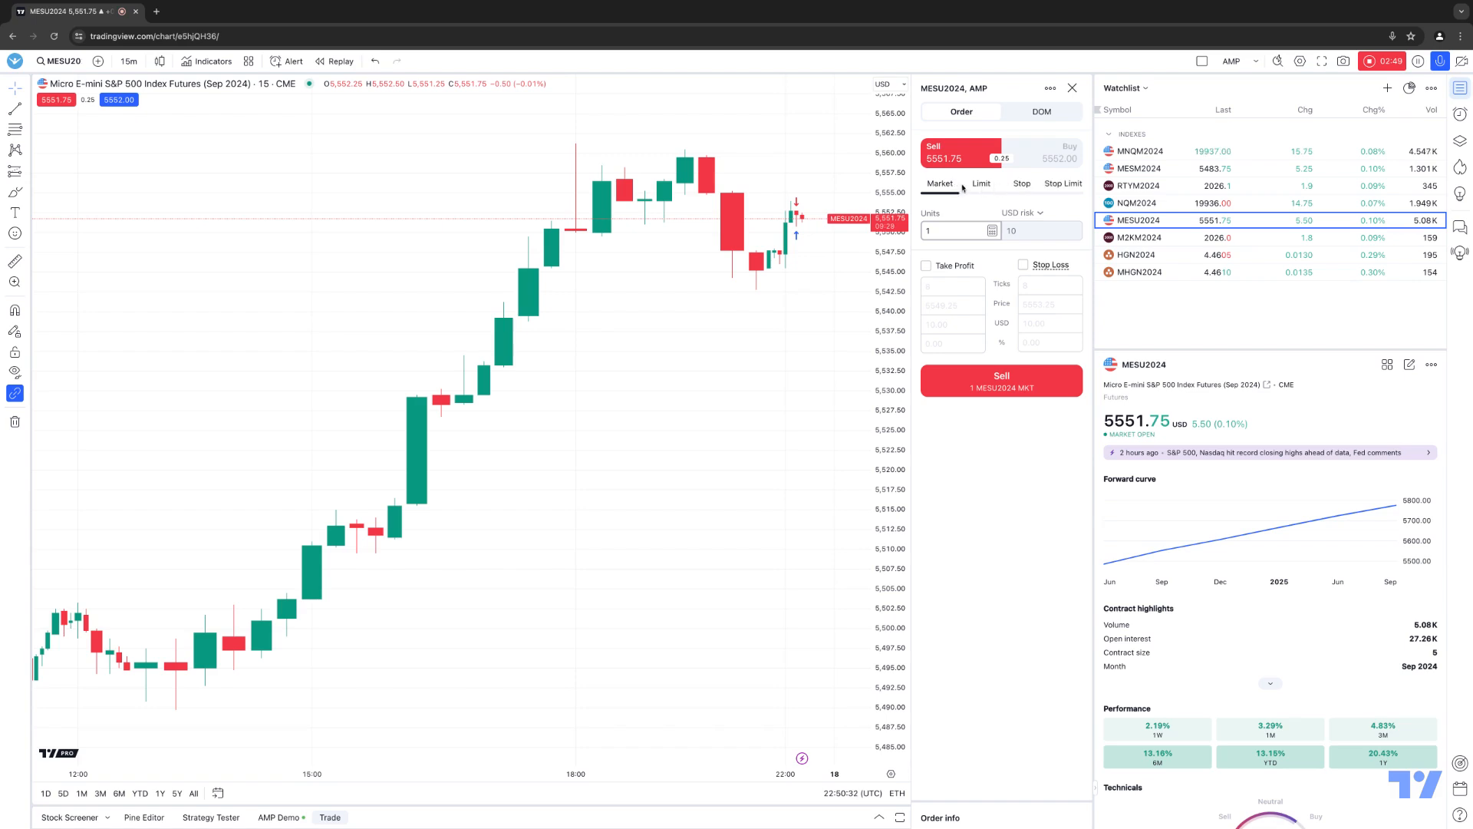
{"action": "left_click", "coordinate": [982, 184]}
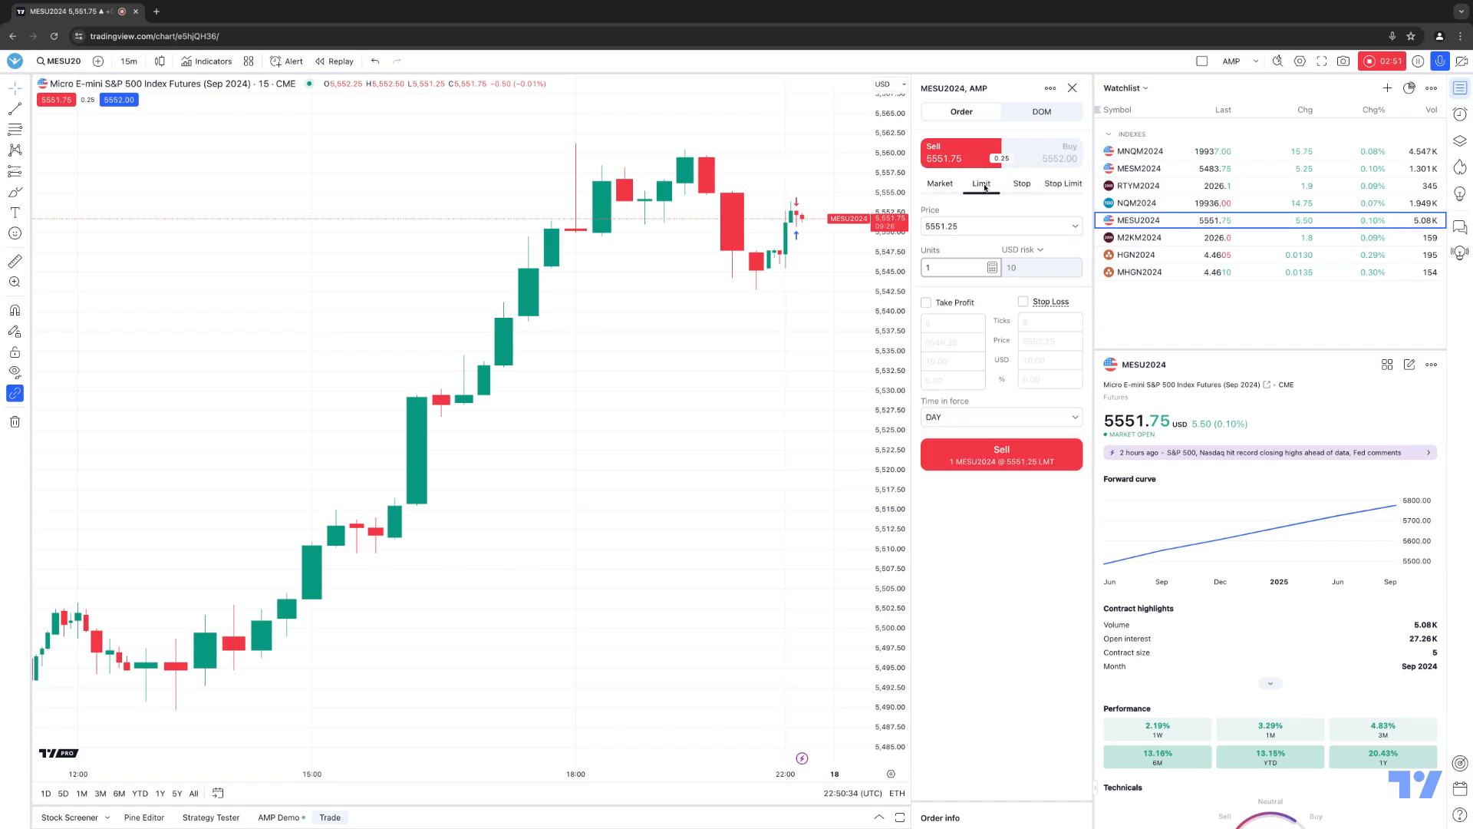
{"action": "left_click", "coordinate": [1064, 184]}
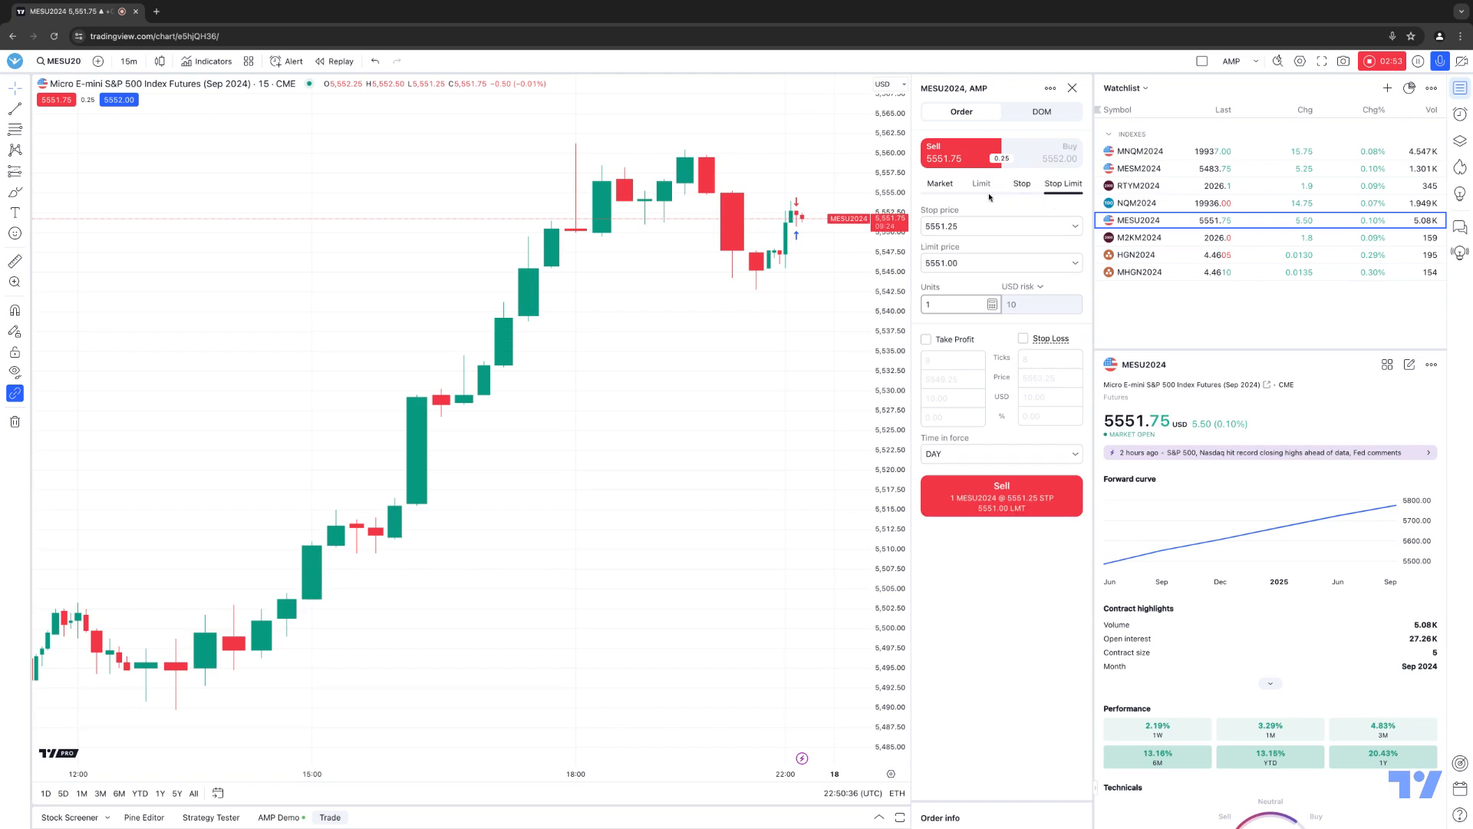
{"action": "left_click", "coordinate": [940, 184]}
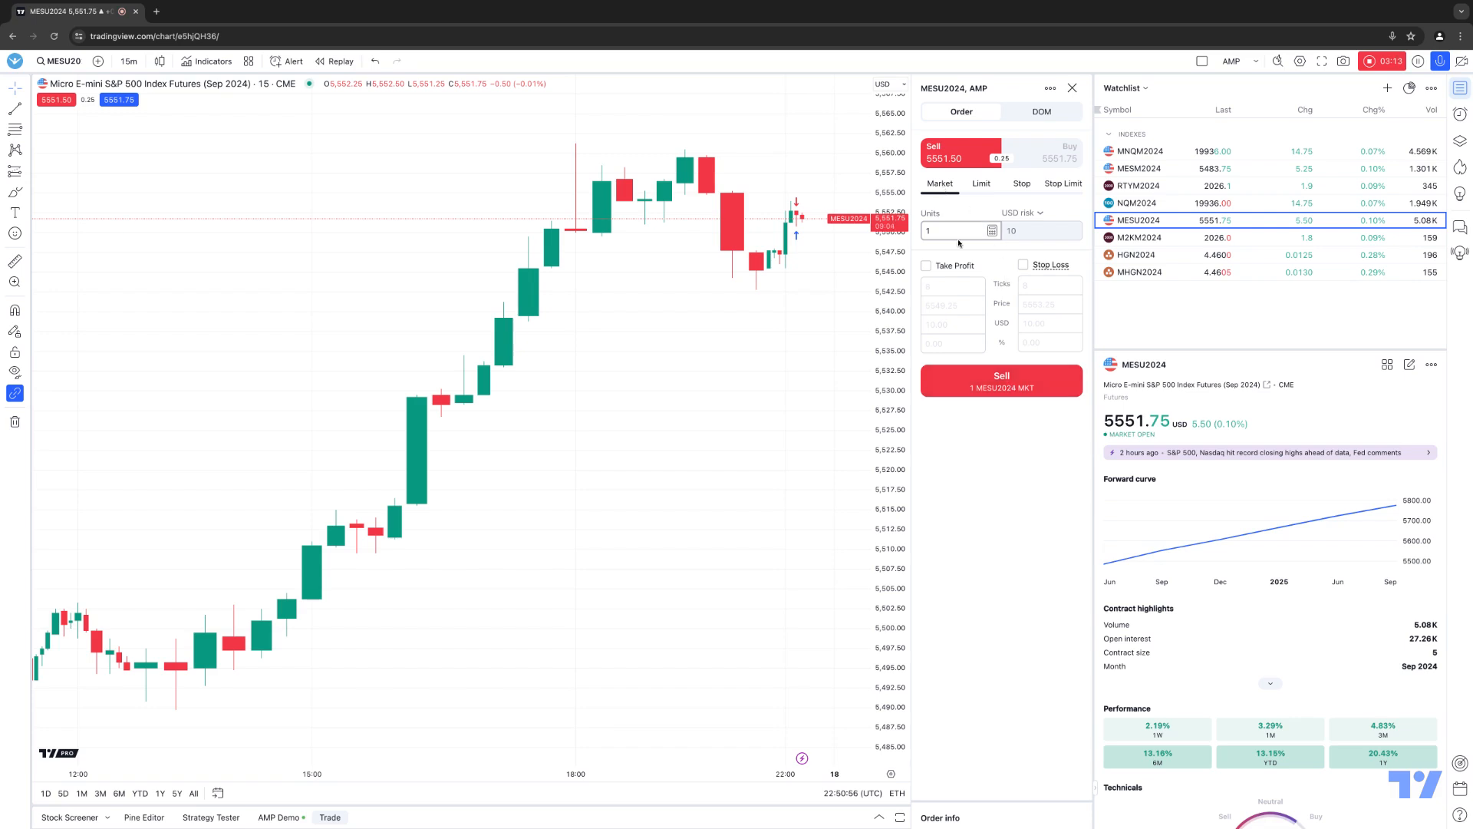
Step: Try Stop and Market tickets, then settle on a 1-unit Limit buy at 5550.75
{"action": "left_click", "coordinate": [1050, 150]}
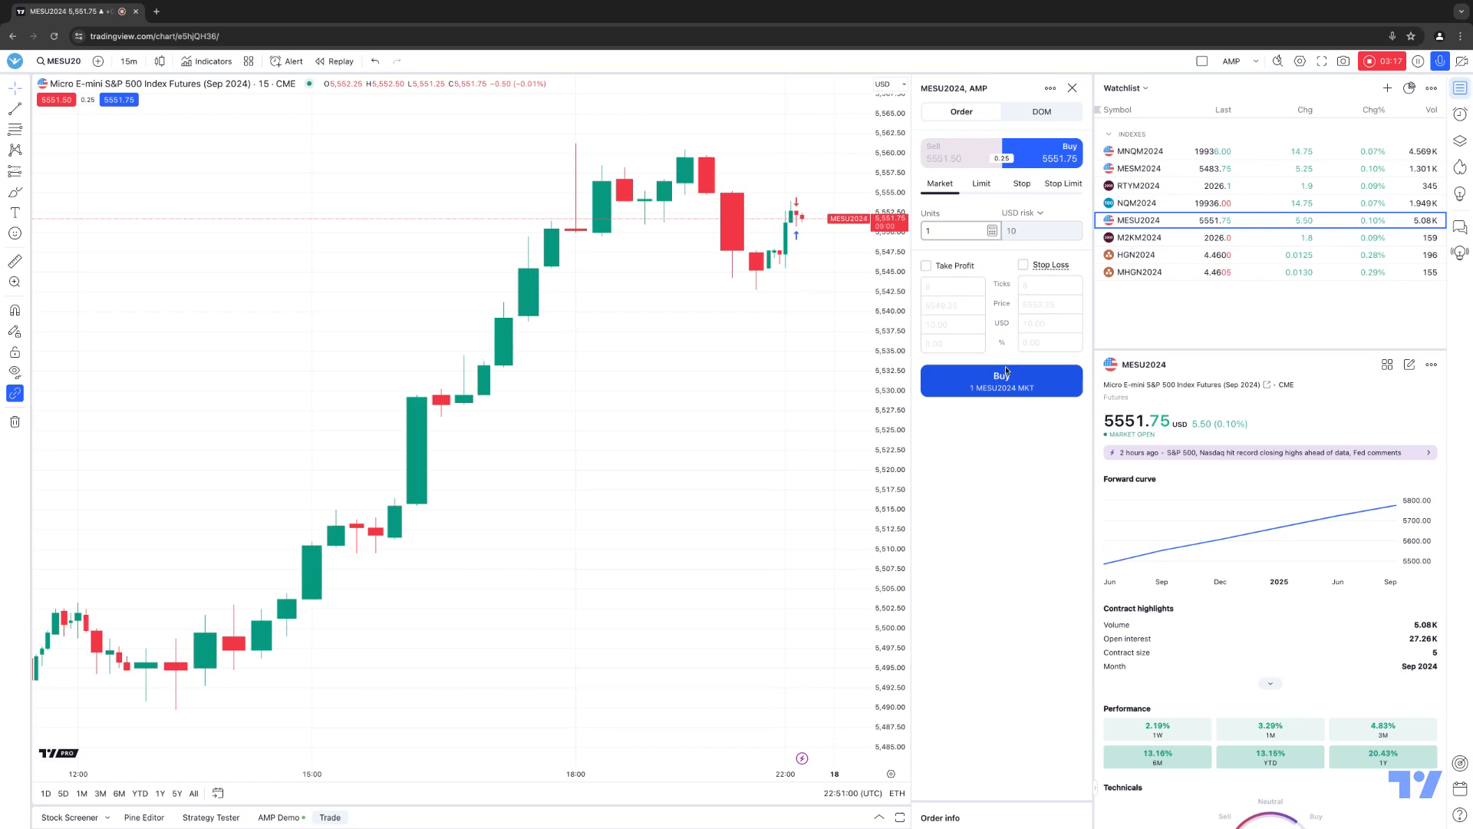
{"action": "mouse_move", "coordinate": [1022, 400]}
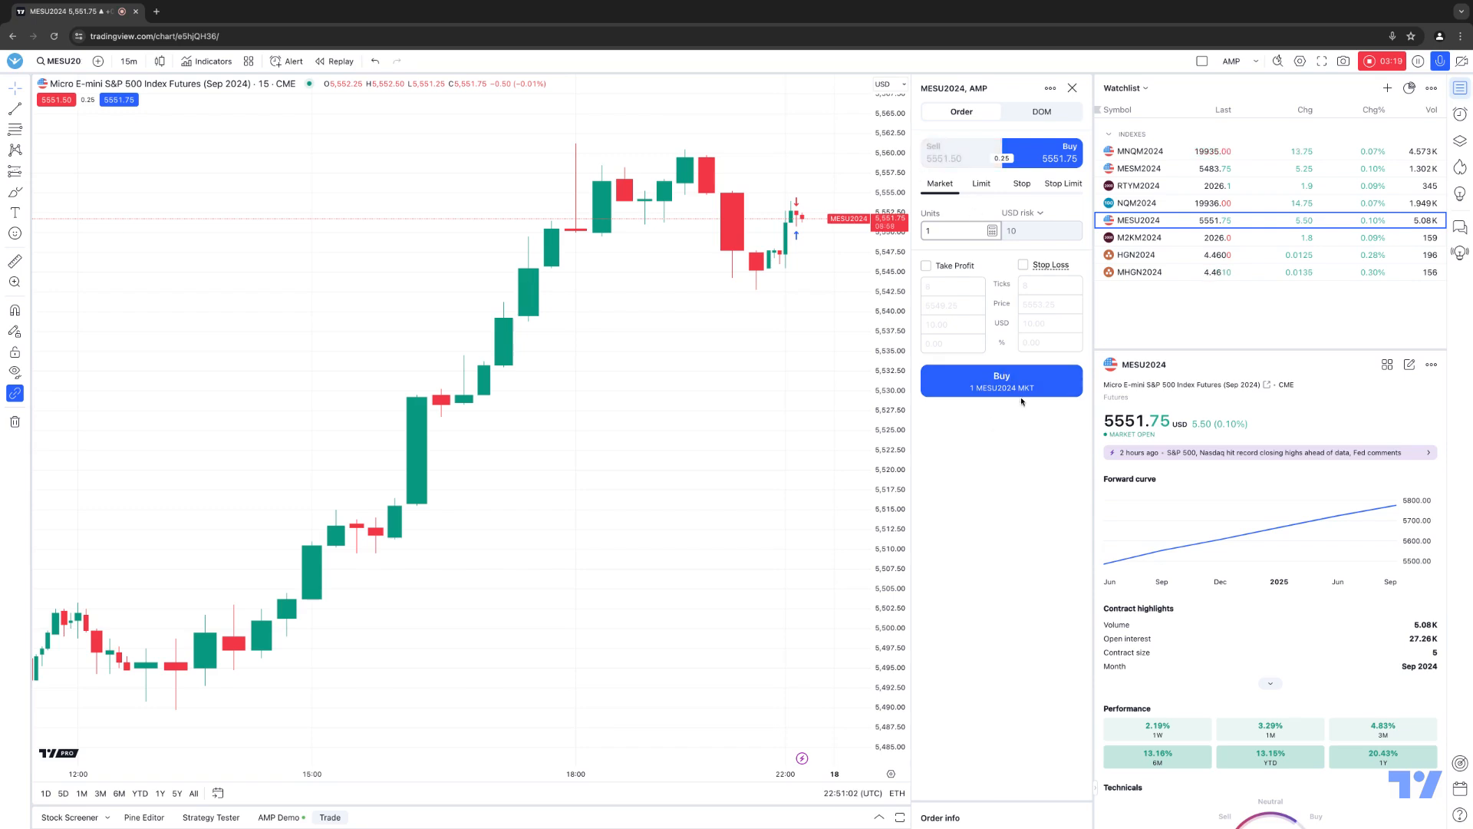
{"action": "left_click", "coordinate": [959, 154]}
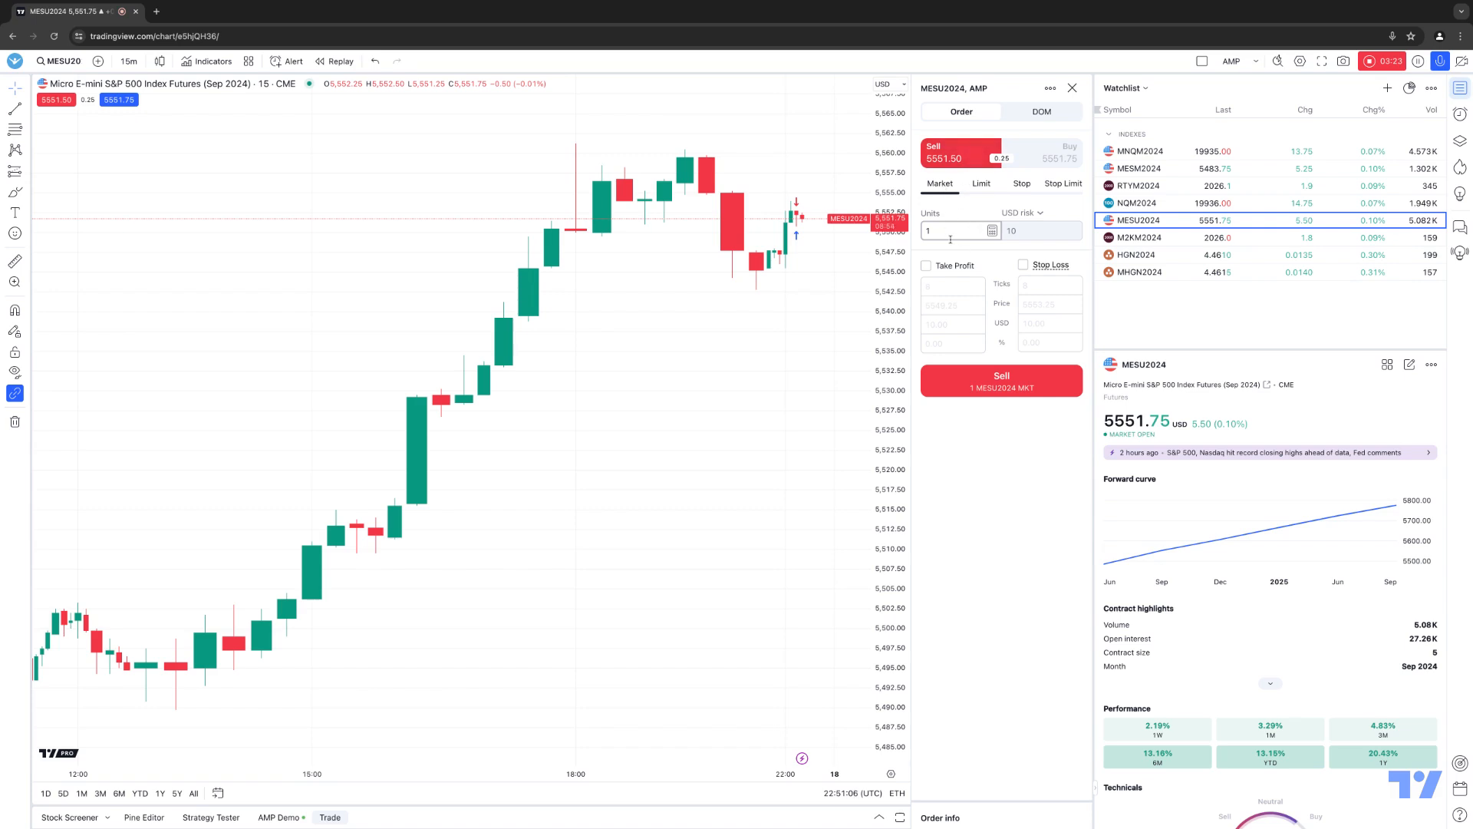
{"action": "left_click", "coordinate": [981, 184]}
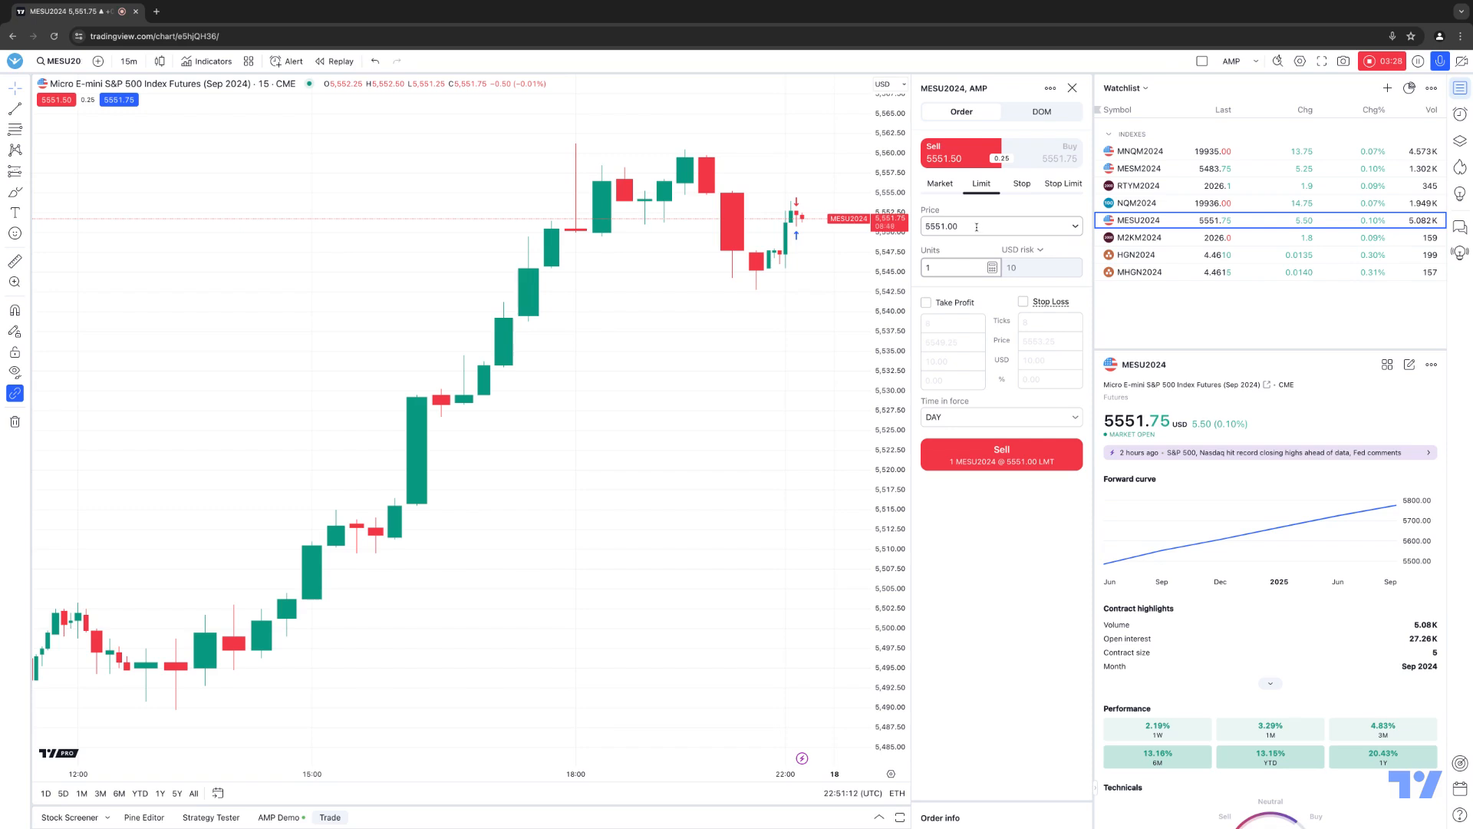
{"action": "left_click", "coordinate": [1022, 184]}
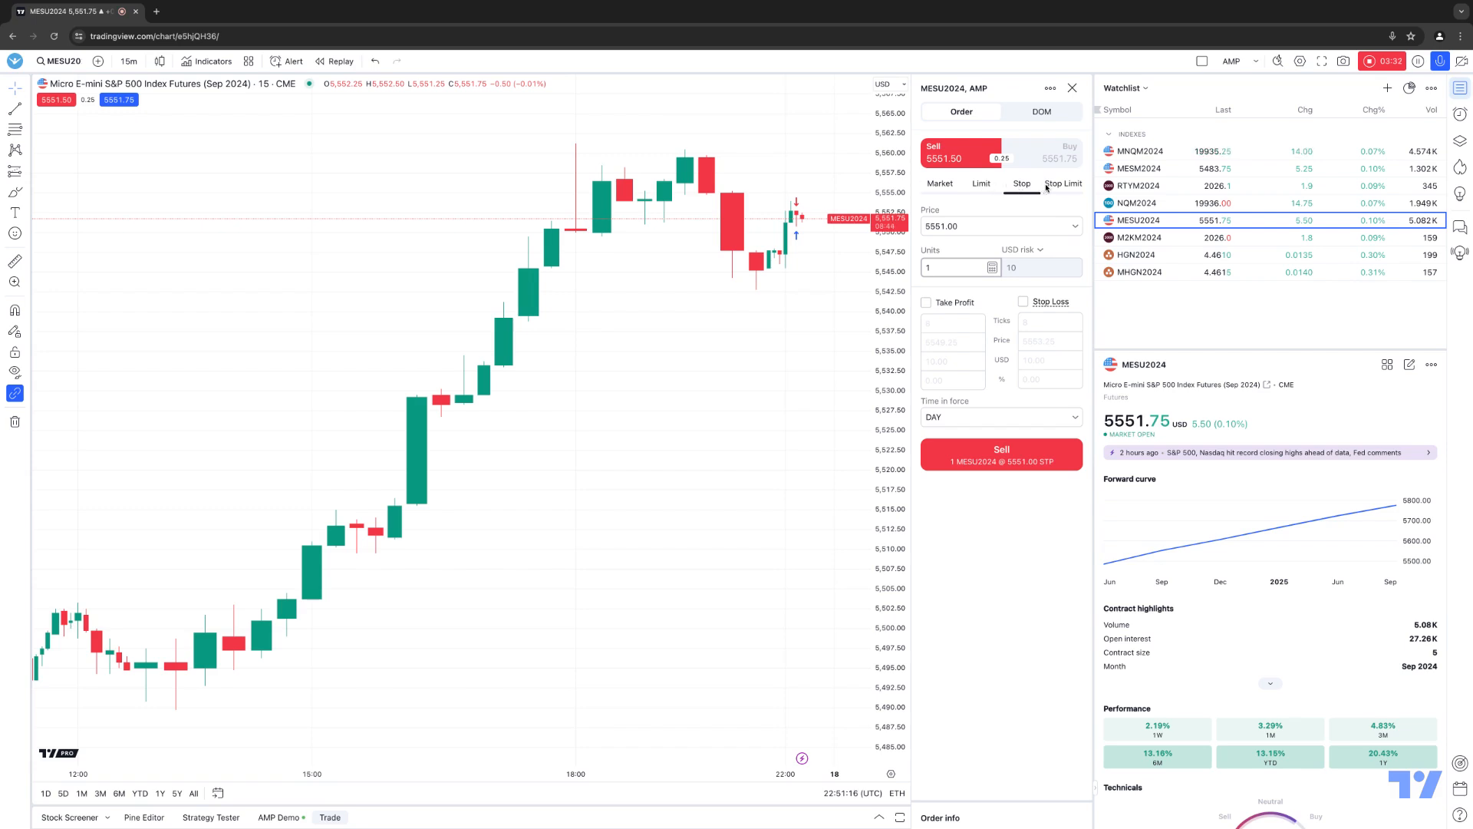
{"action": "left_click", "coordinate": [939, 184]}
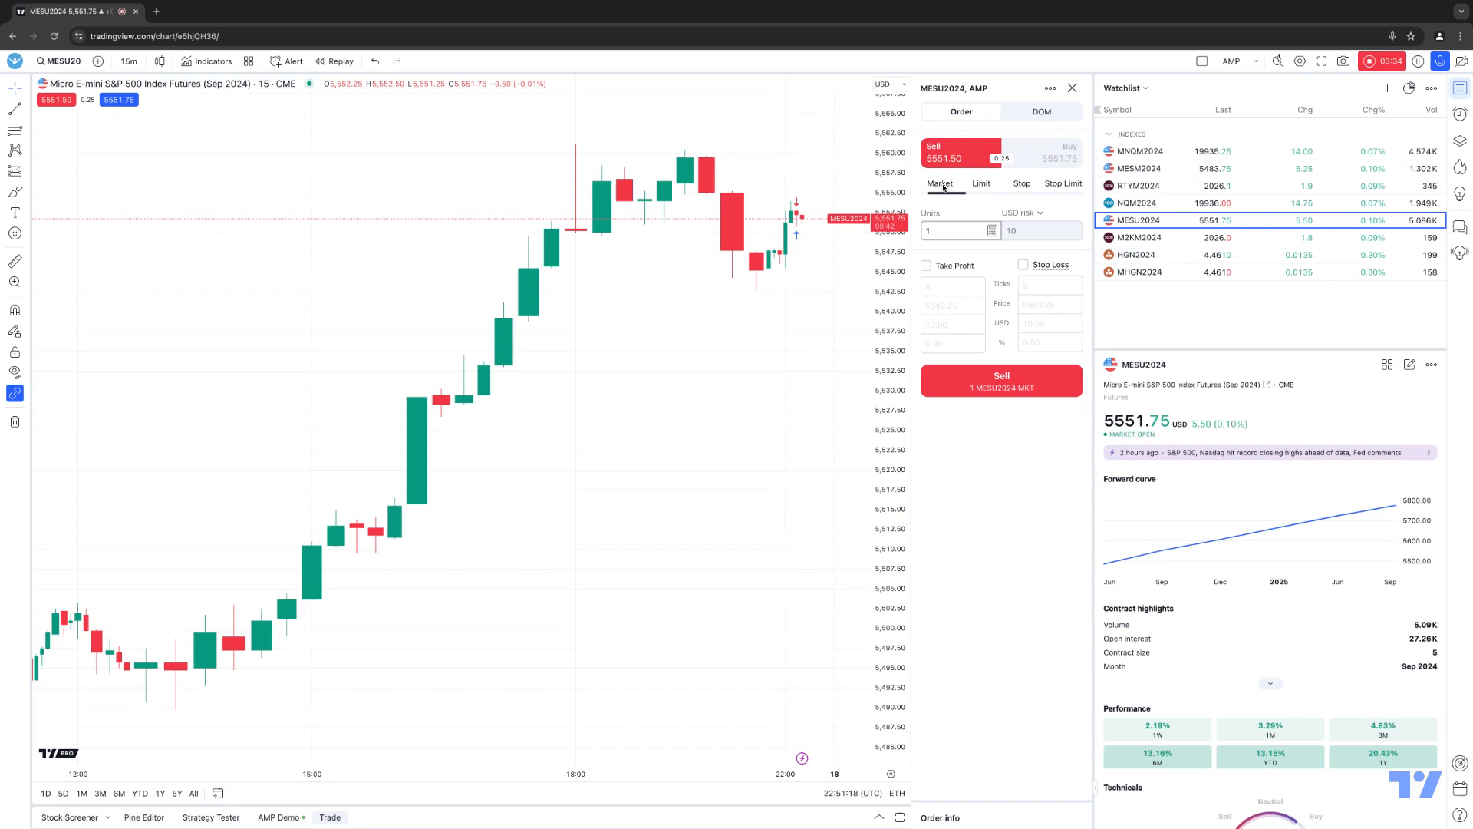
{"action": "left_click", "coordinate": [982, 184]}
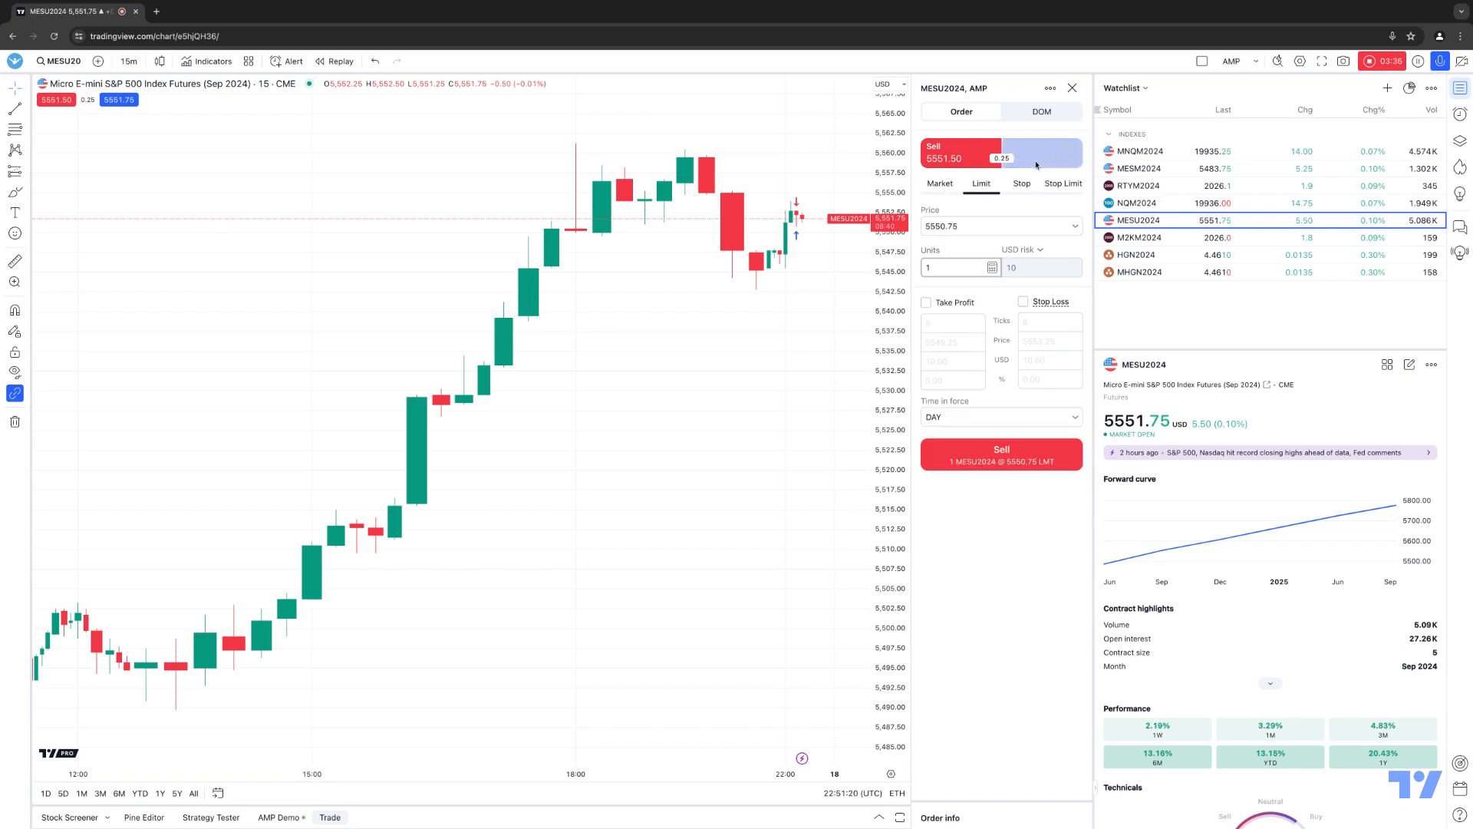
{"action": "left_click", "coordinate": [1051, 152]}
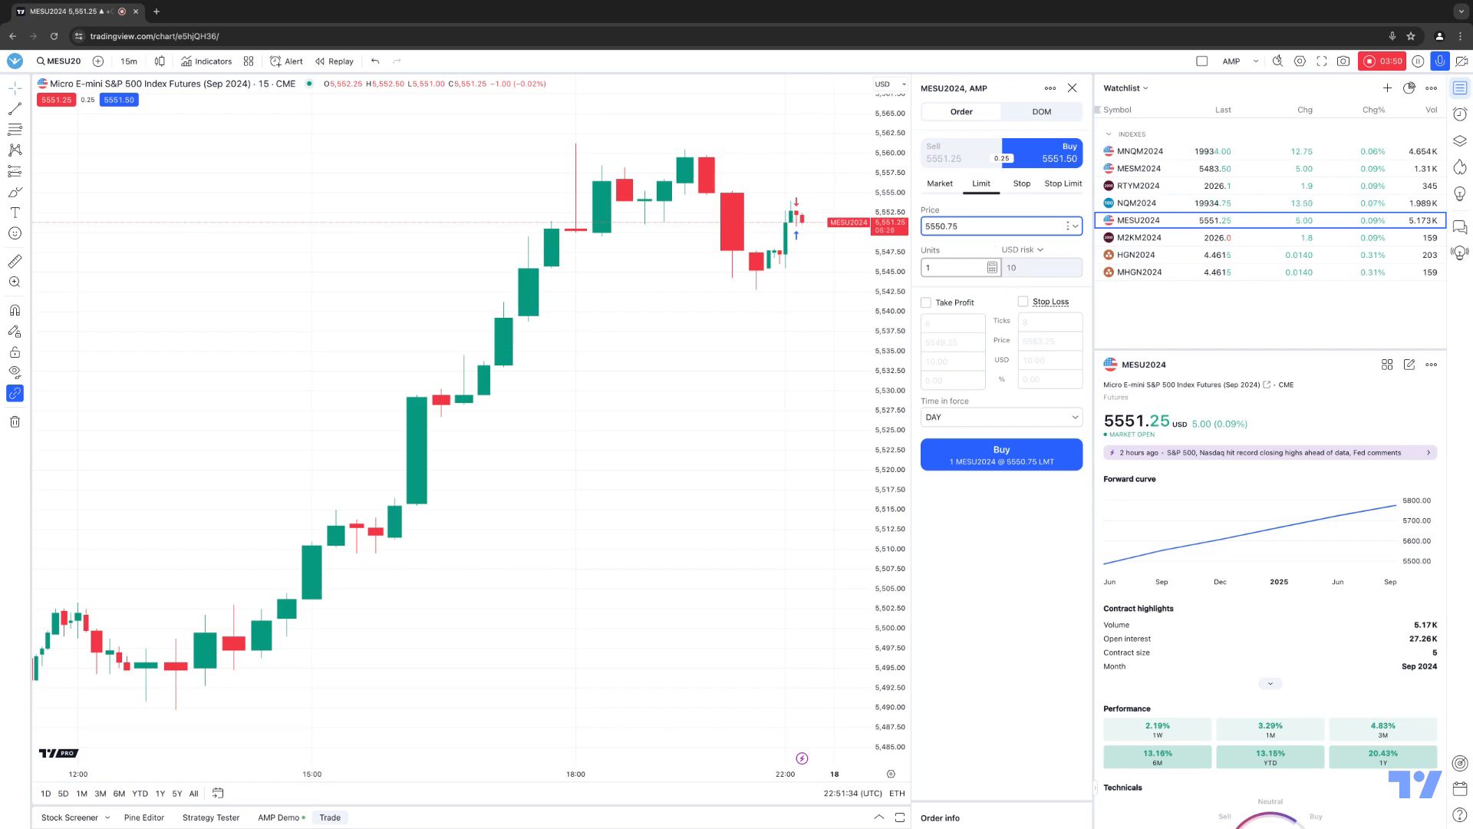
Step: Set the limit price to 5549.00 with 1 unit and 8-tick take profit and stop loss
{"action": "left_click", "coordinate": [1068, 225]}
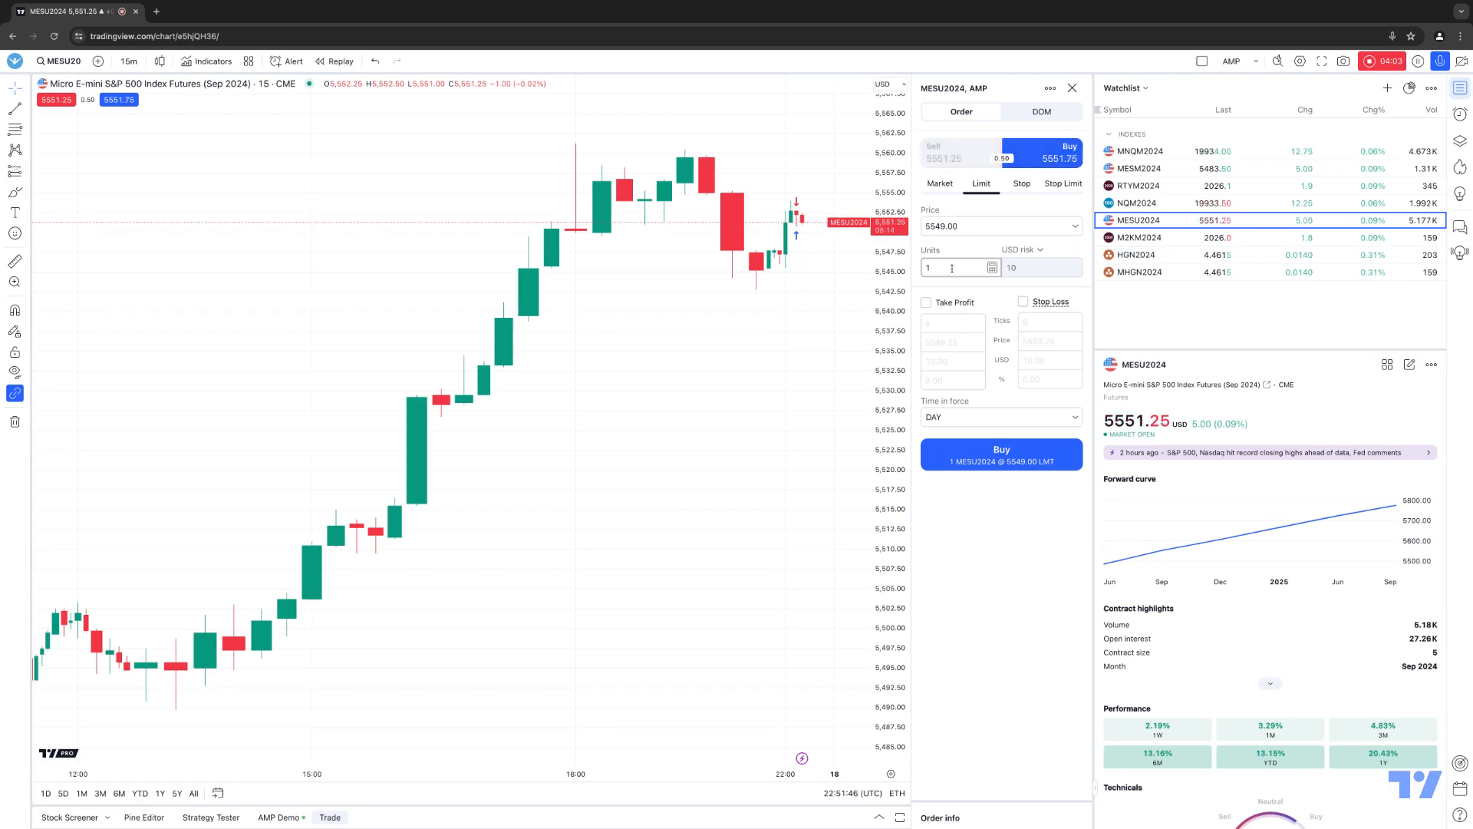
{"action": "left_click", "coordinate": [949, 267]}
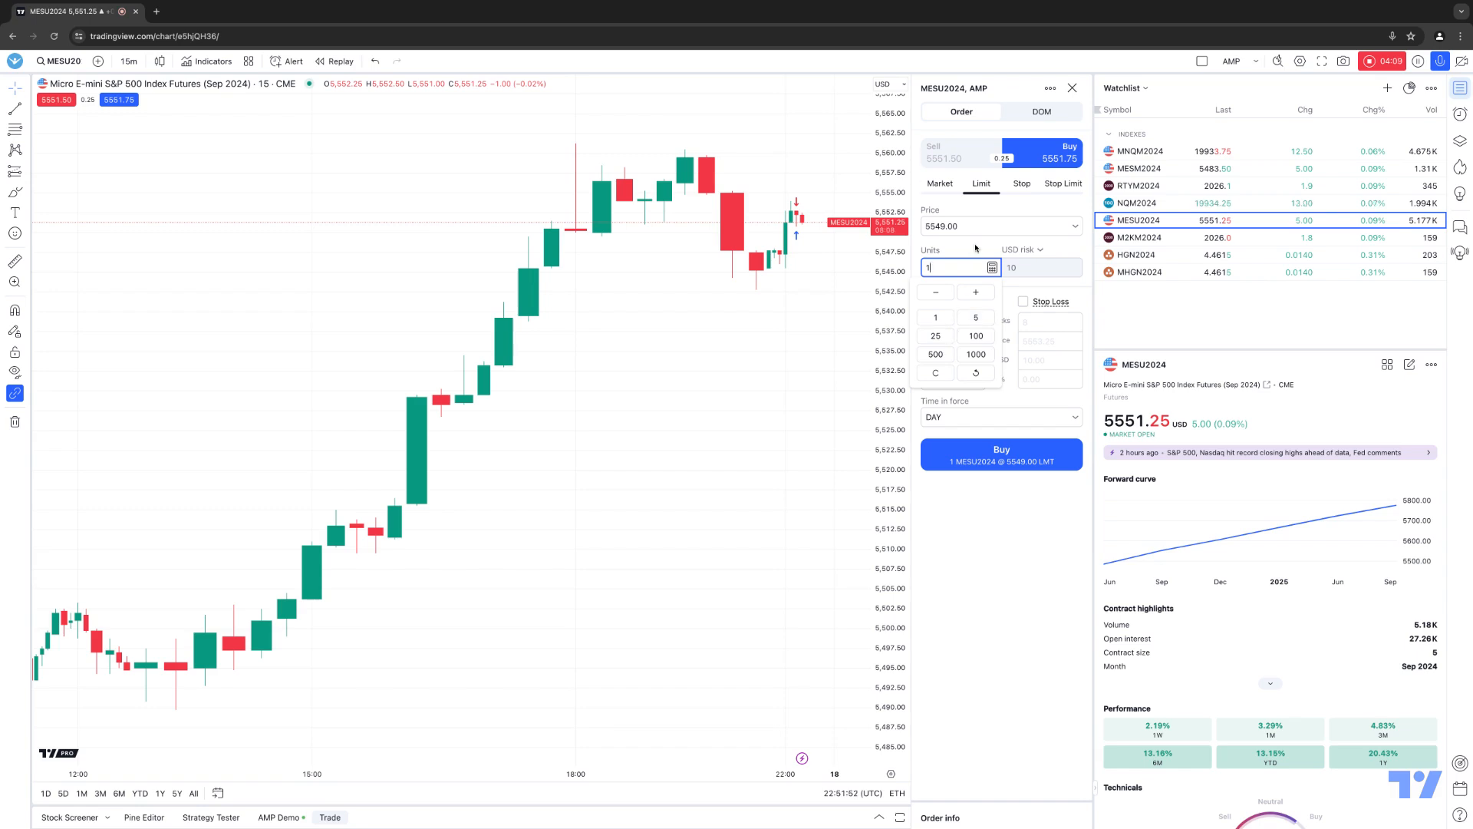
{"action": "left_click", "coordinate": [925, 303]}
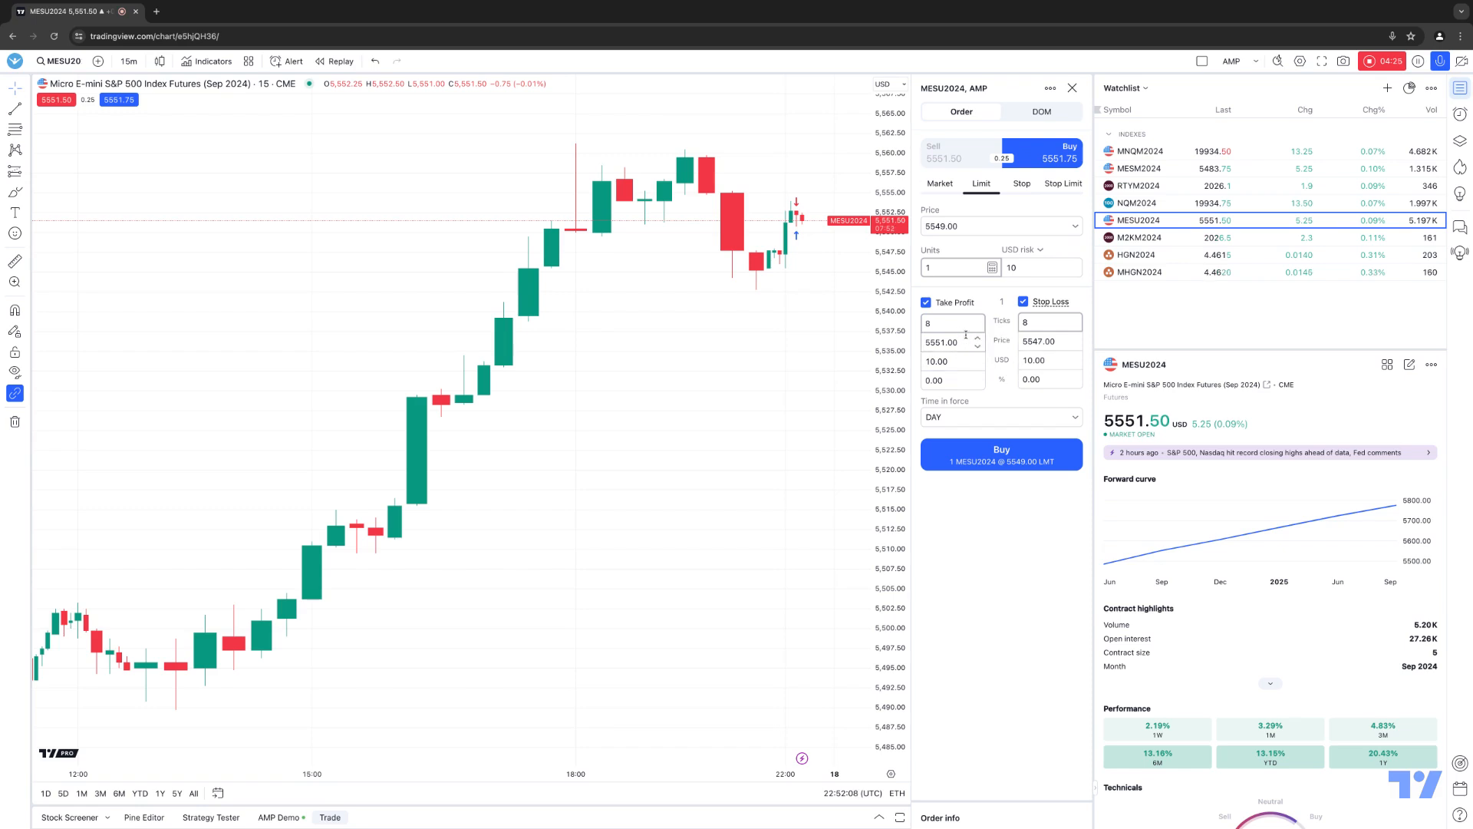
{"action": "left_click", "coordinate": [976, 320]}
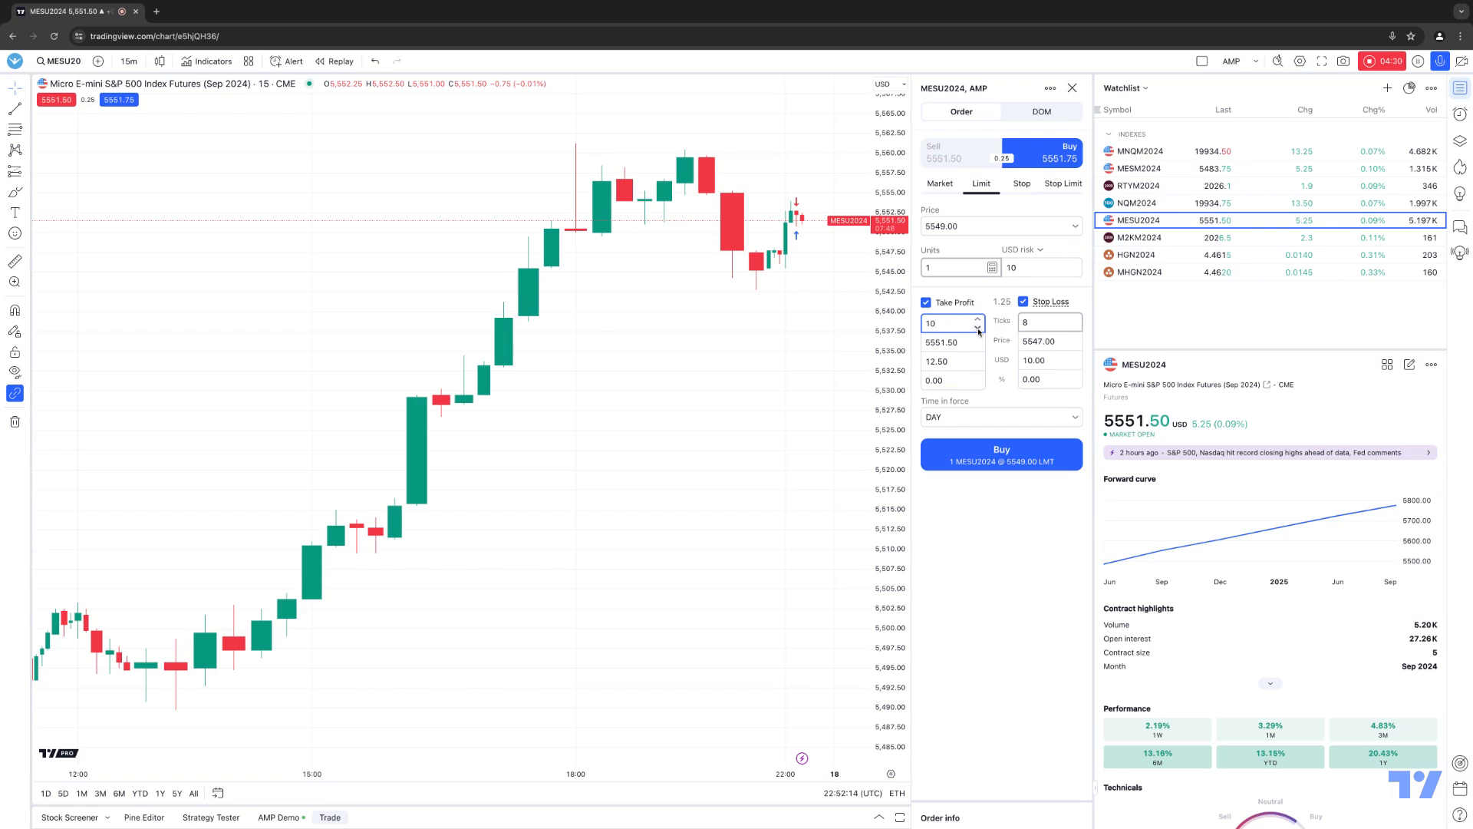
{"action": "left_click", "coordinate": [977, 327]}
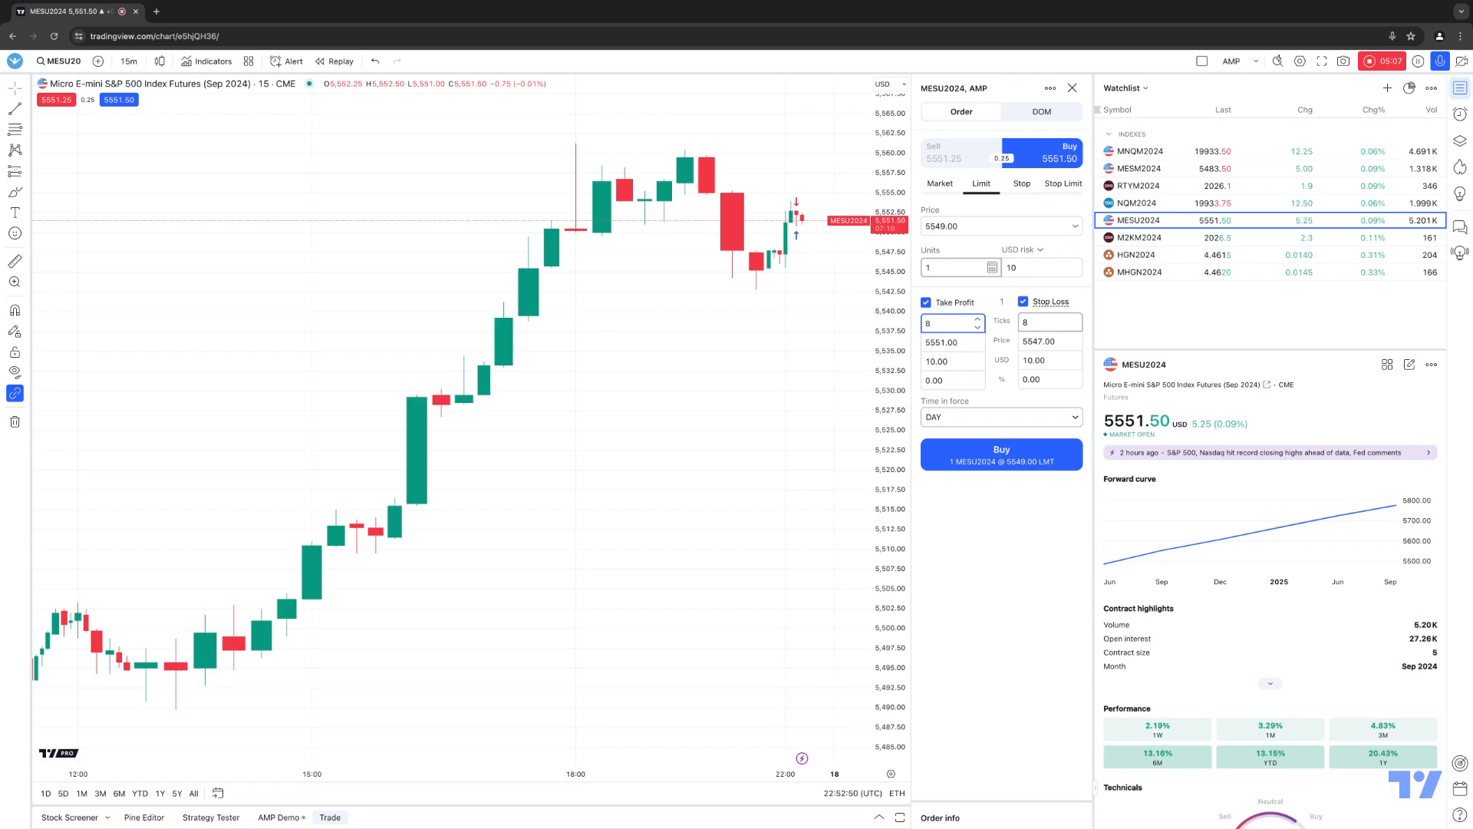
{"action": "left_click", "coordinate": [1000, 417]}
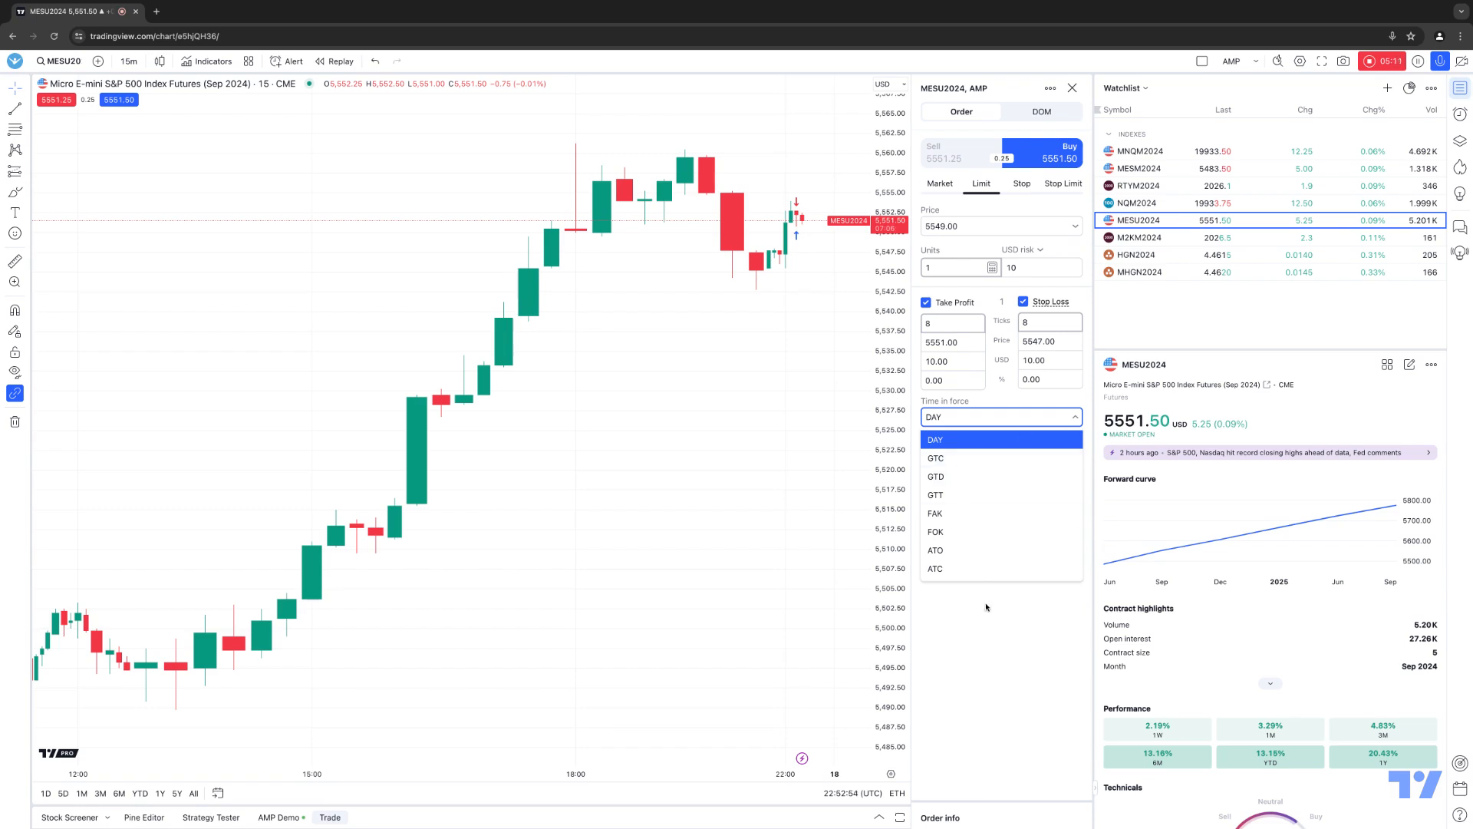
{"action": "left_click", "coordinate": [935, 439]}
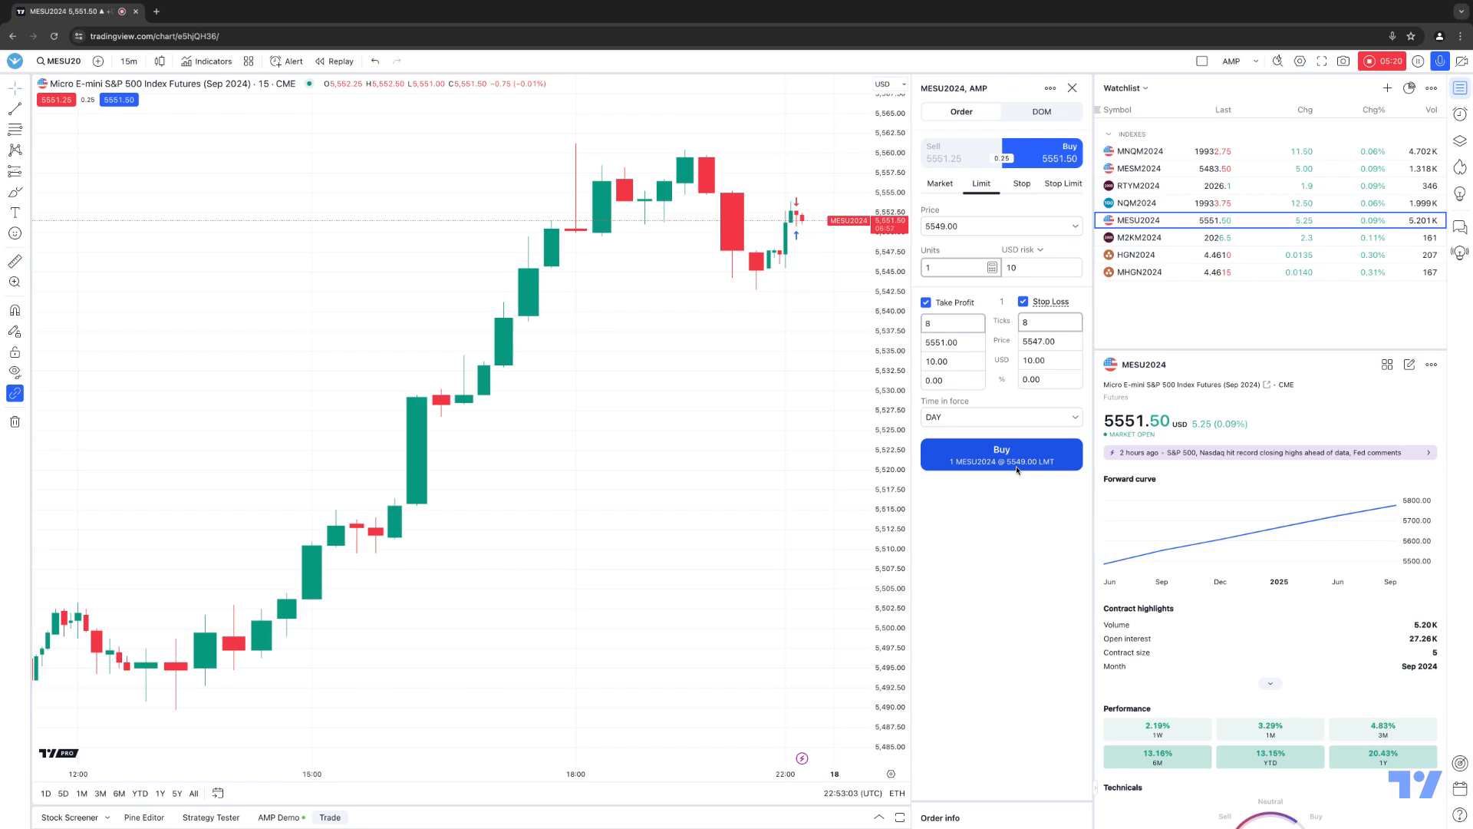
Step: Submit the bracketed buy limit at 5549.00, then cancel it from the Orders list
{"action": "left_click", "coordinate": [1001, 453]}
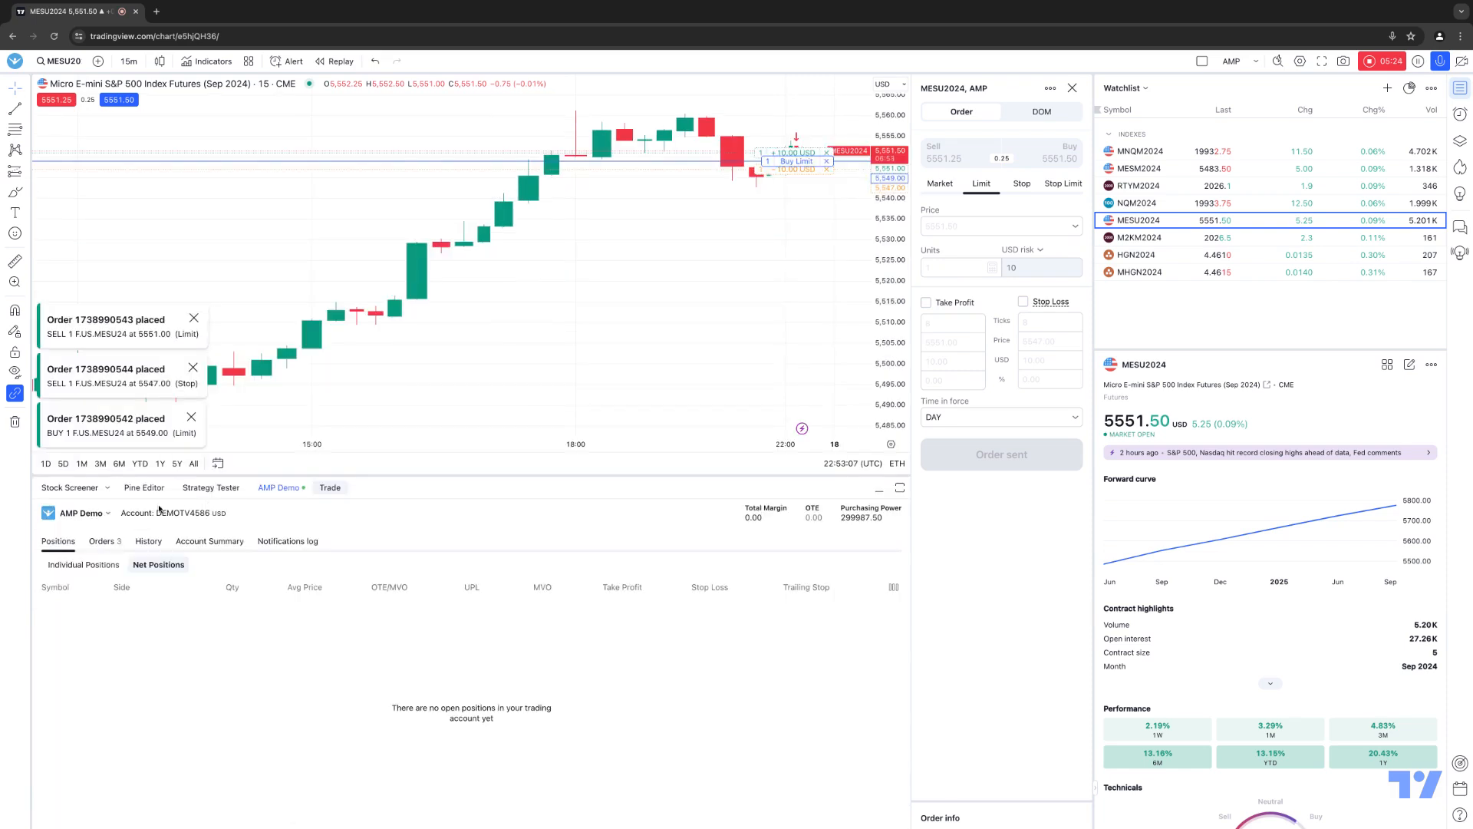
{"action": "left_click", "coordinate": [101, 540]}
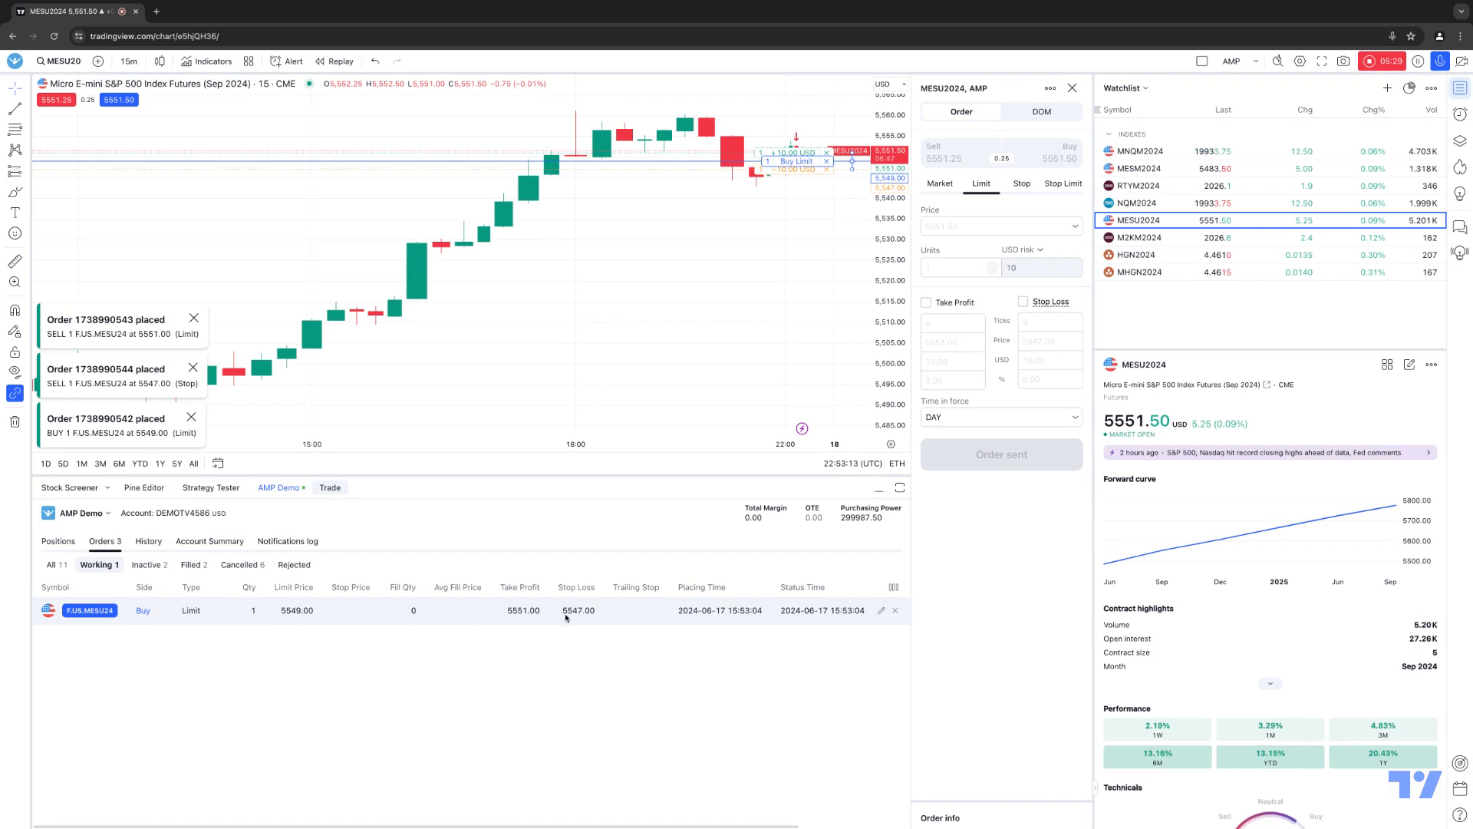
{"action": "left_click", "coordinate": [896, 611]}
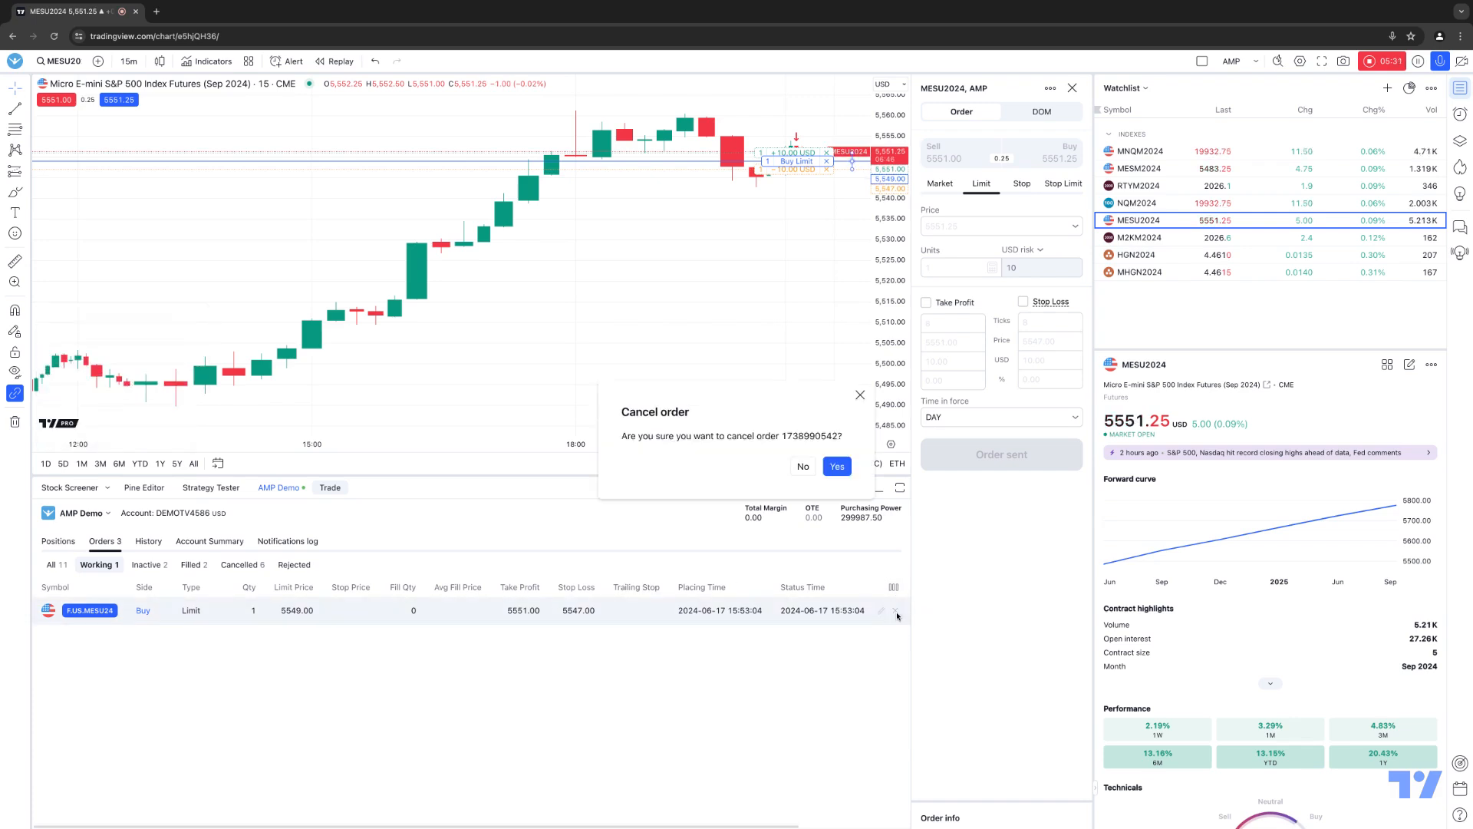
{"action": "left_click", "coordinate": [838, 466]}
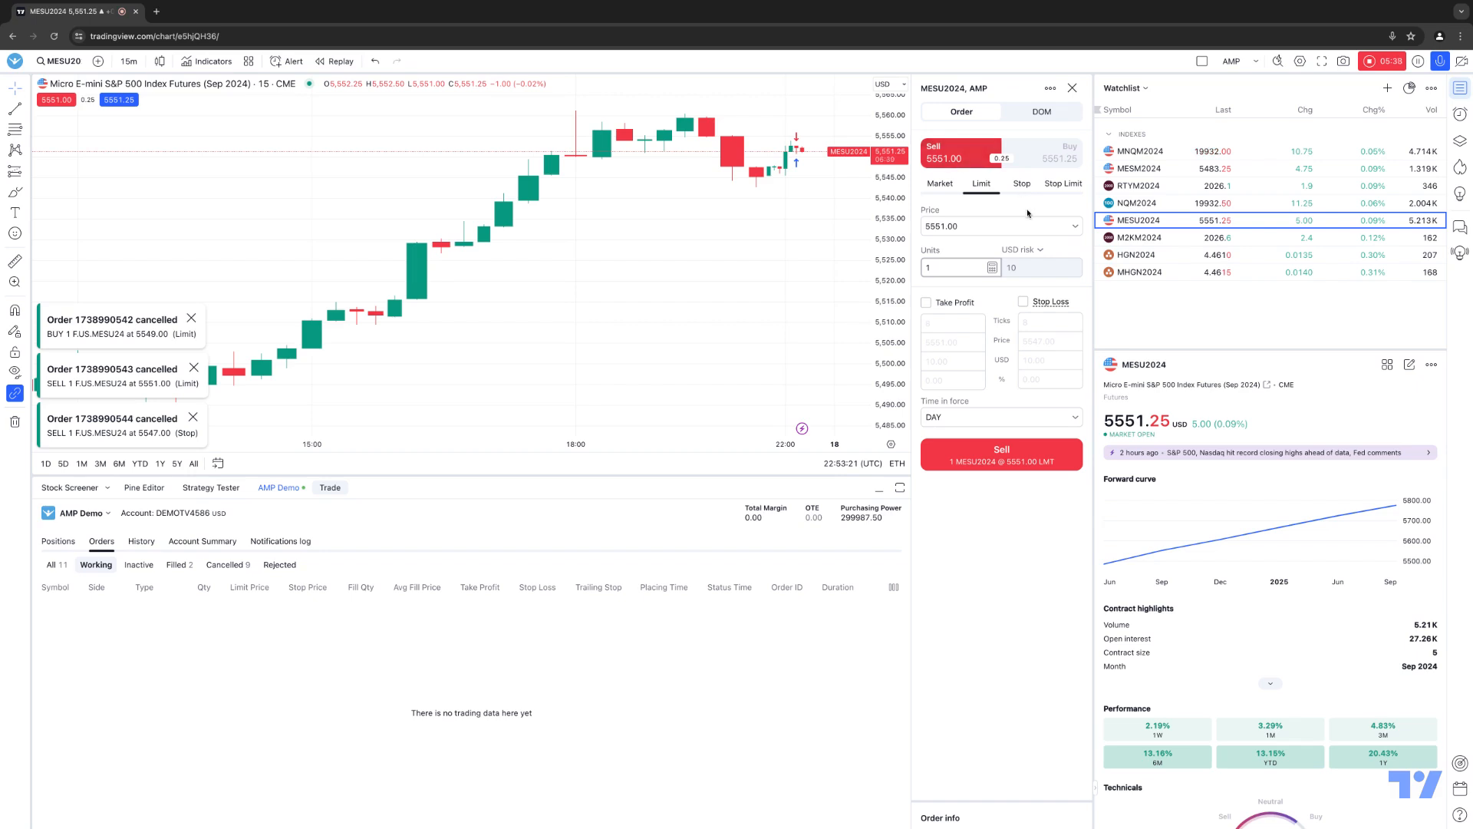
Step: Switch to a Stop sell ticket and choose 5549.00 as the stop price
{"action": "left_click", "coordinate": [1022, 185]}
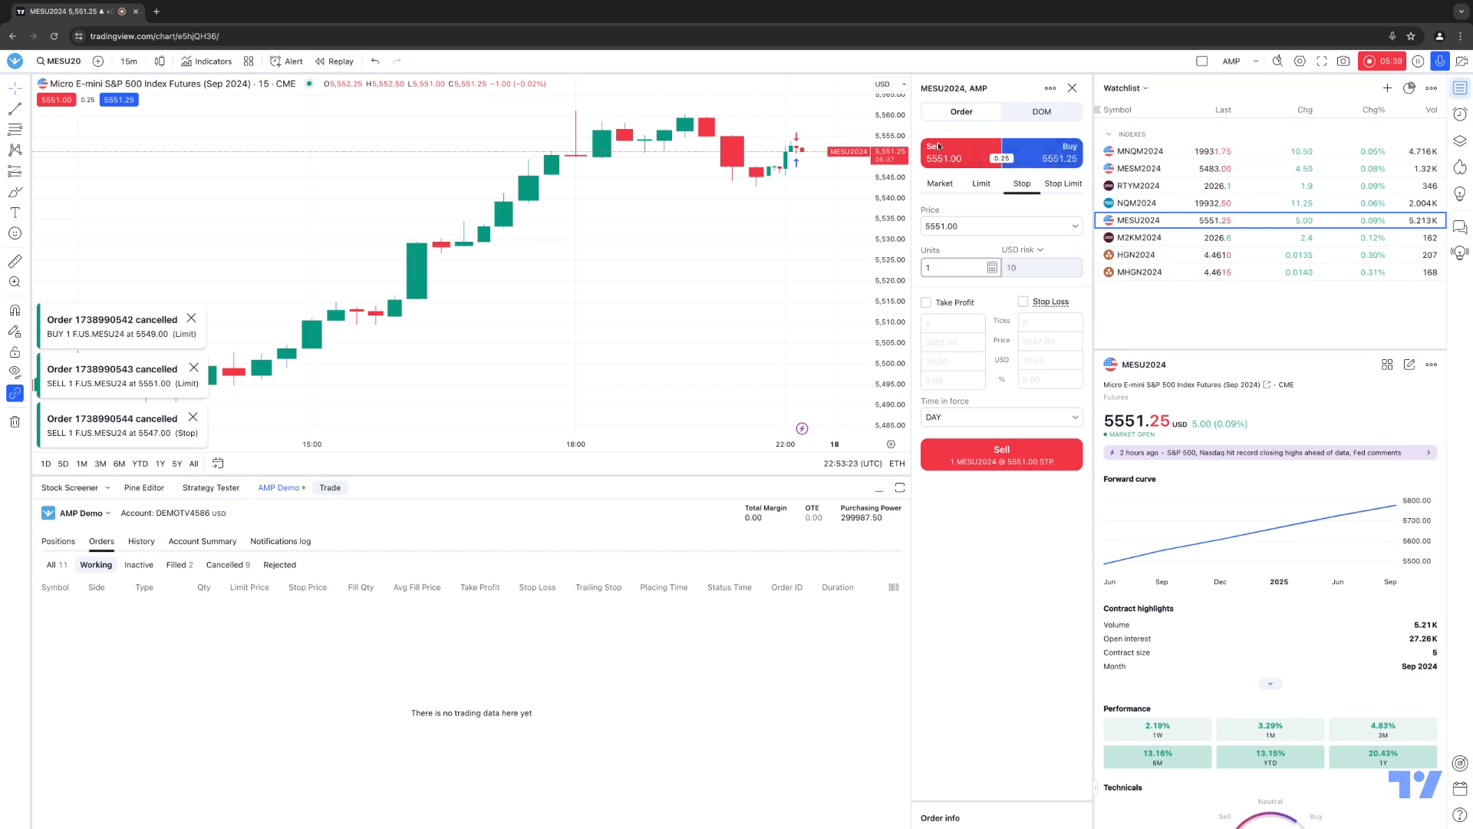
{"action": "left_click", "coordinate": [952, 152]}
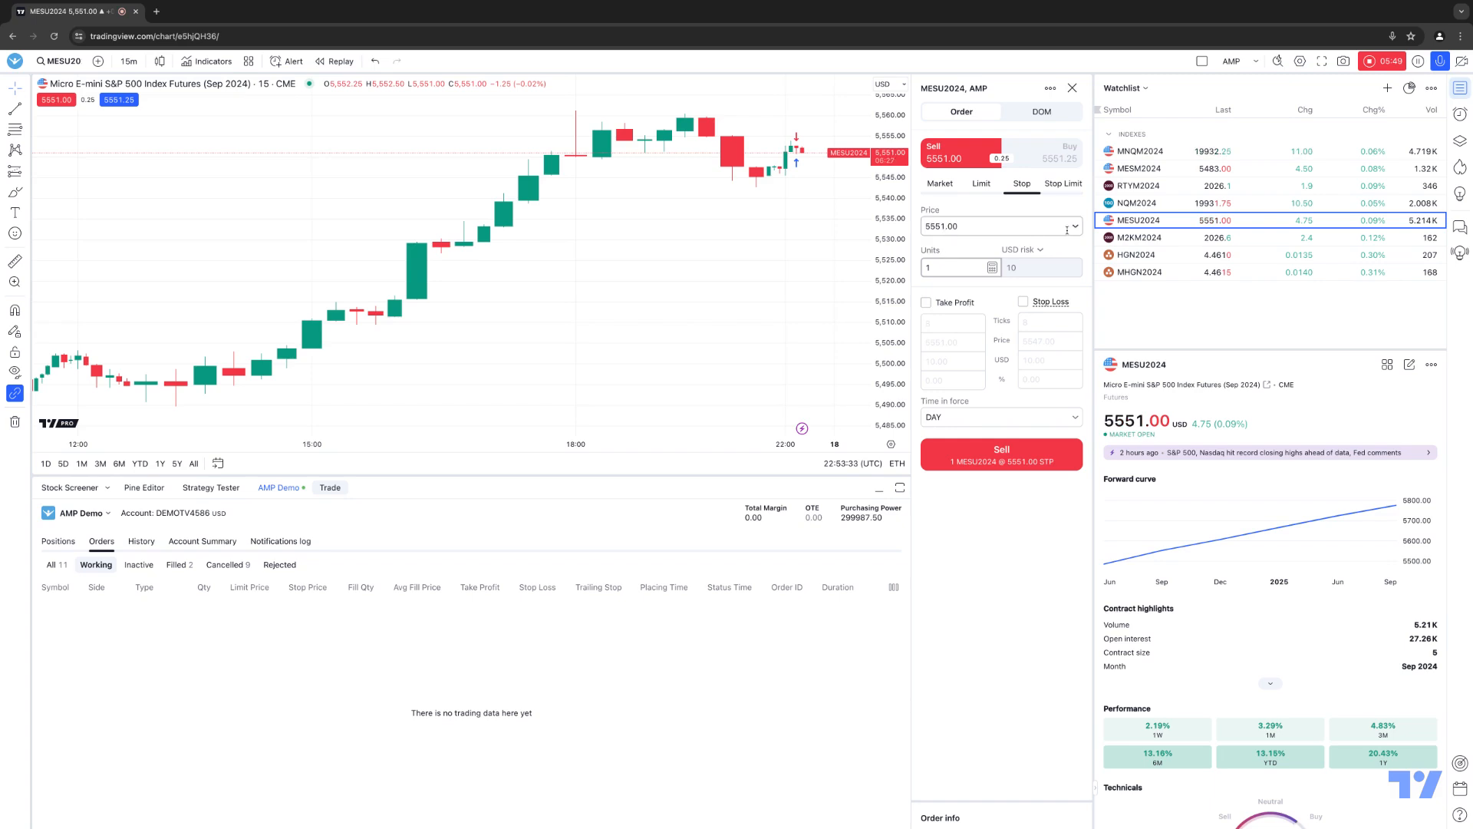
{"action": "left_click", "coordinate": [994, 225]}
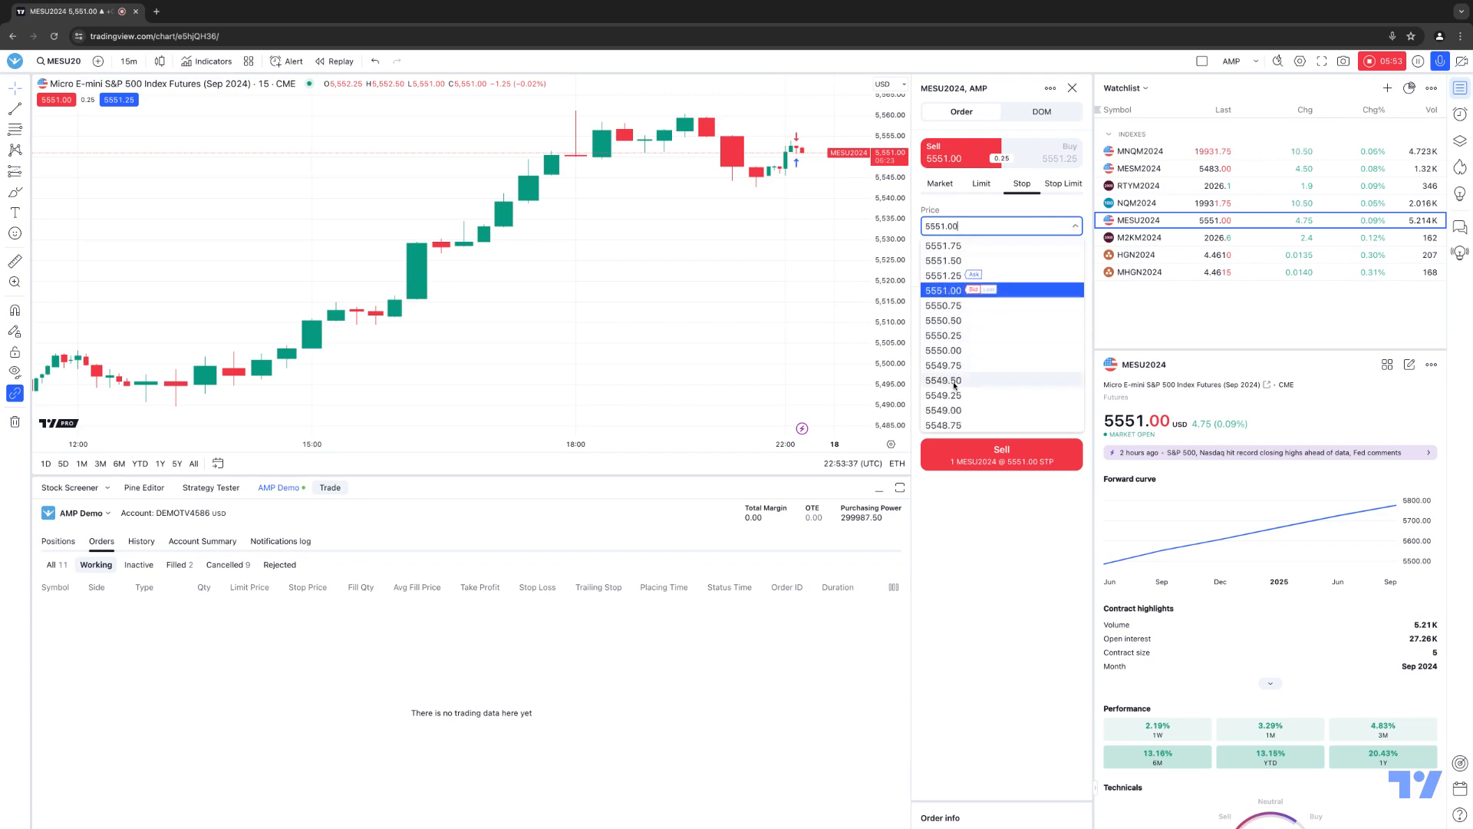
{"action": "left_click", "coordinate": [943, 381]}
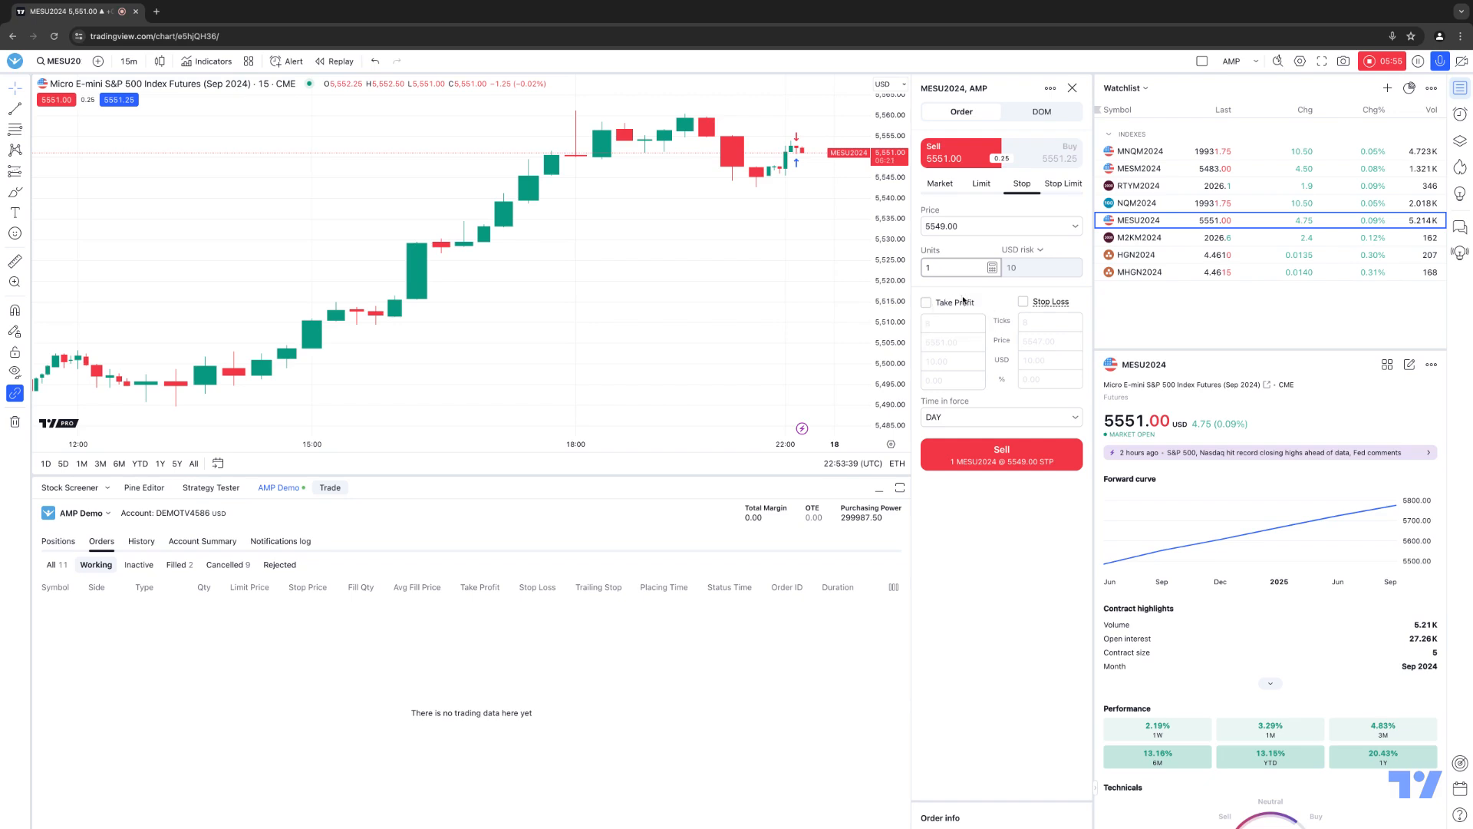
{"action": "mouse_move", "coordinate": [1010, 305]}
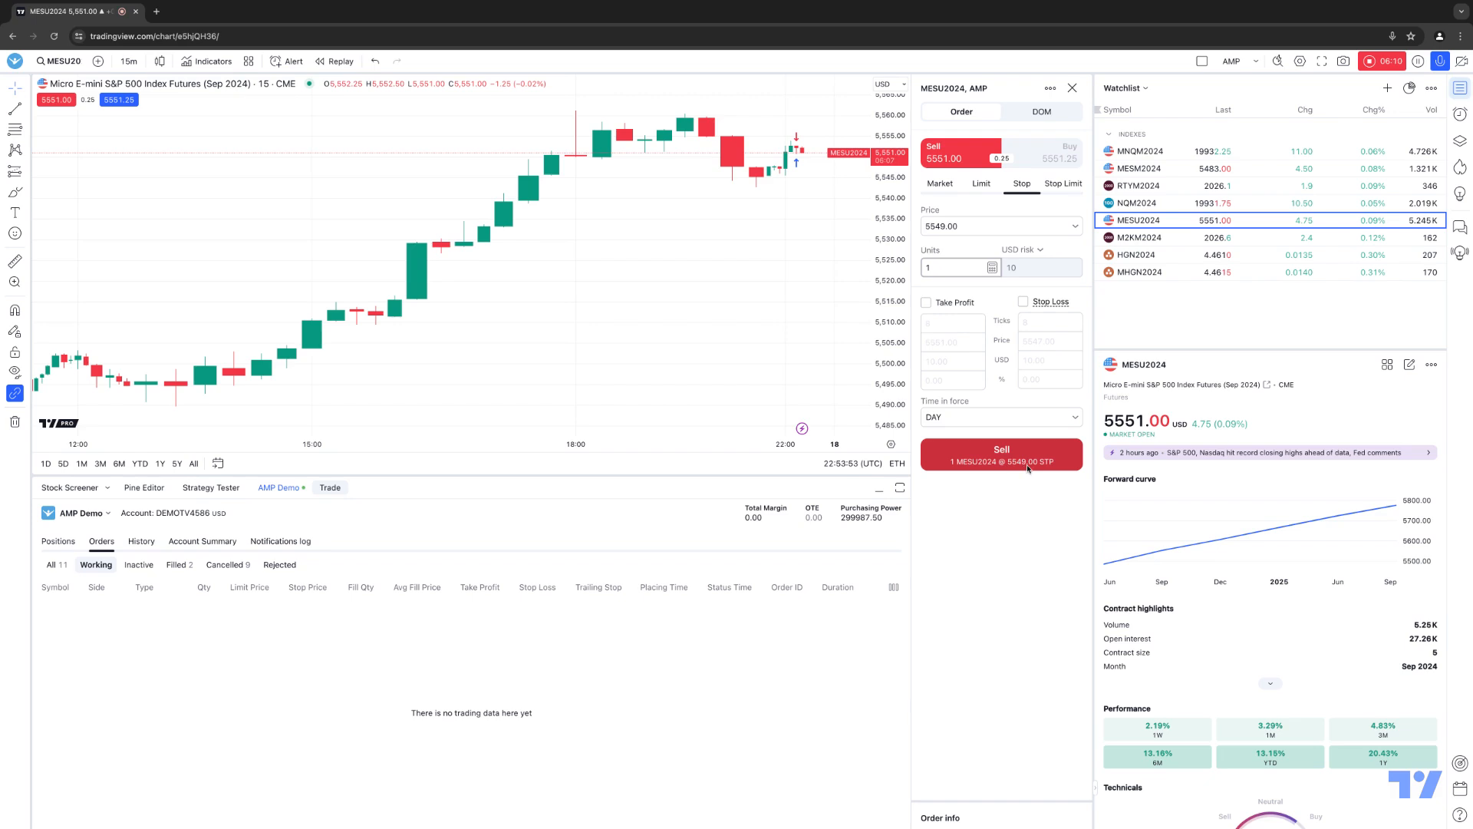
Step: Submit the 1-unit sell stop at 5549.00, then cancel the working order
{"action": "left_click", "coordinate": [1000, 455]}
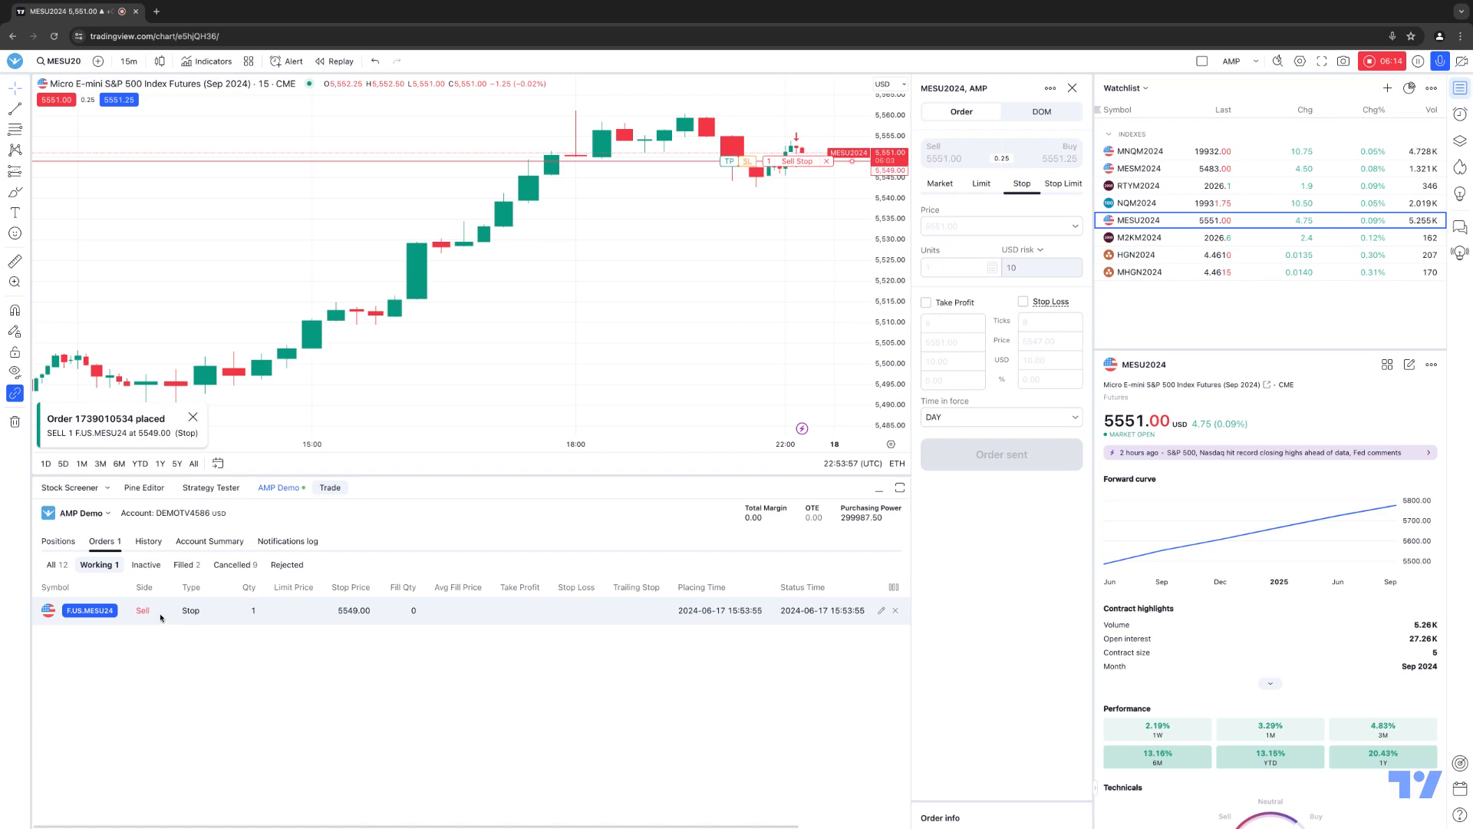
{"action": "mouse_move", "coordinate": [203, 617]}
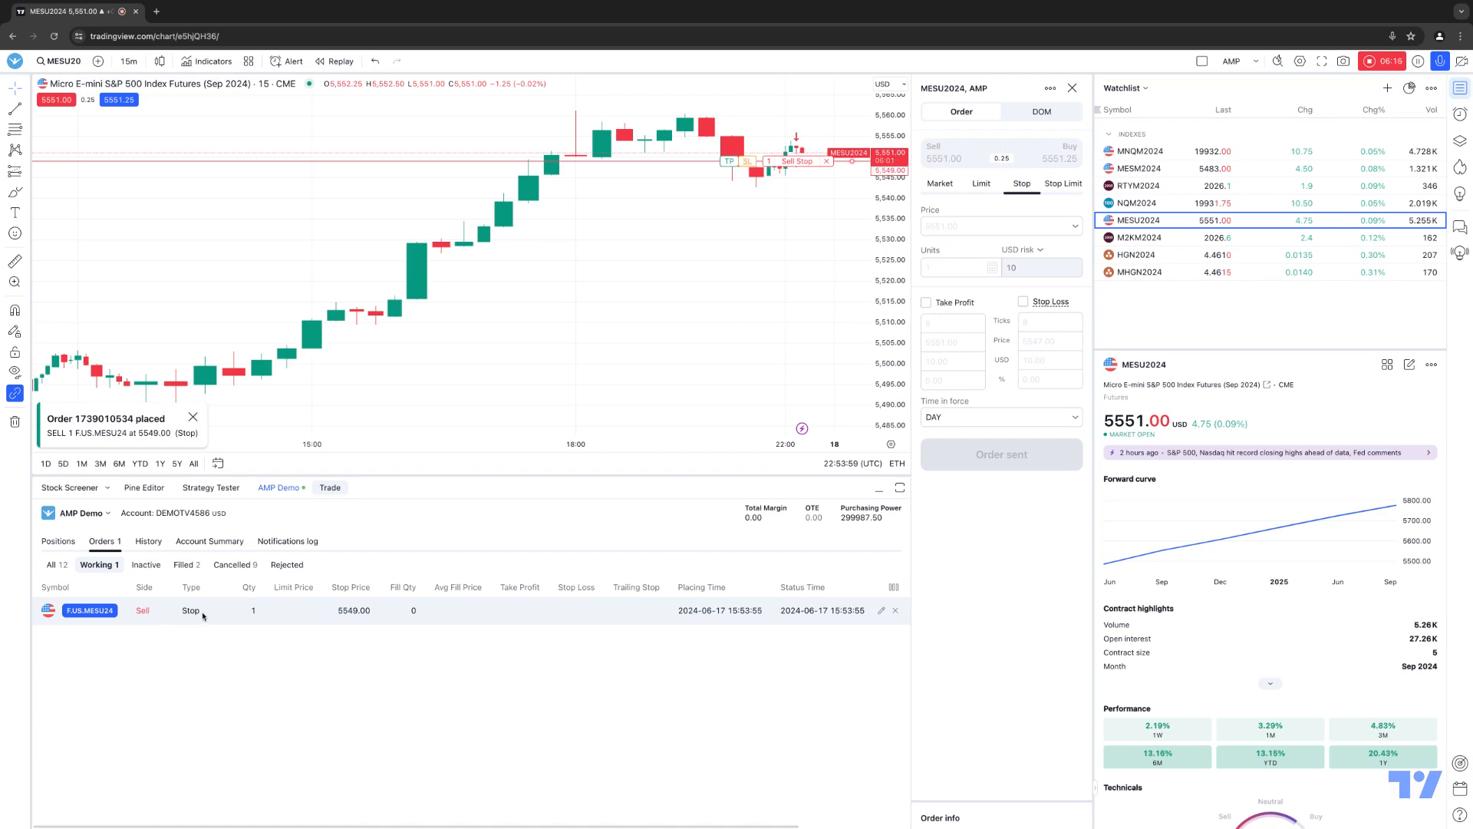
{"action": "left_click", "coordinate": [881, 610]}
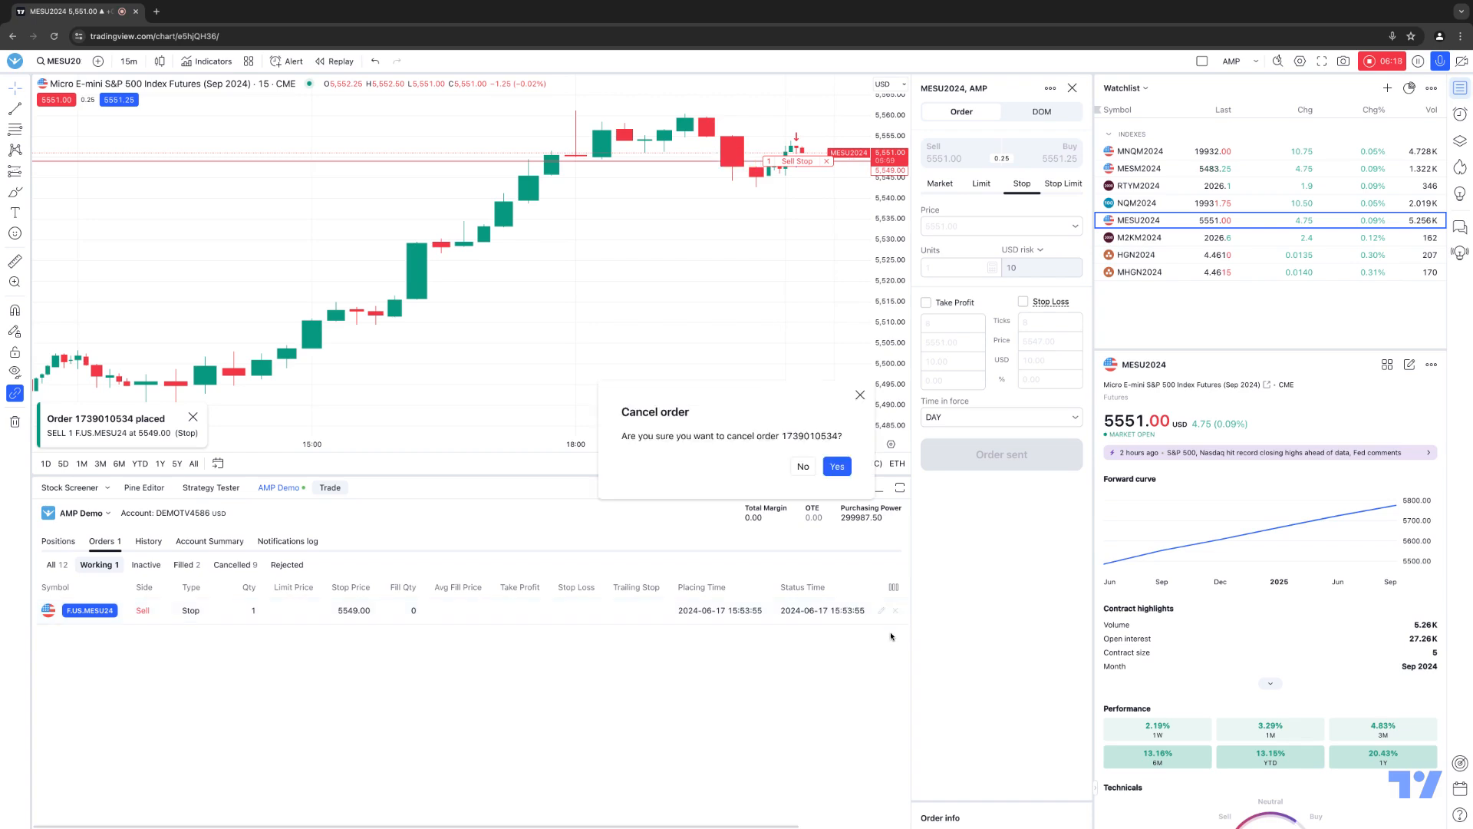
{"action": "left_click", "coordinate": [837, 467]}
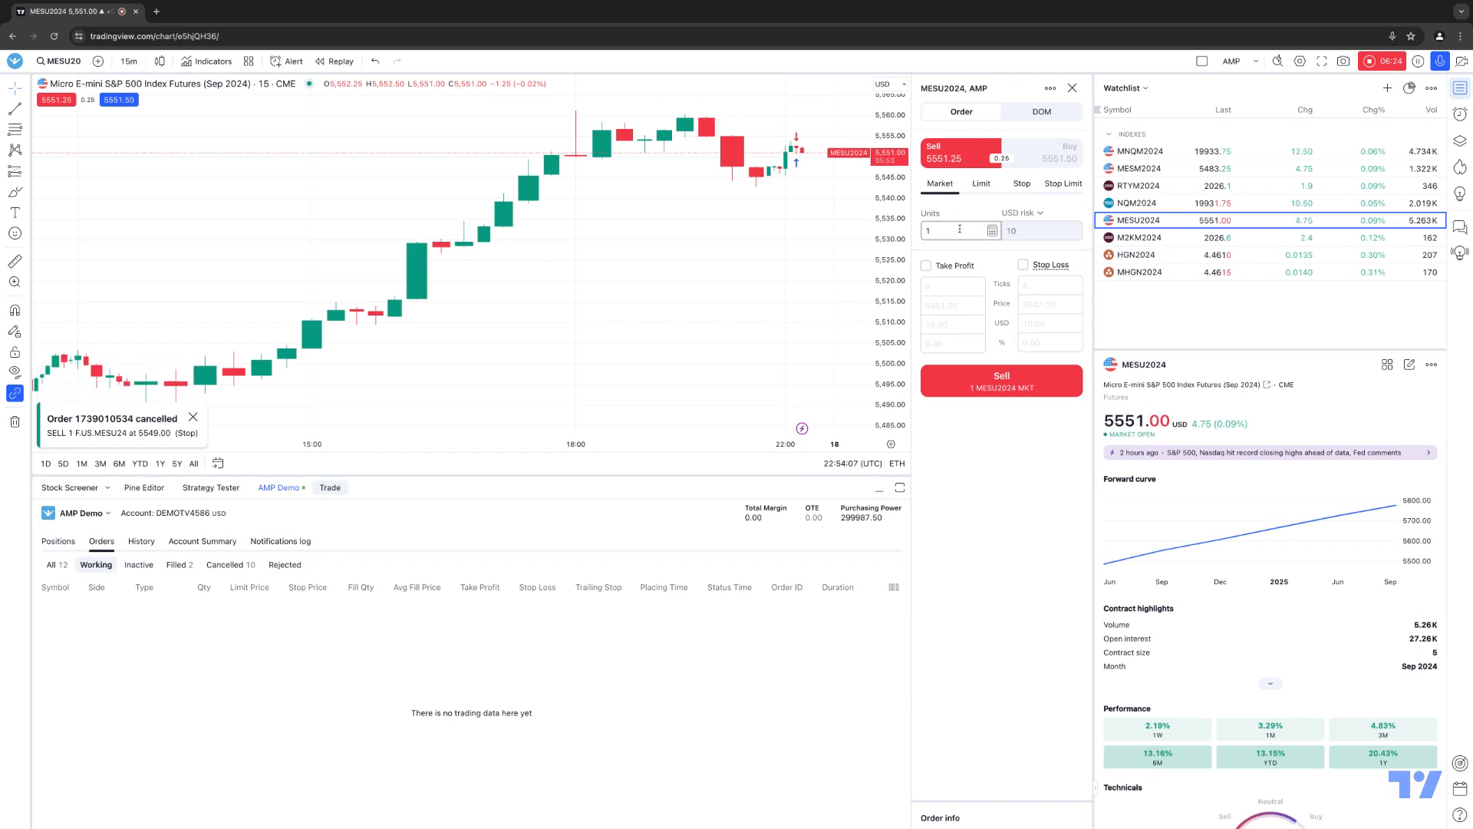
Step: Enter 2 units and add 8-tick take profit (5549.25) and stop loss (5553.25)
{"action": "type", "text": "2"}
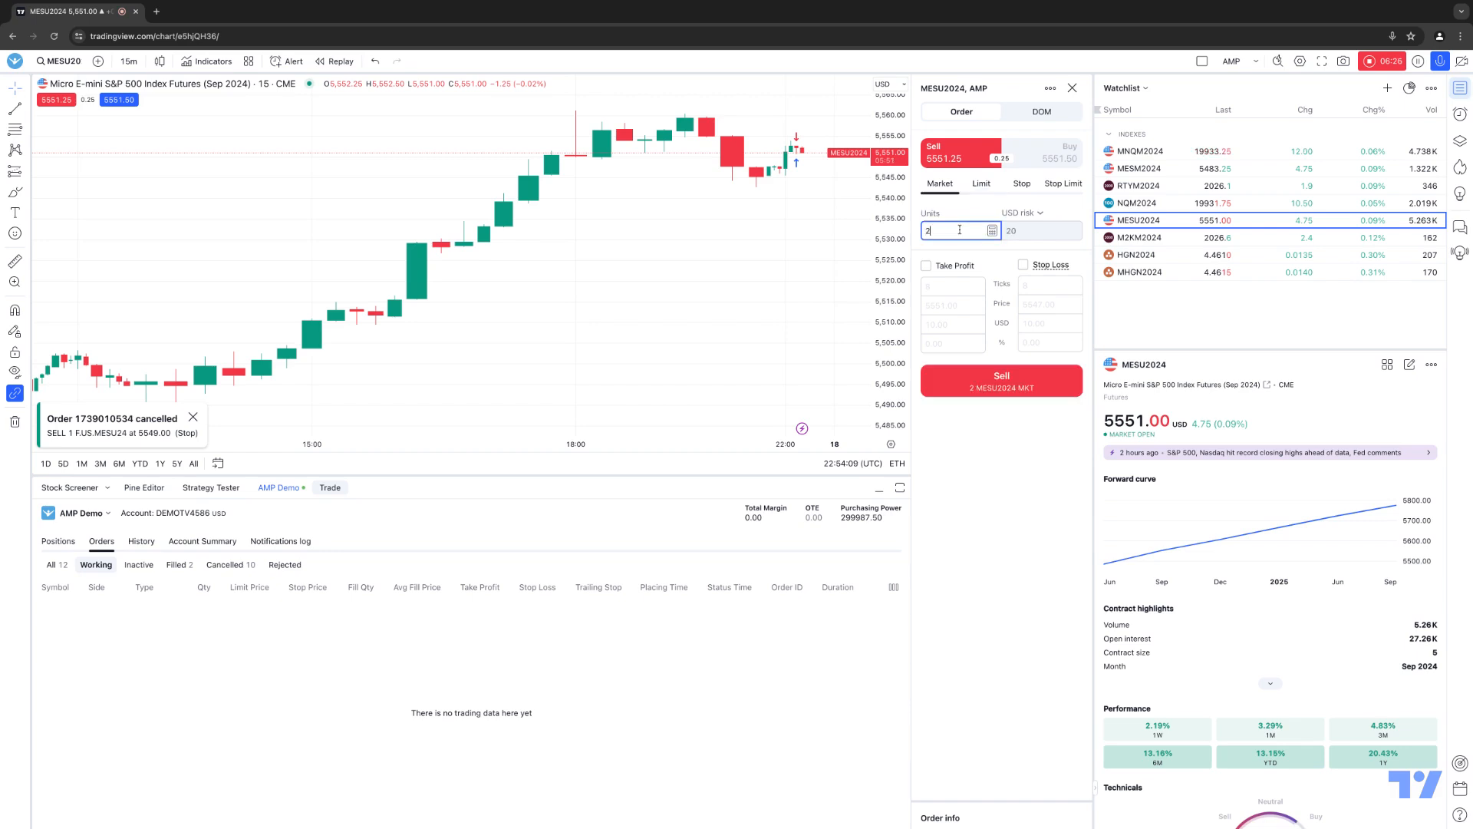
{"action": "left_click", "coordinate": [925, 264]}
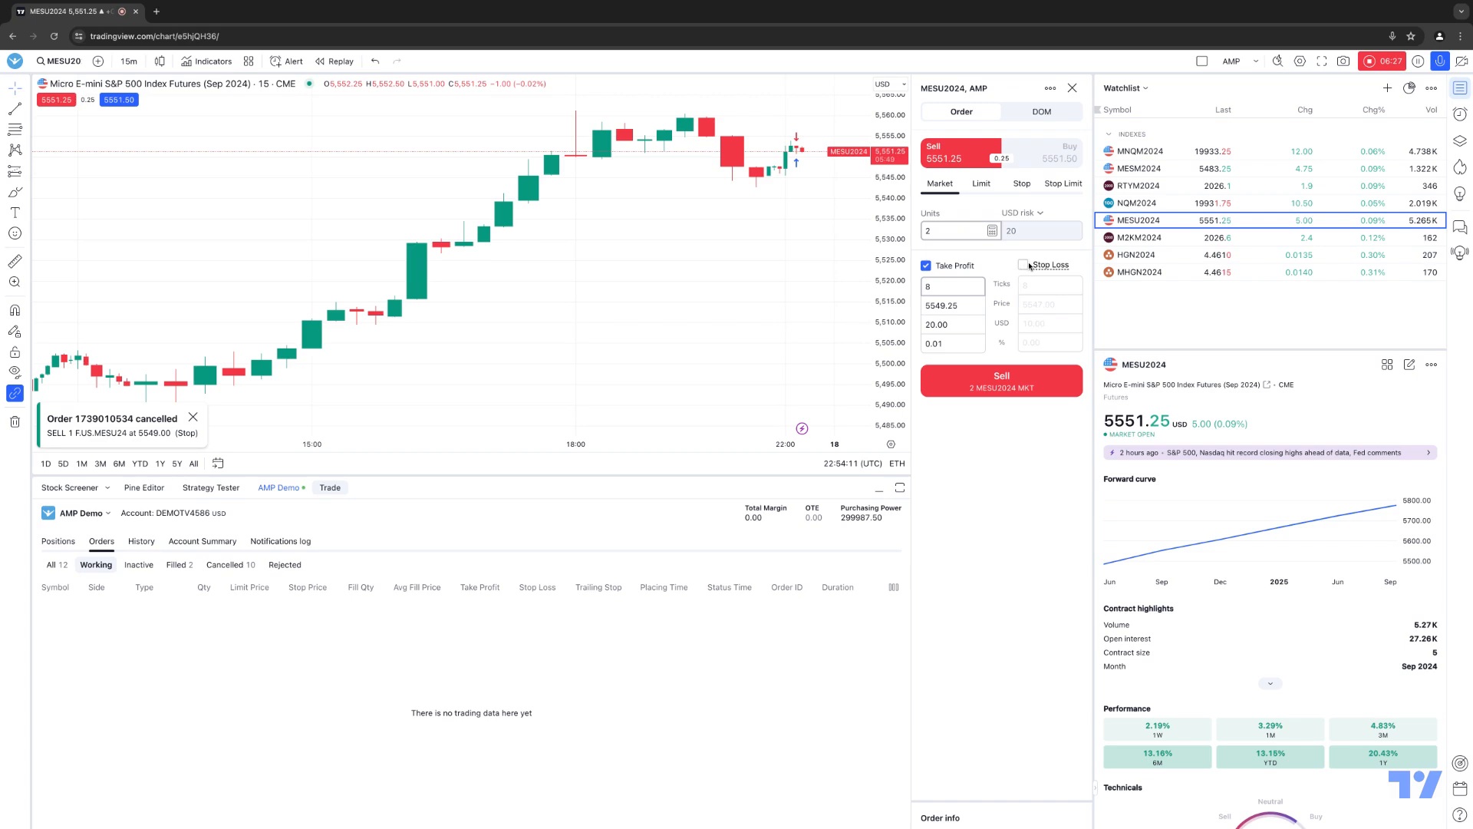
{"action": "left_click", "coordinate": [1022, 264]}
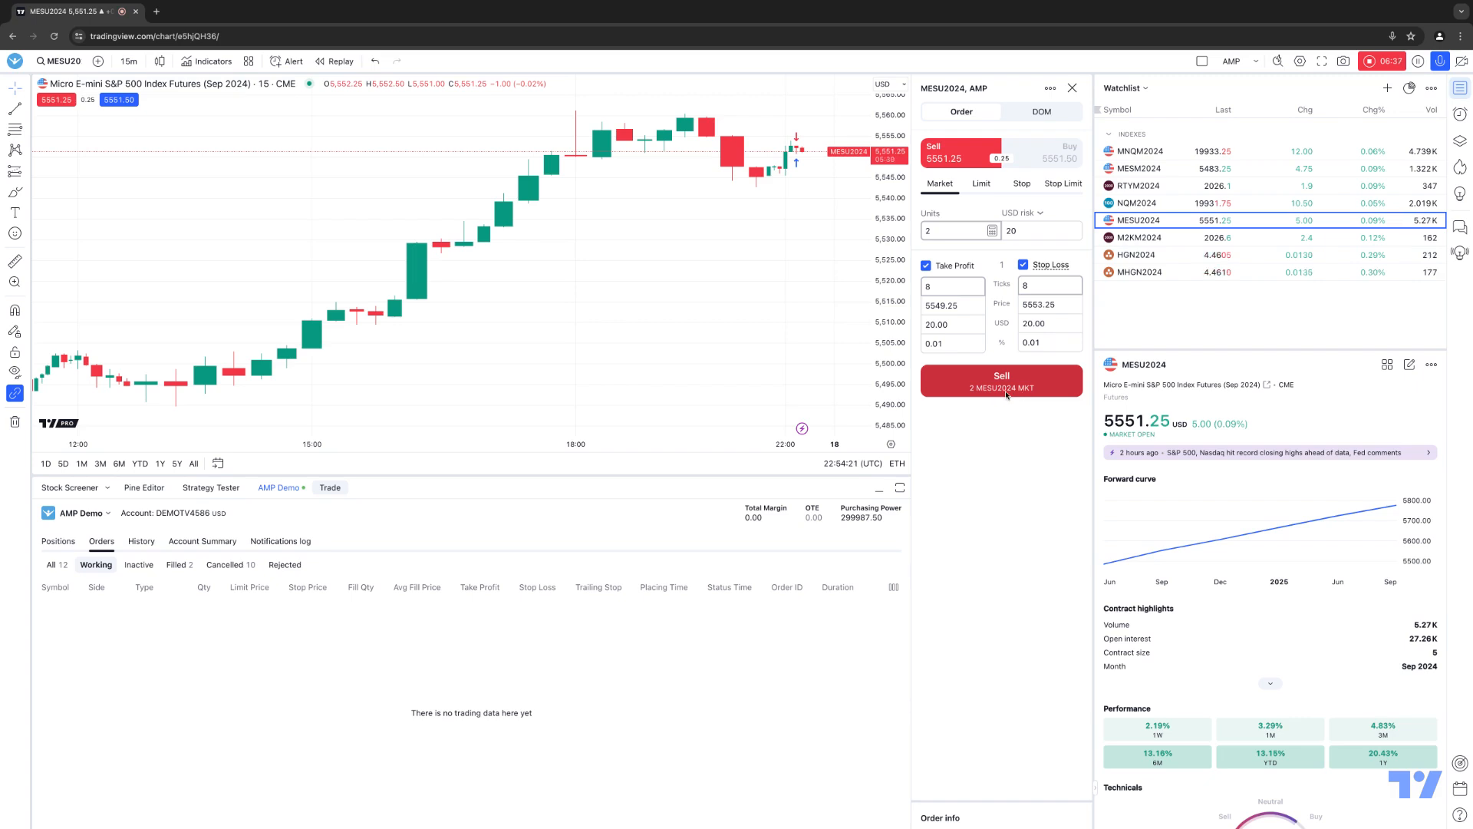
Step: Submit the market sell of 2 MESU2024, filling at 5551.25 with TP 5549.25 and SL 5553.25
{"action": "left_click", "coordinate": [1001, 380]}
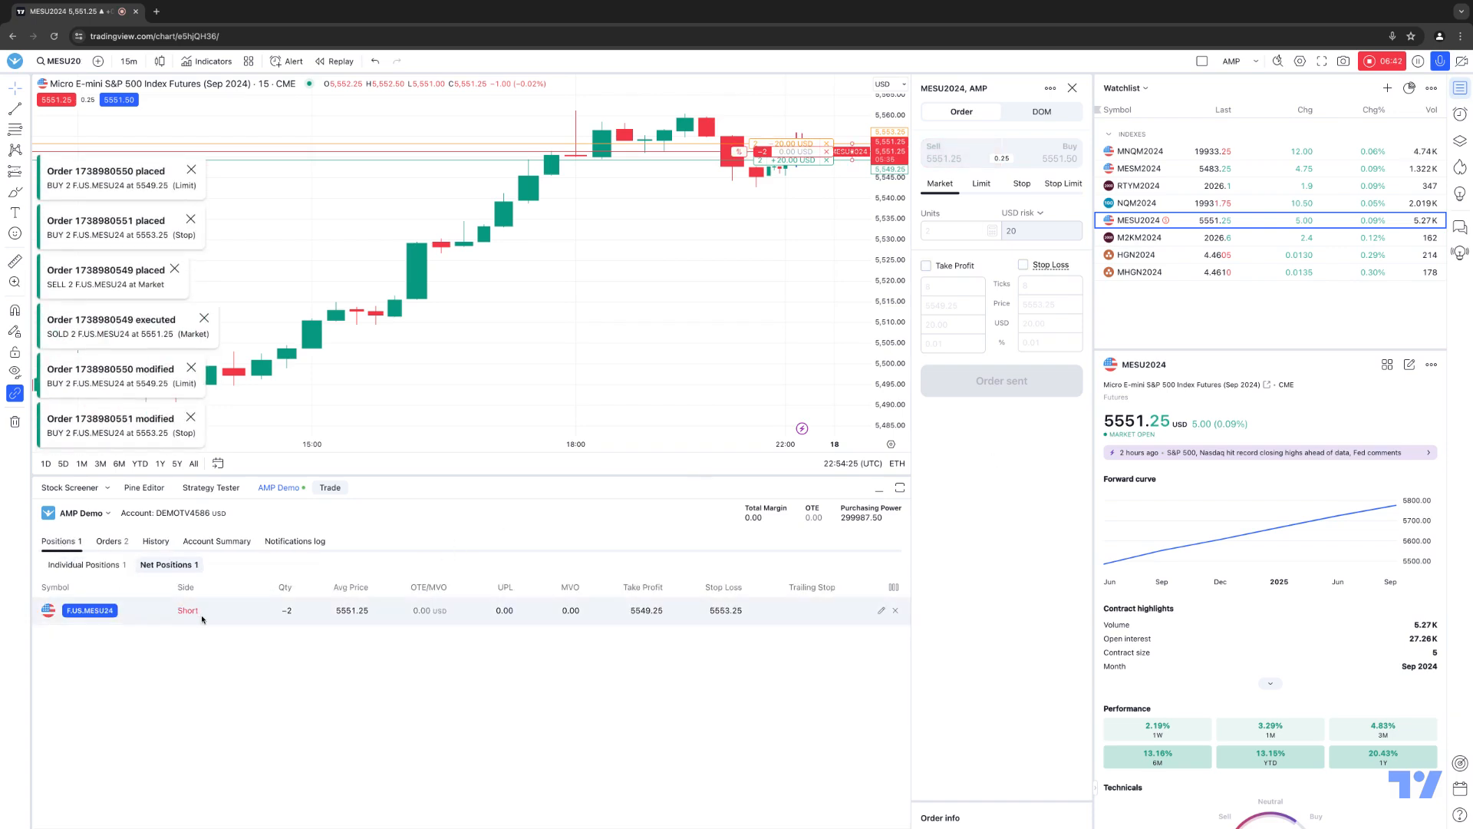
{"action": "mouse_move", "coordinate": [346, 620]}
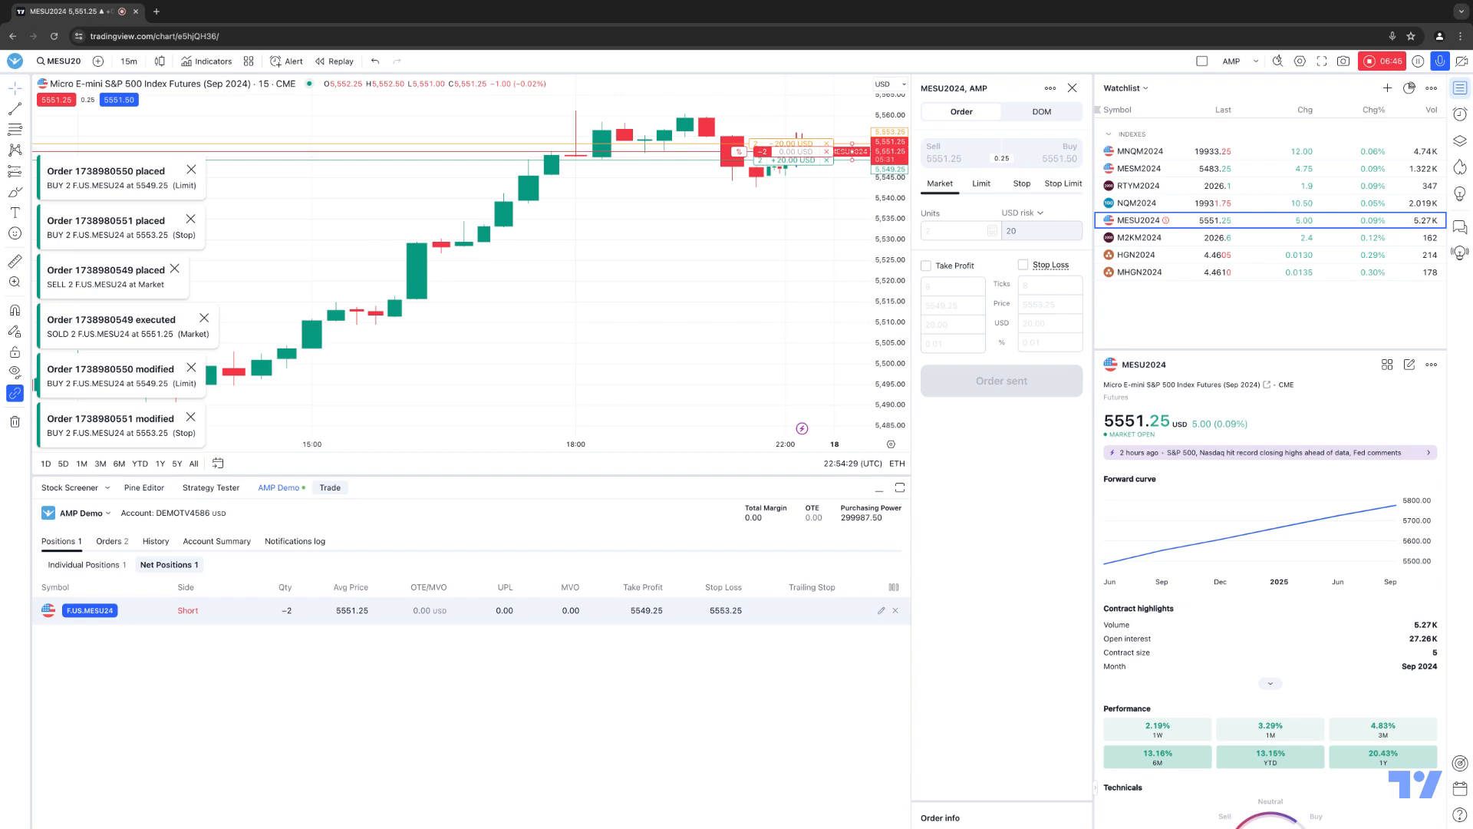
{"action": "mouse_move", "coordinate": [531, 617]}
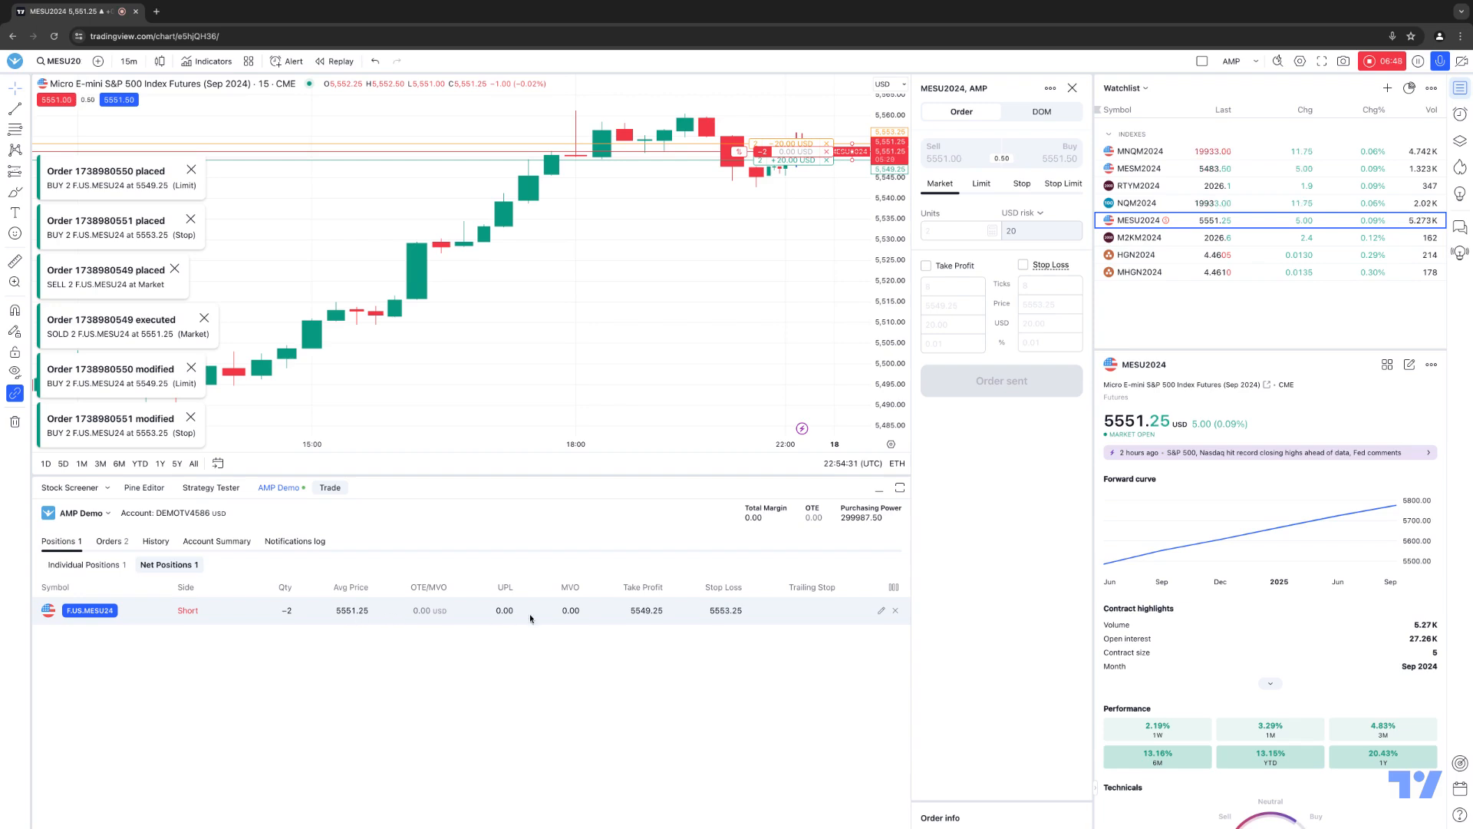